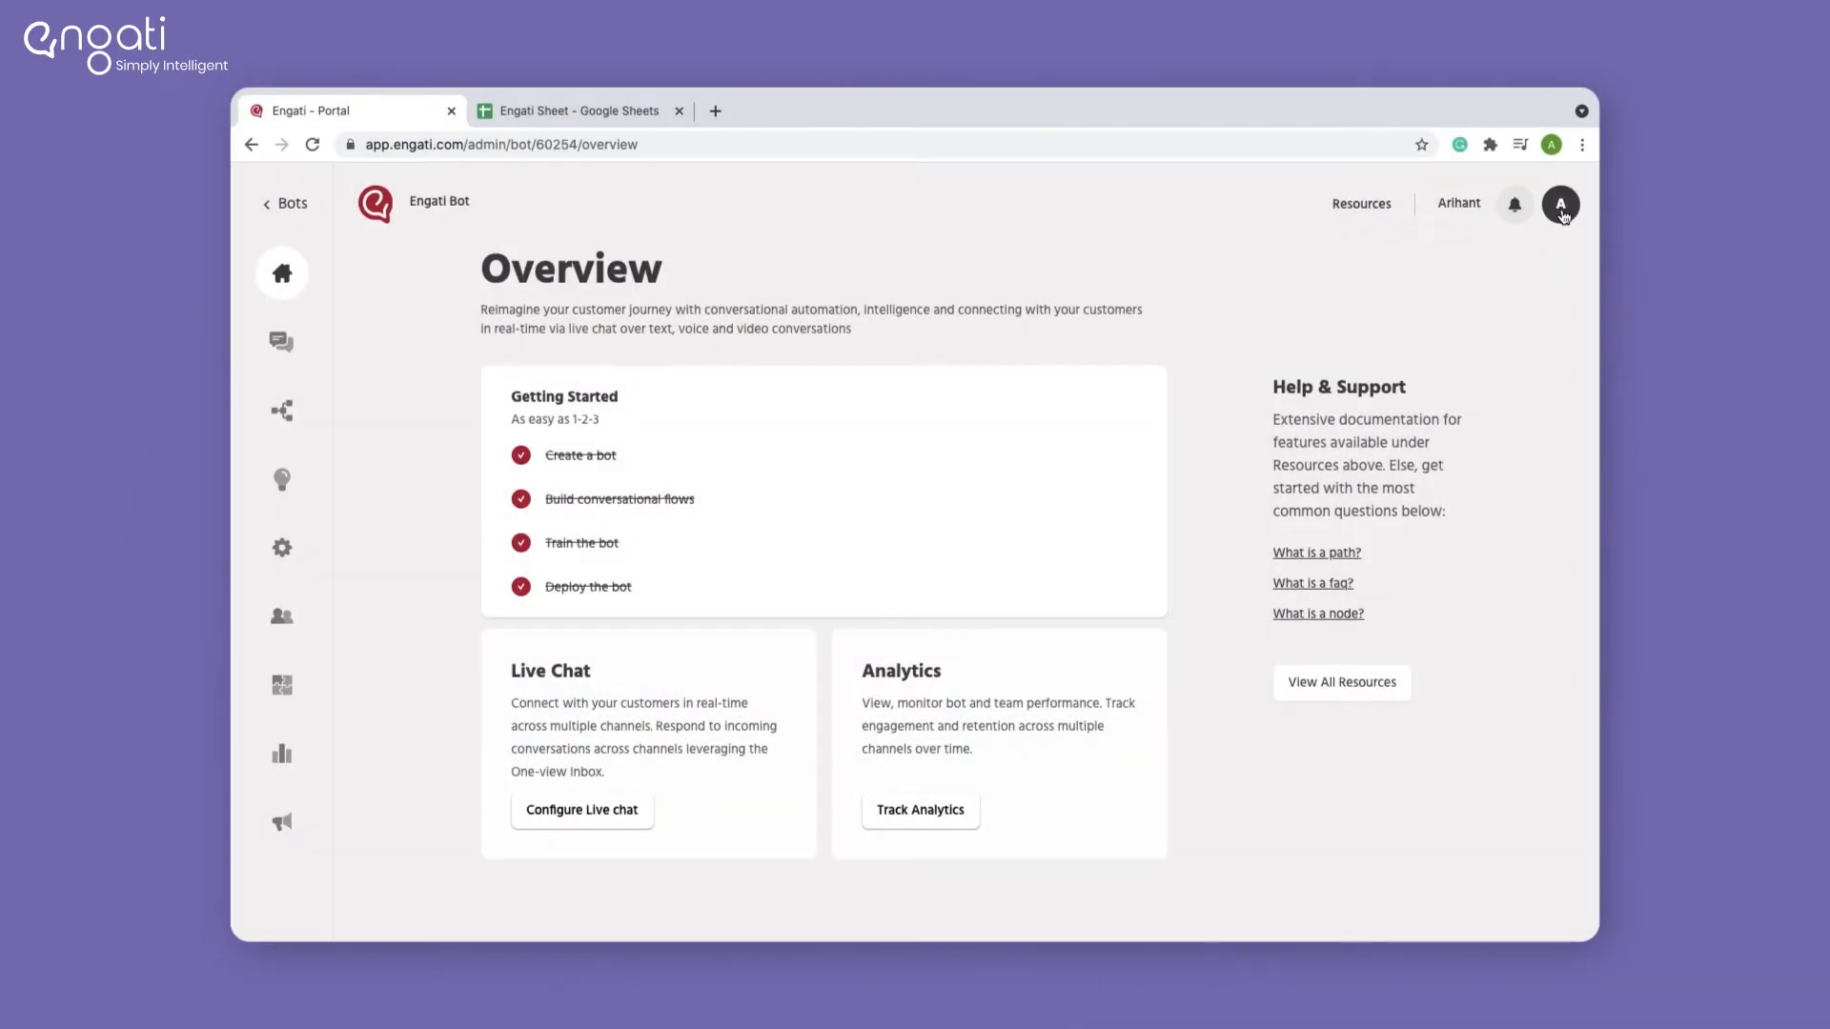
From the profile menu's Integrations page, connect Google Sheets and name the account 'Google Sheets'
{"action": "left_click", "coordinate": [1559, 204]}
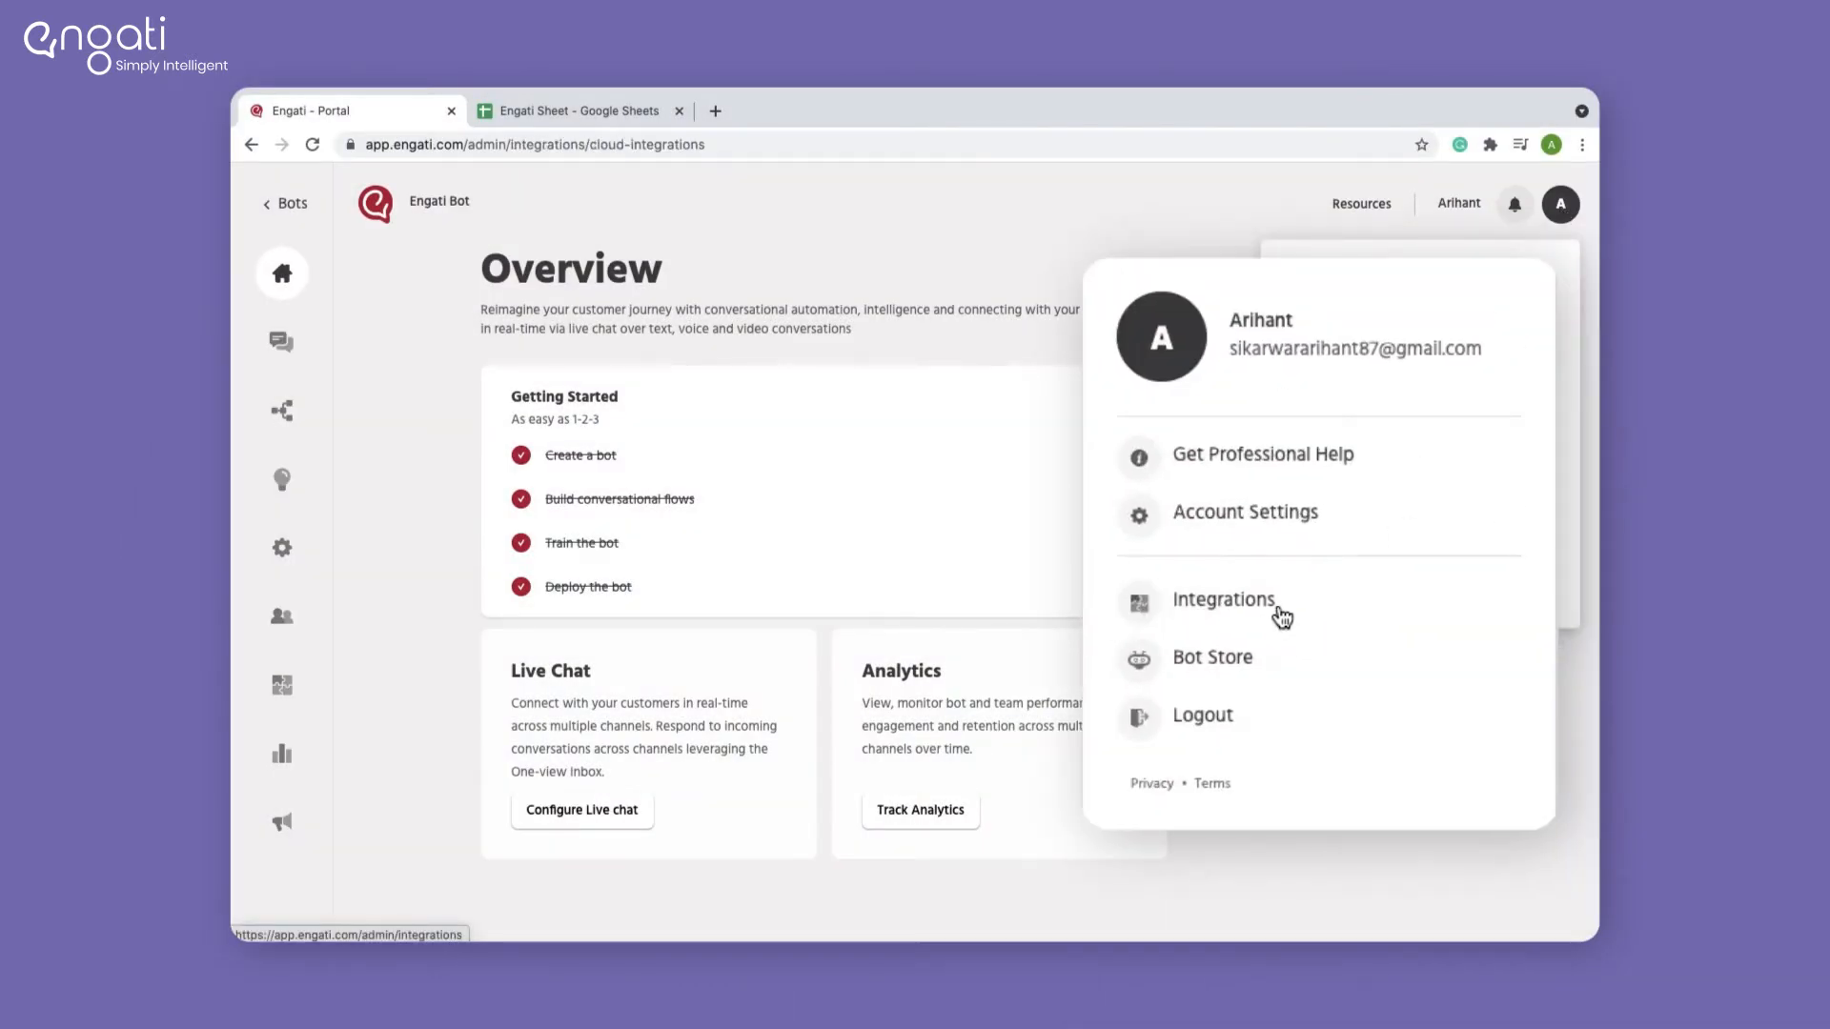
{"action": "left_click", "coordinate": [1224, 599]}
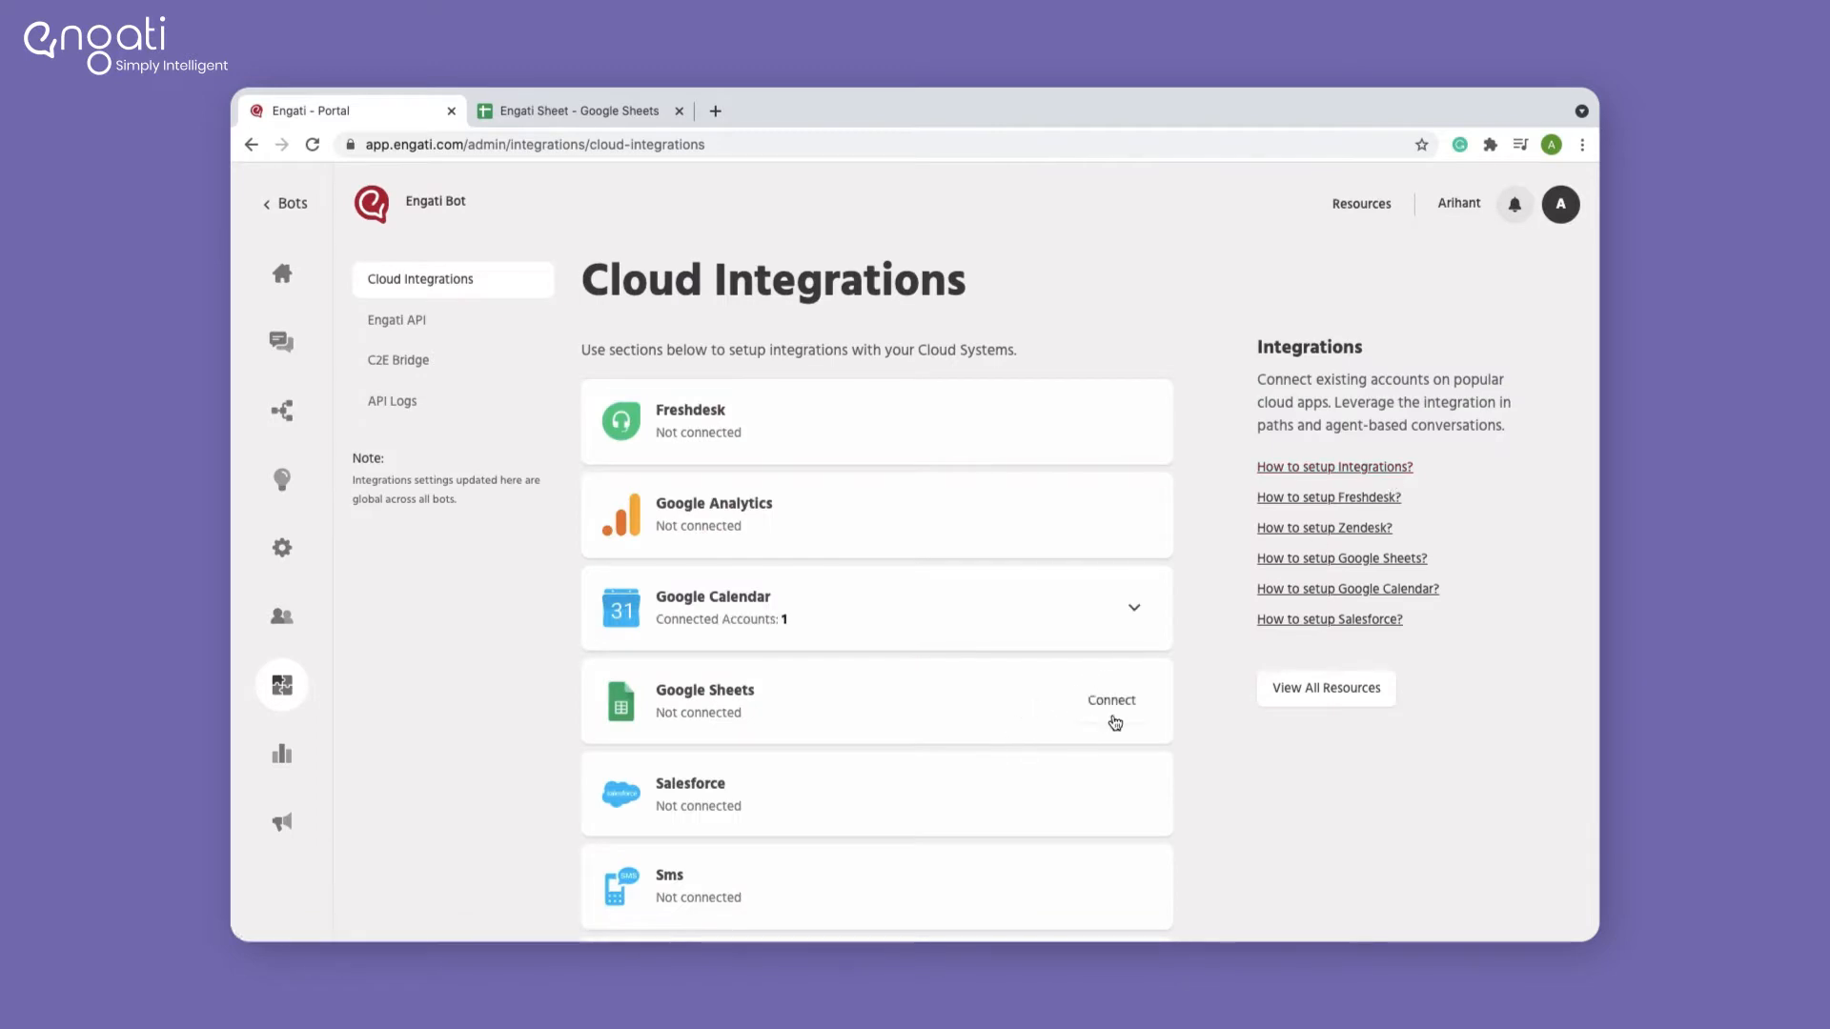
{"action": "left_click", "coordinate": [1114, 702]}
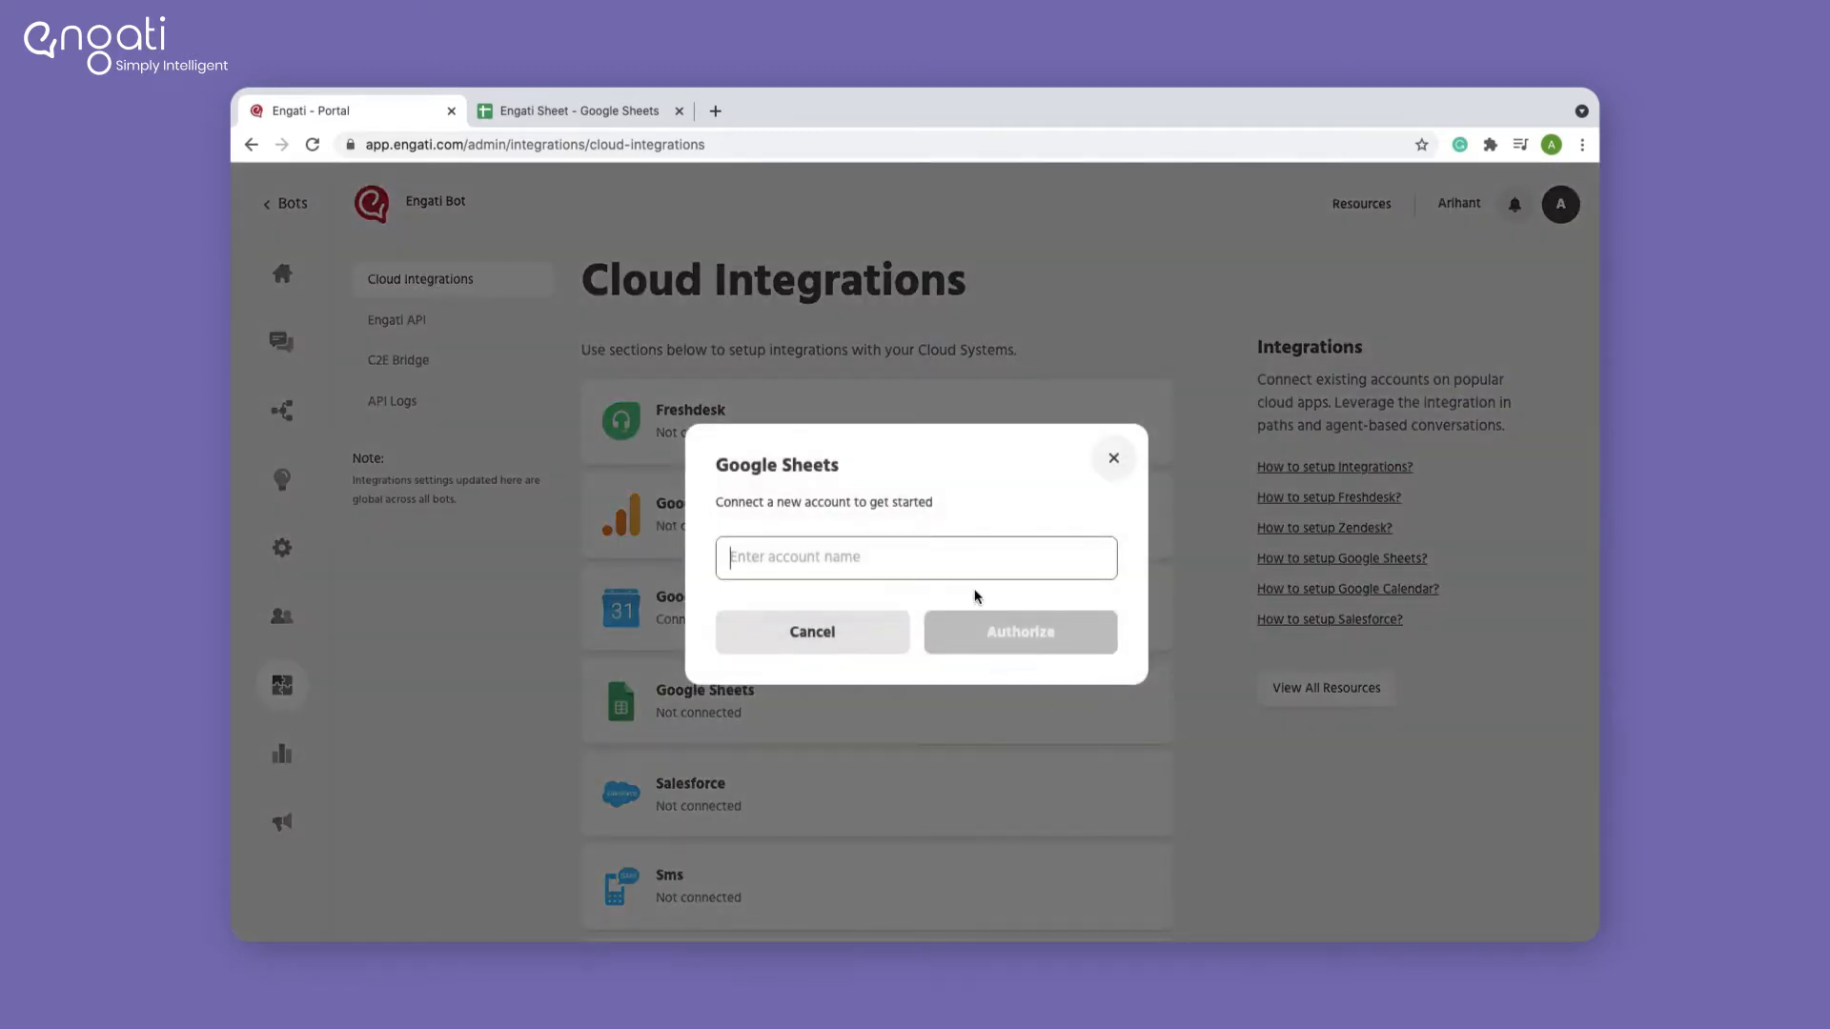
{"action": "type", "text": "Google Shee"}
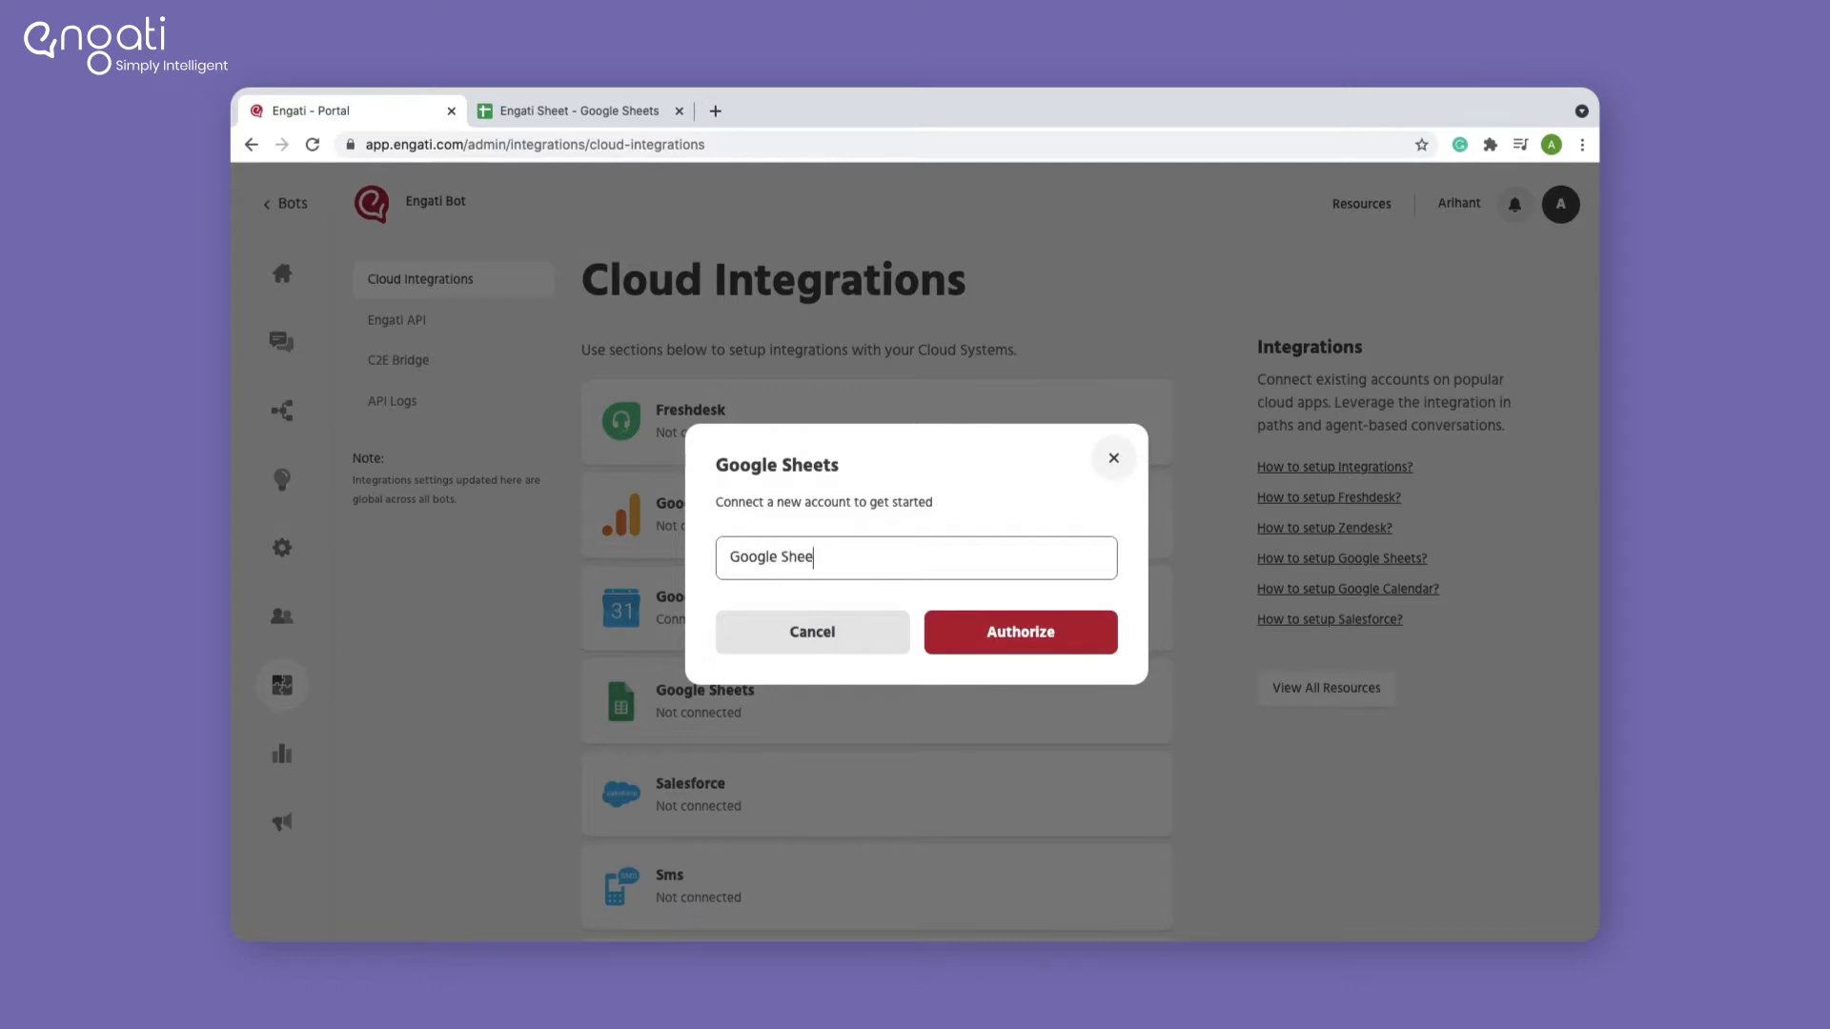
Authorize the connection and allow Engati access to Drive files and Sheets on Google's consent screen
{"action": "left_click", "coordinate": [1020, 631]}
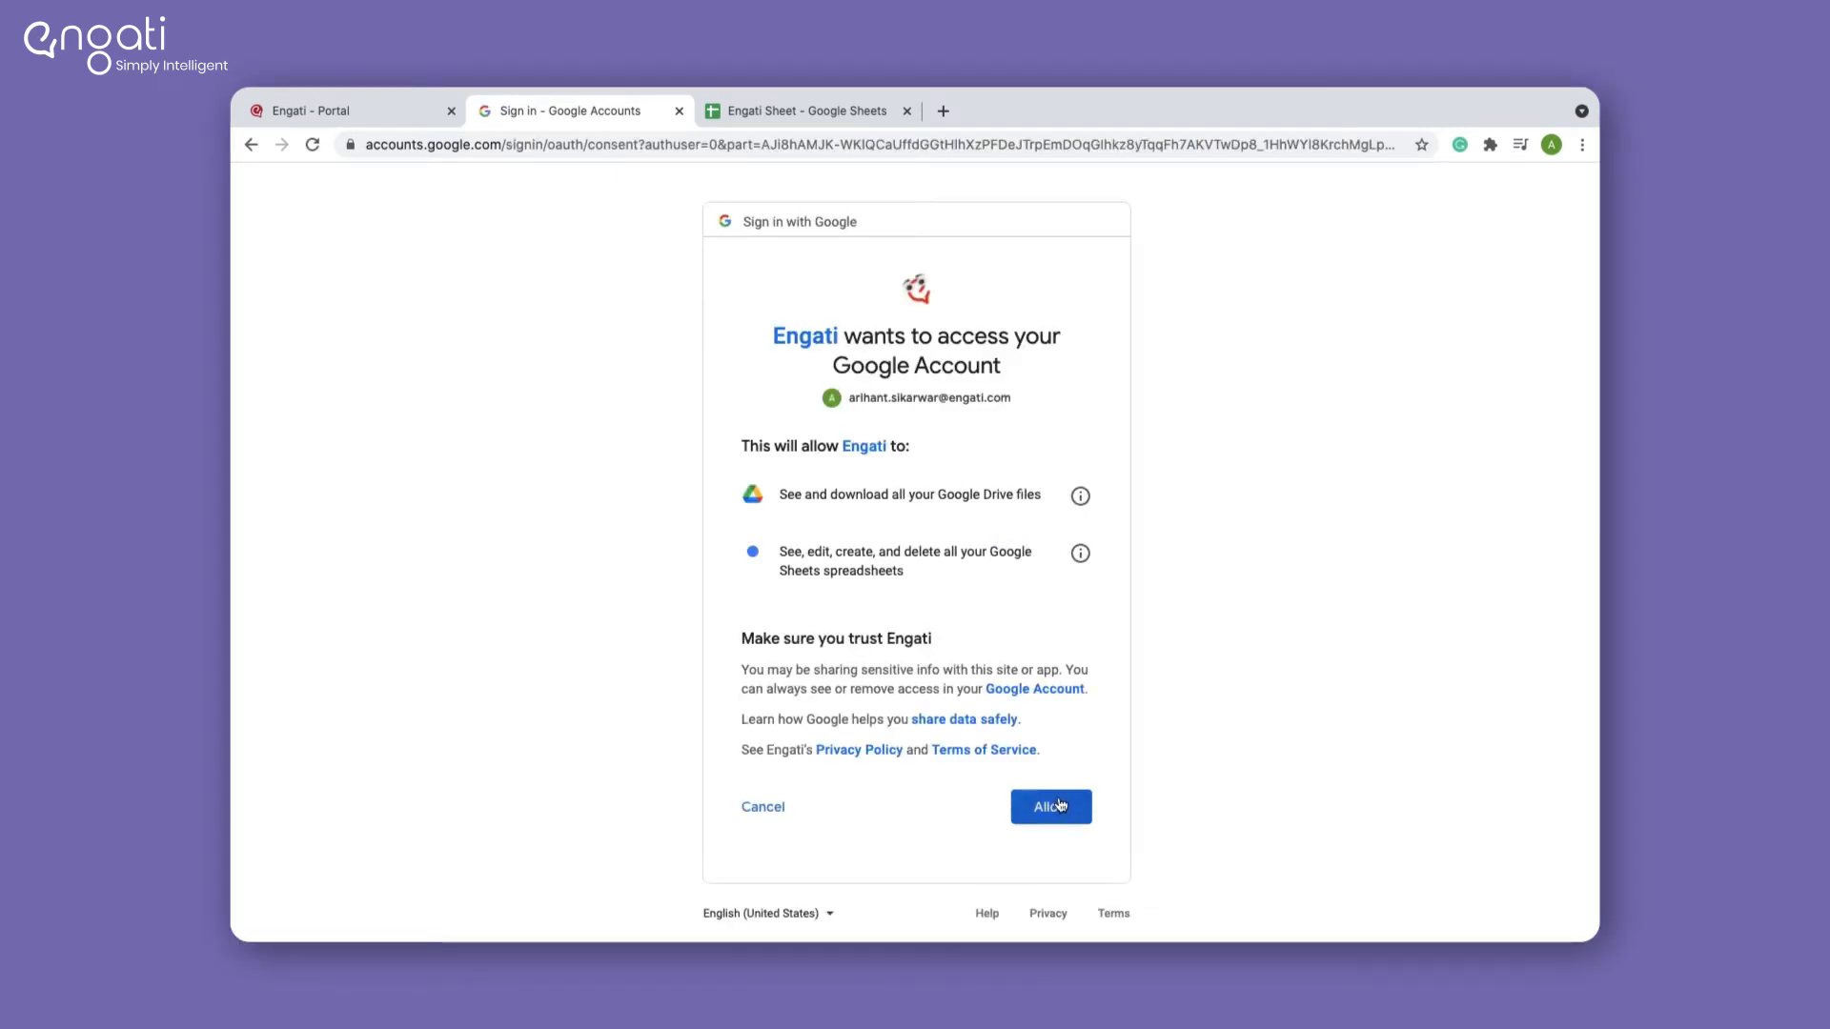
{"action": "left_click", "coordinate": [1050, 806]}
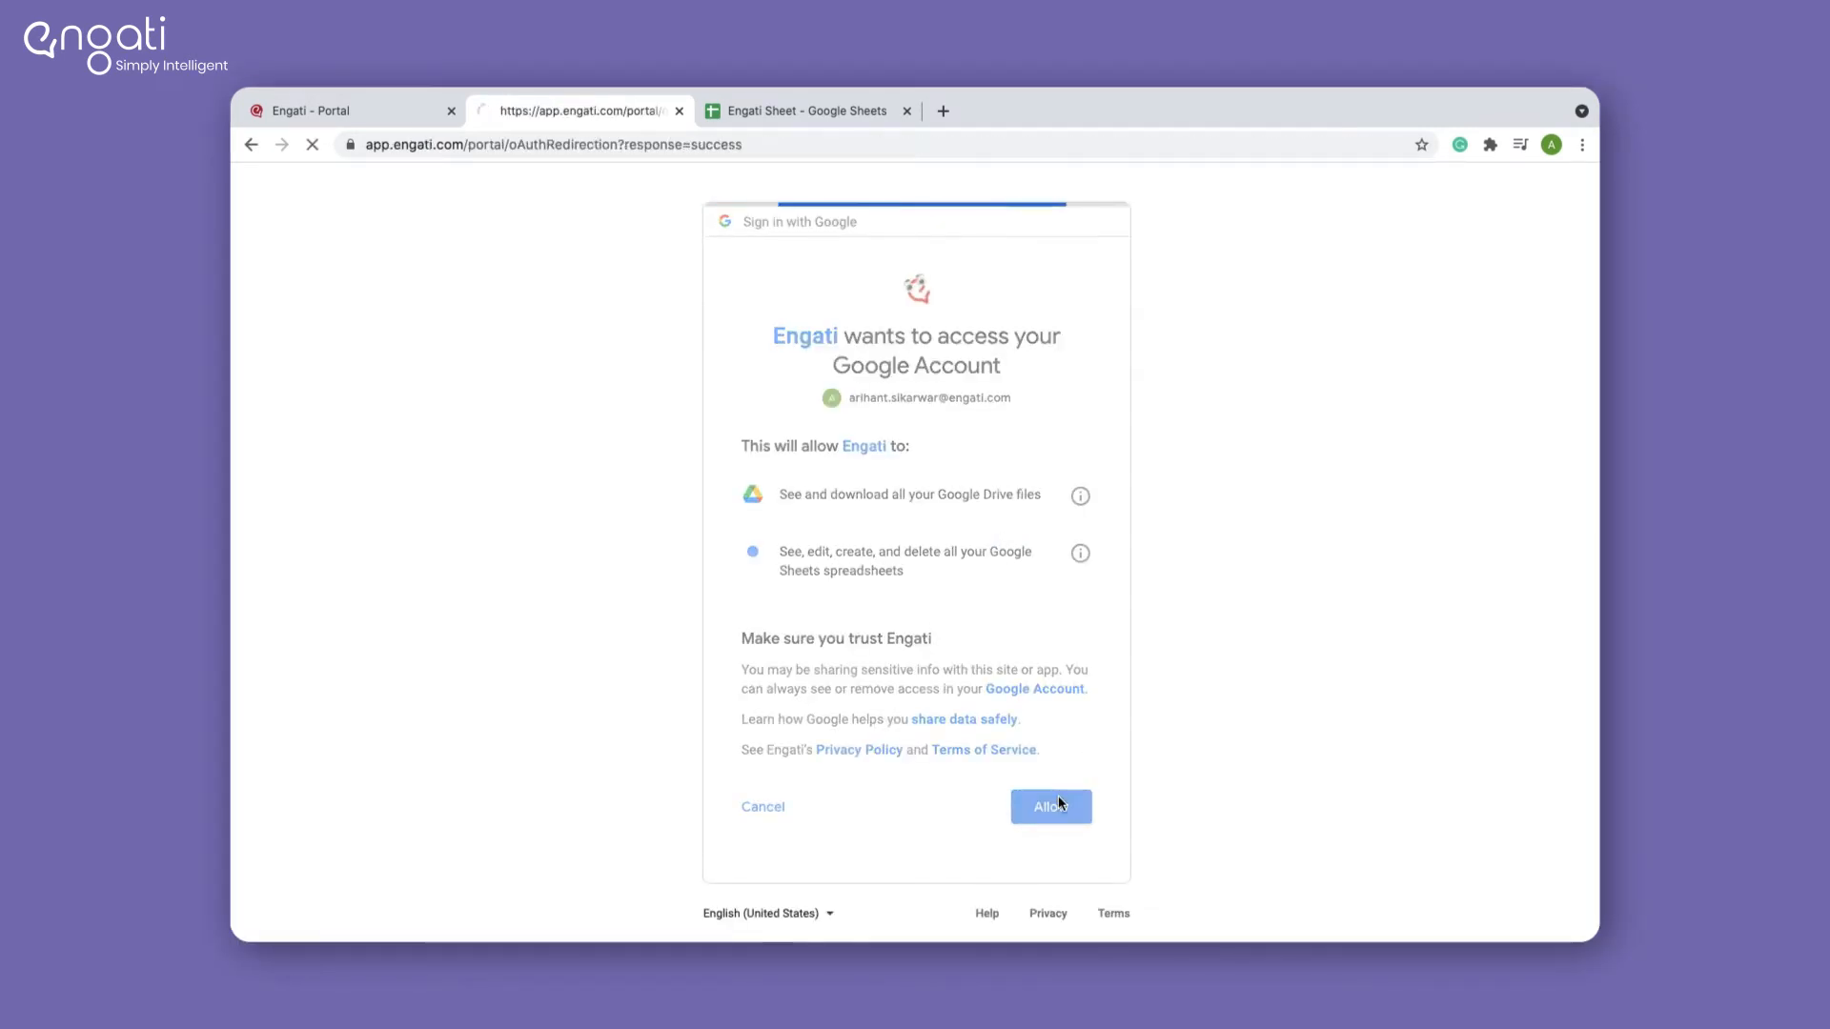
Confirm Google Sheets lists one connected account in Cloud Integrations
{"action": "left_click", "coordinate": [1051, 806]}
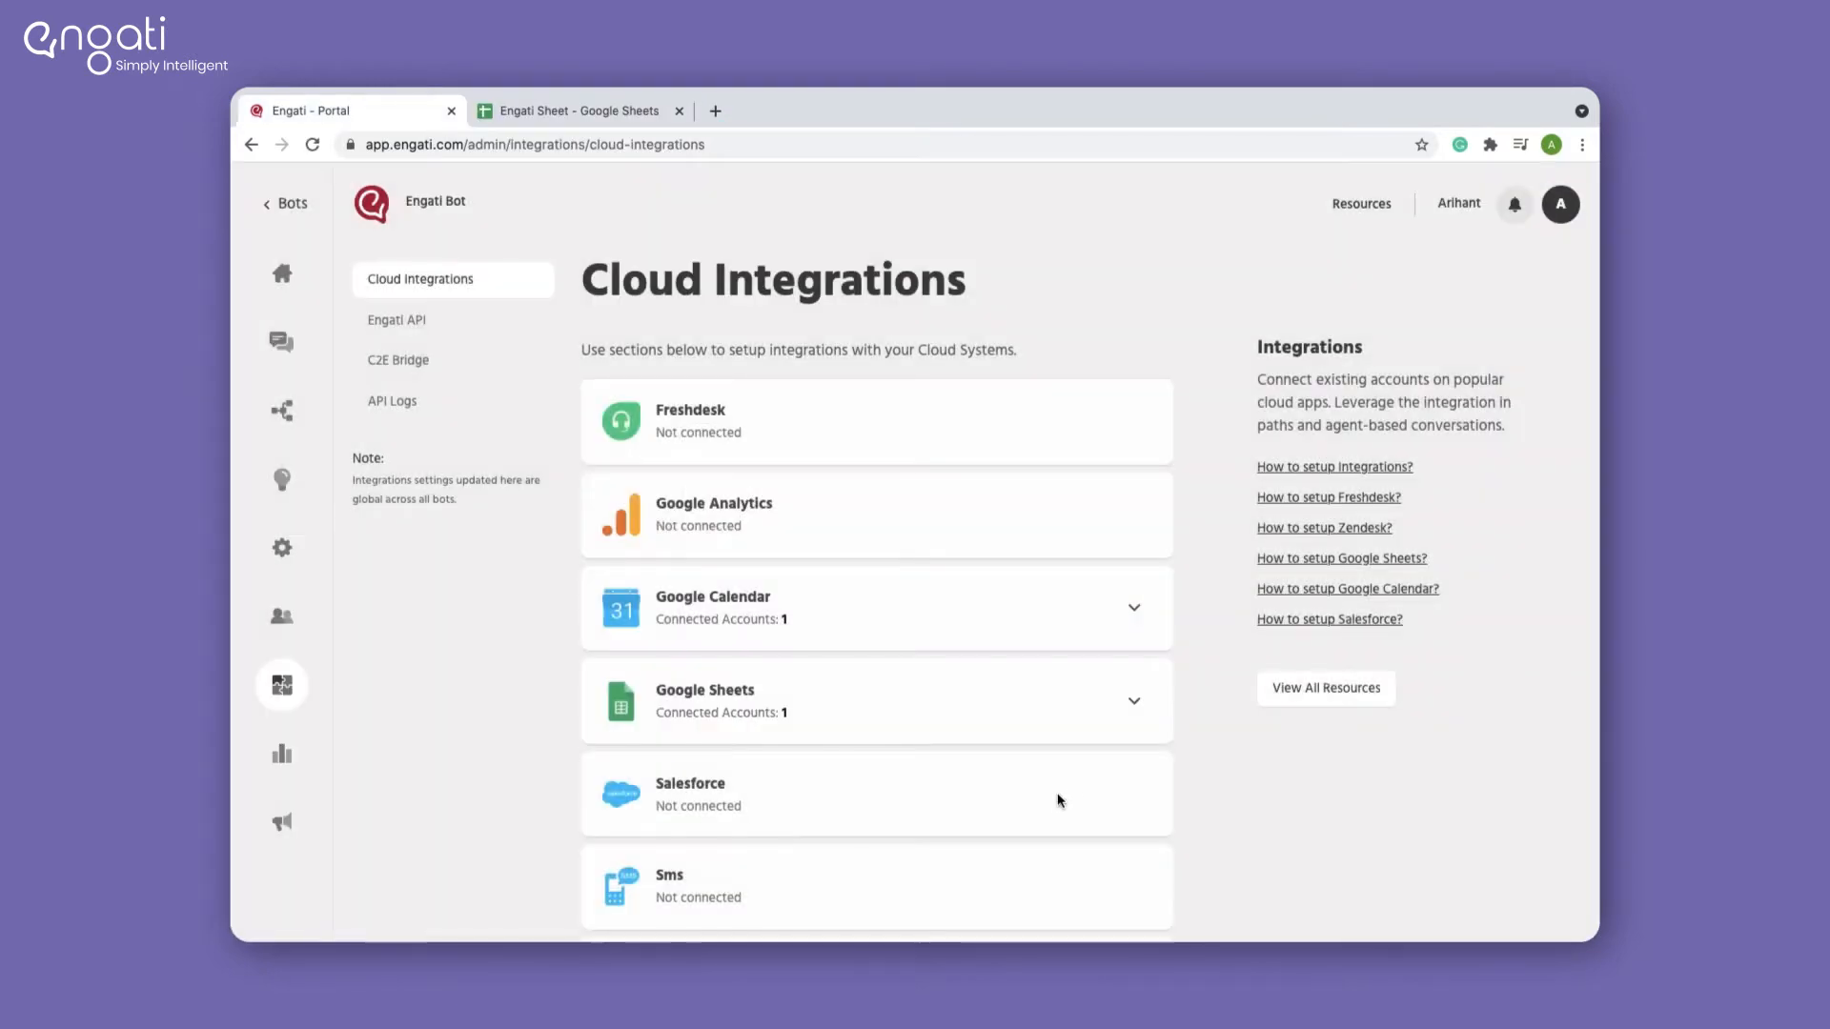
{"action": "left_click", "coordinate": [1133, 702]}
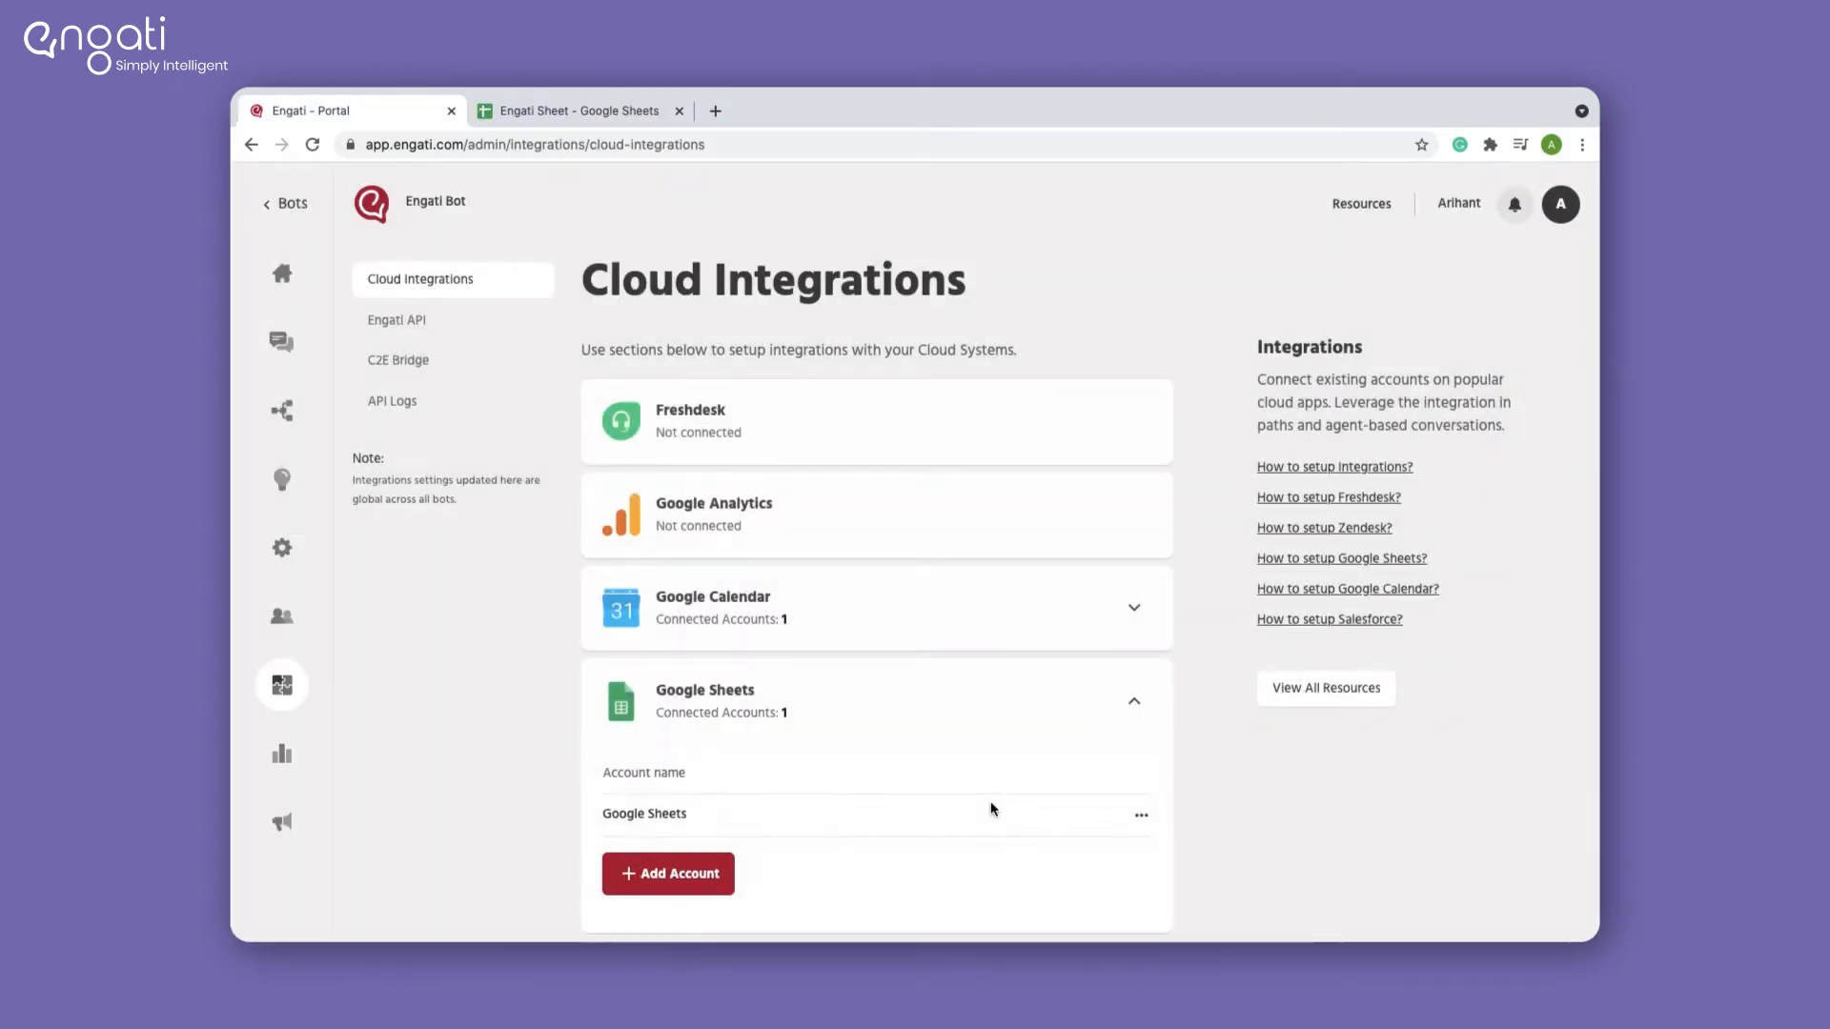
{"action": "scroll", "scroll_direction": "down", "scroll_amount": 3}
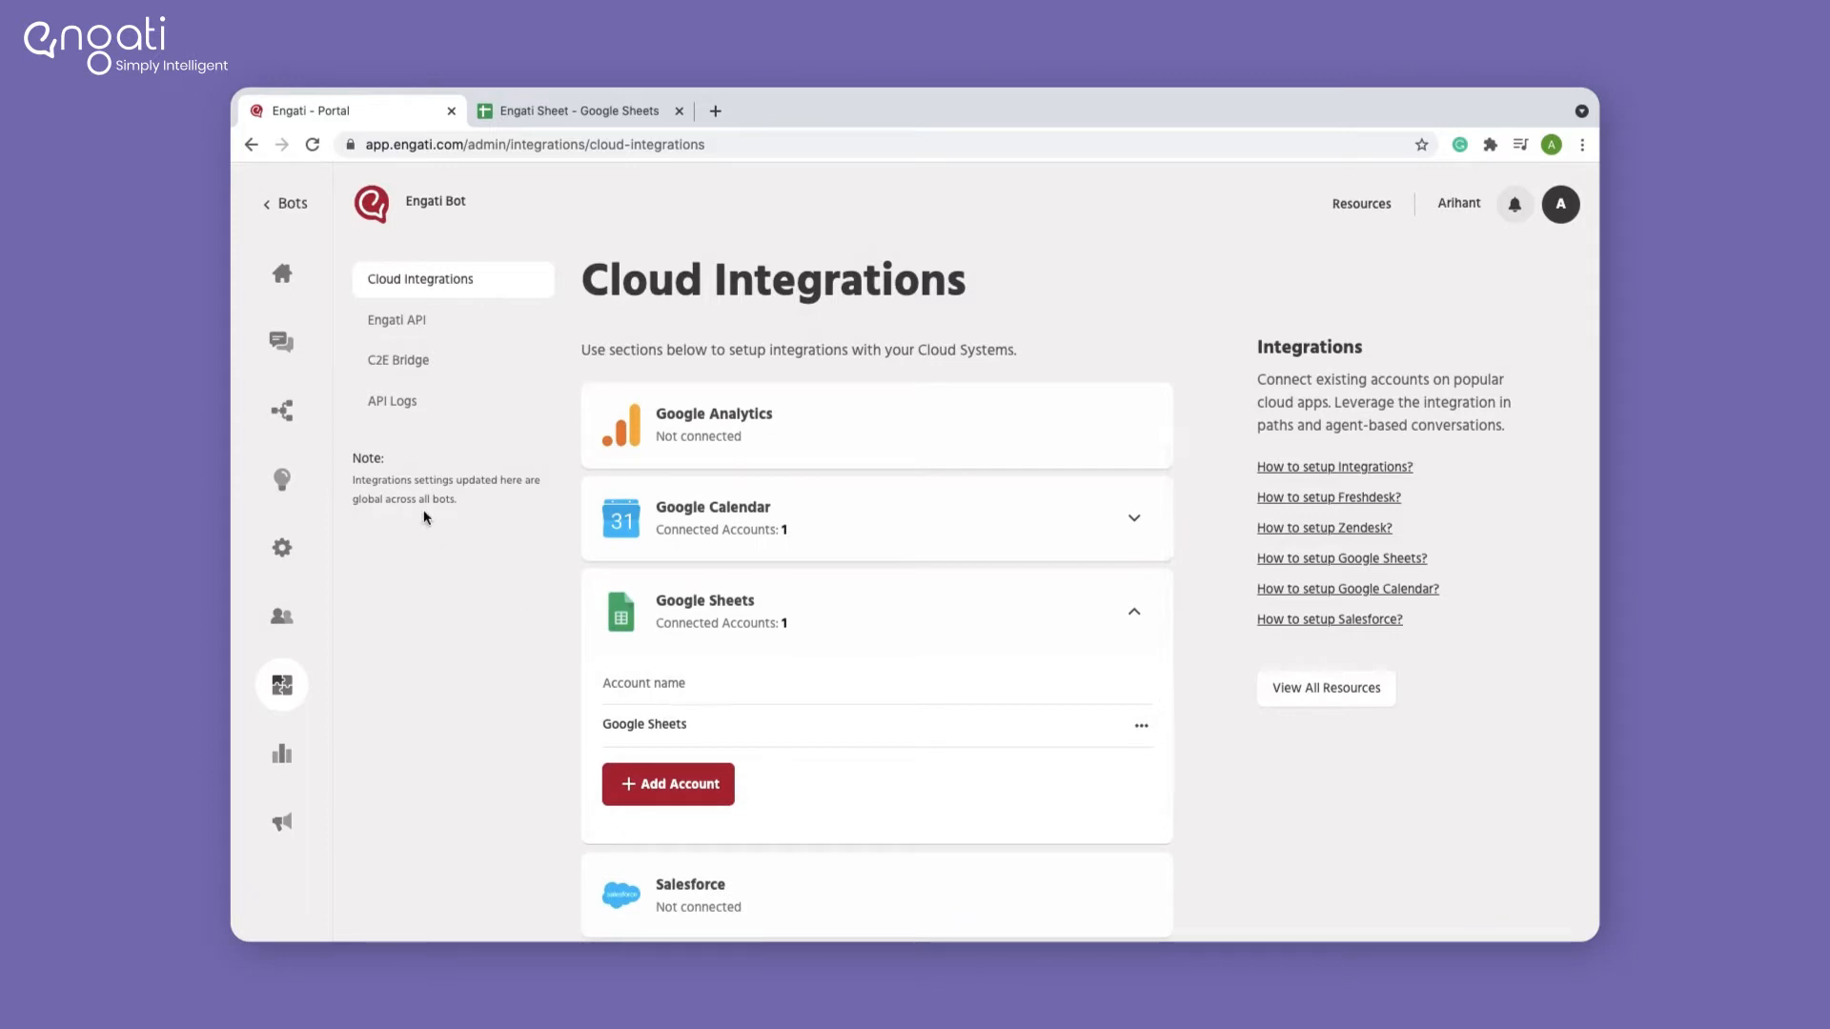
{"action": "mouse_move", "coordinate": [282, 412]}
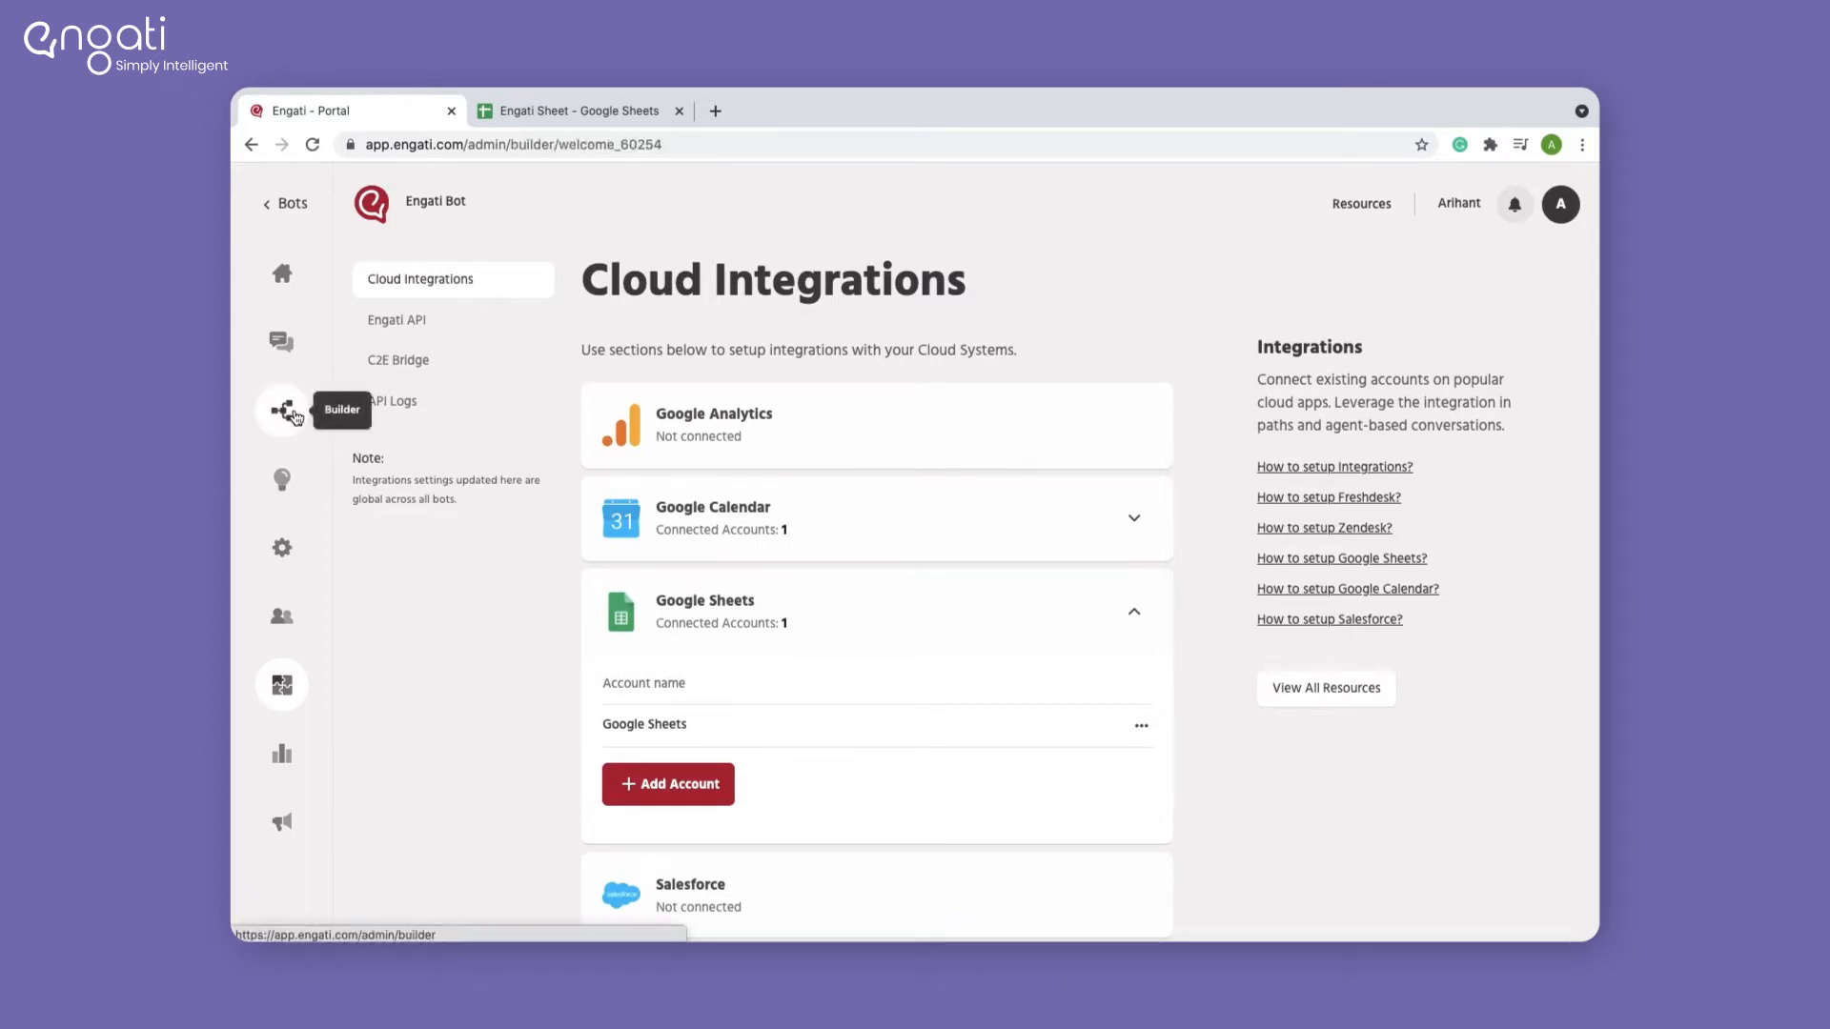
In the builder, start adding a node after Request User Data_2 and browse the node types
{"action": "left_click", "coordinate": [282, 412]}
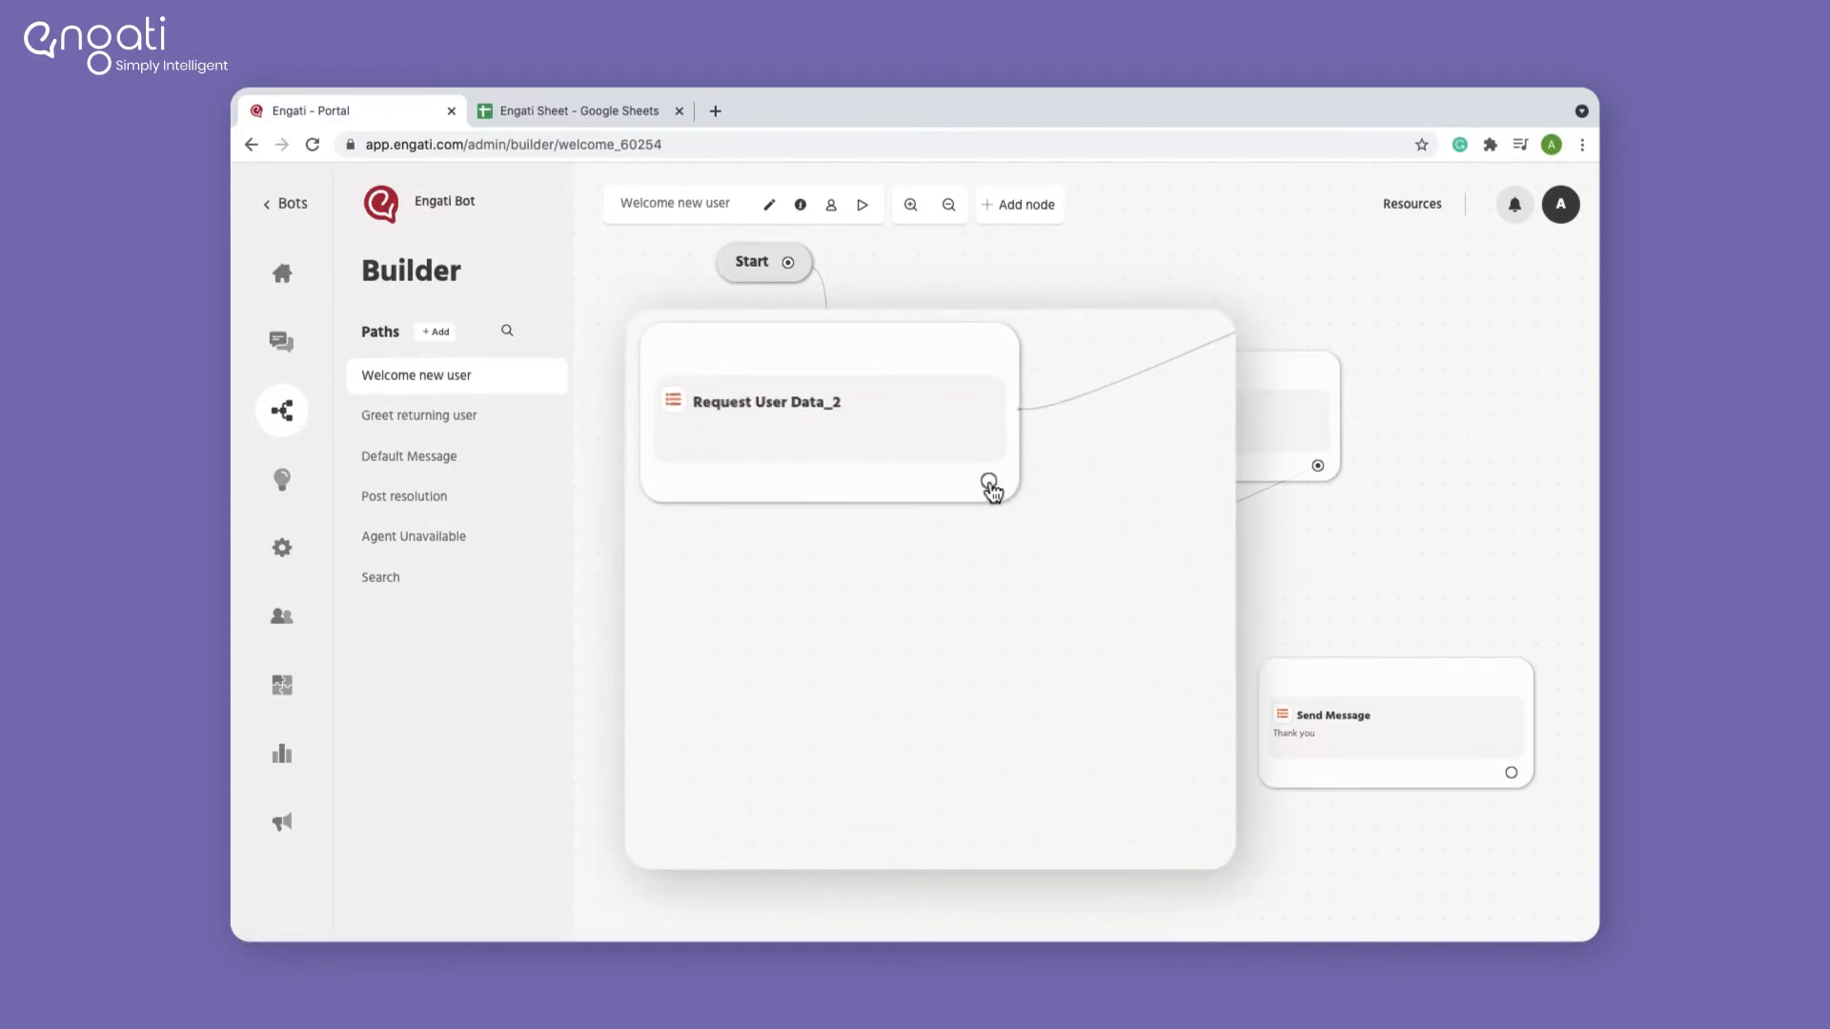
{"action": "left_click", "coordinate": [988, 477]}
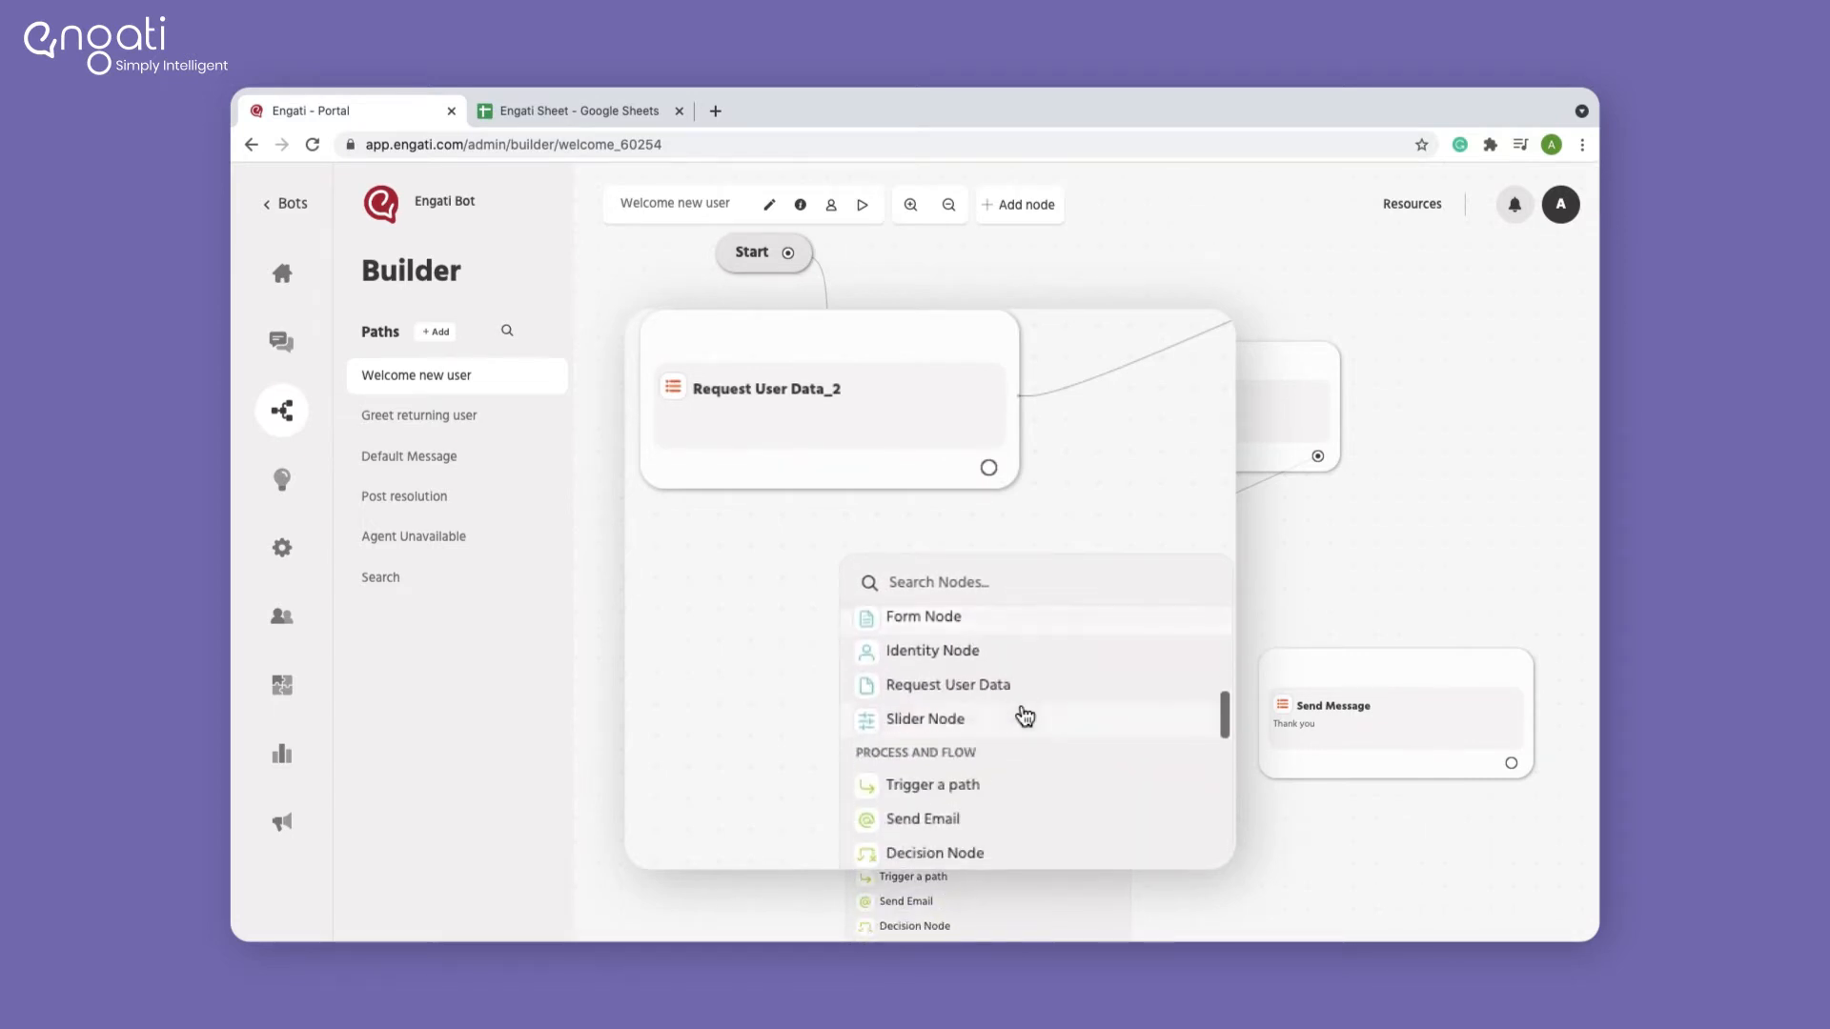
{"action": "scroll", "scroll_direction": "down", "scroll_amount": 3}
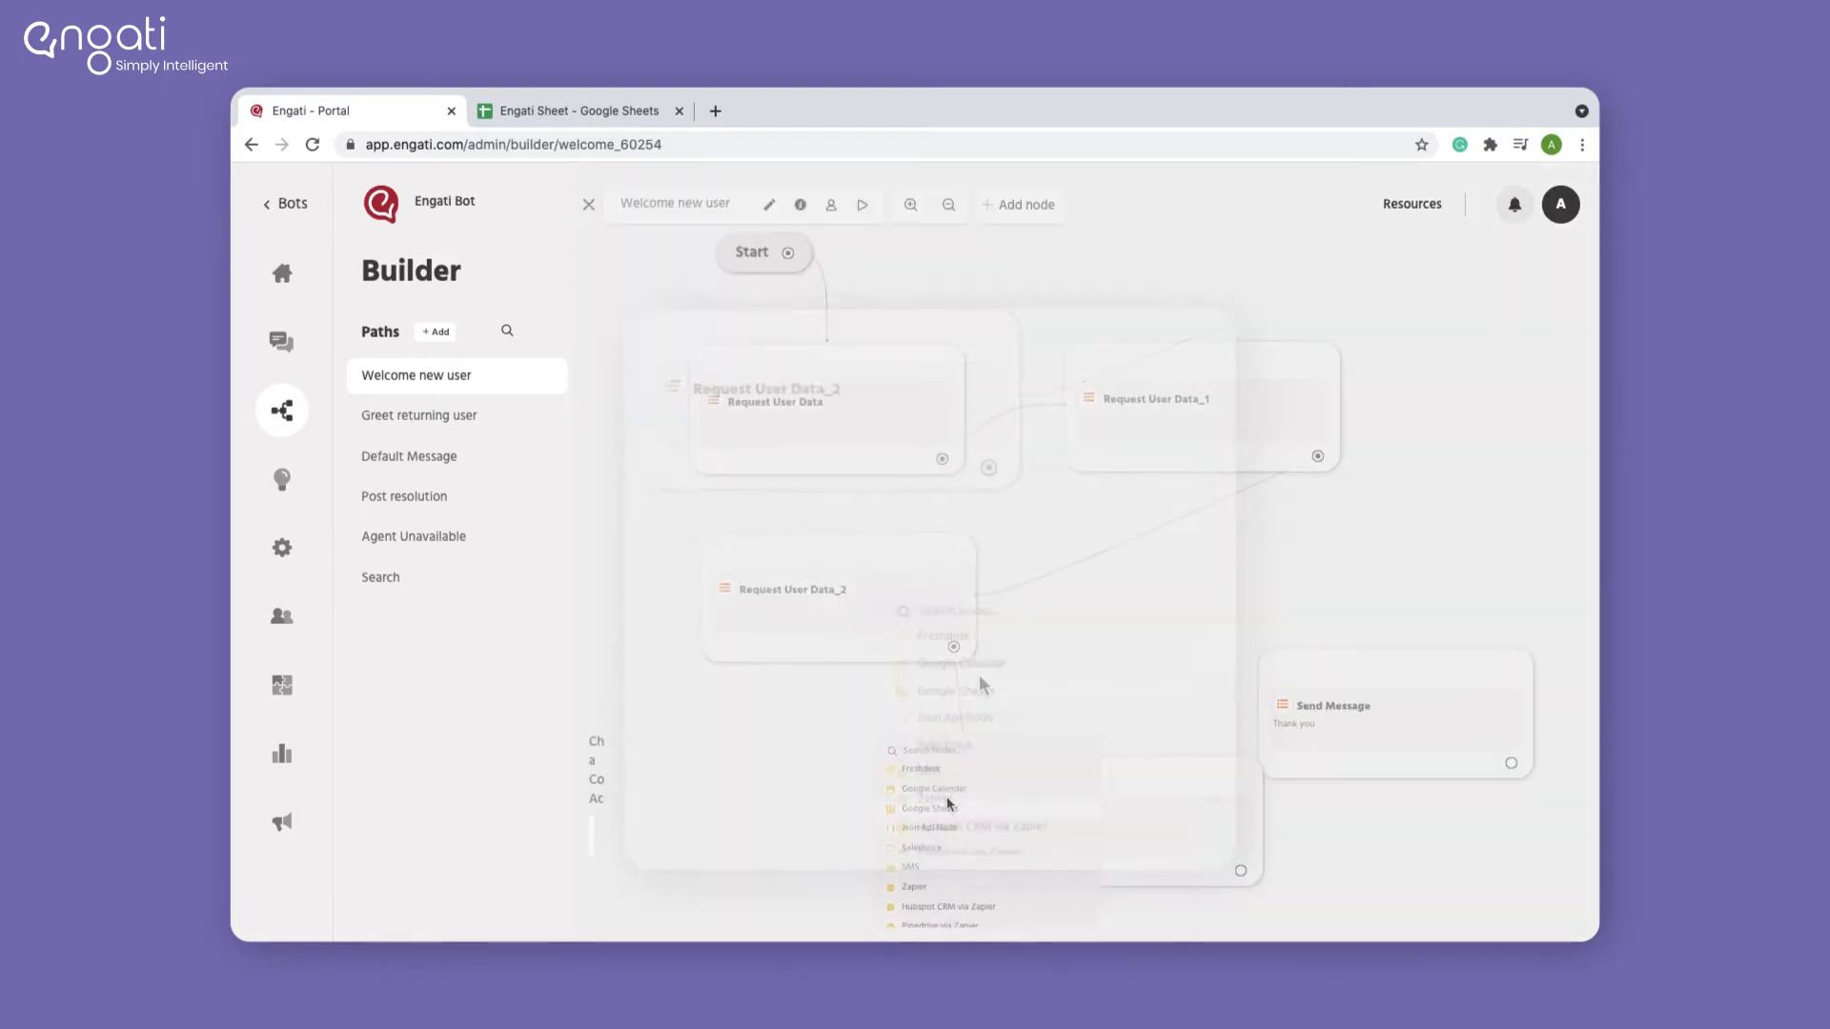
Add a Google Sheets node using the connected account with the Add Row action
{"action": "left_click", "coordinate": [928, 809]}
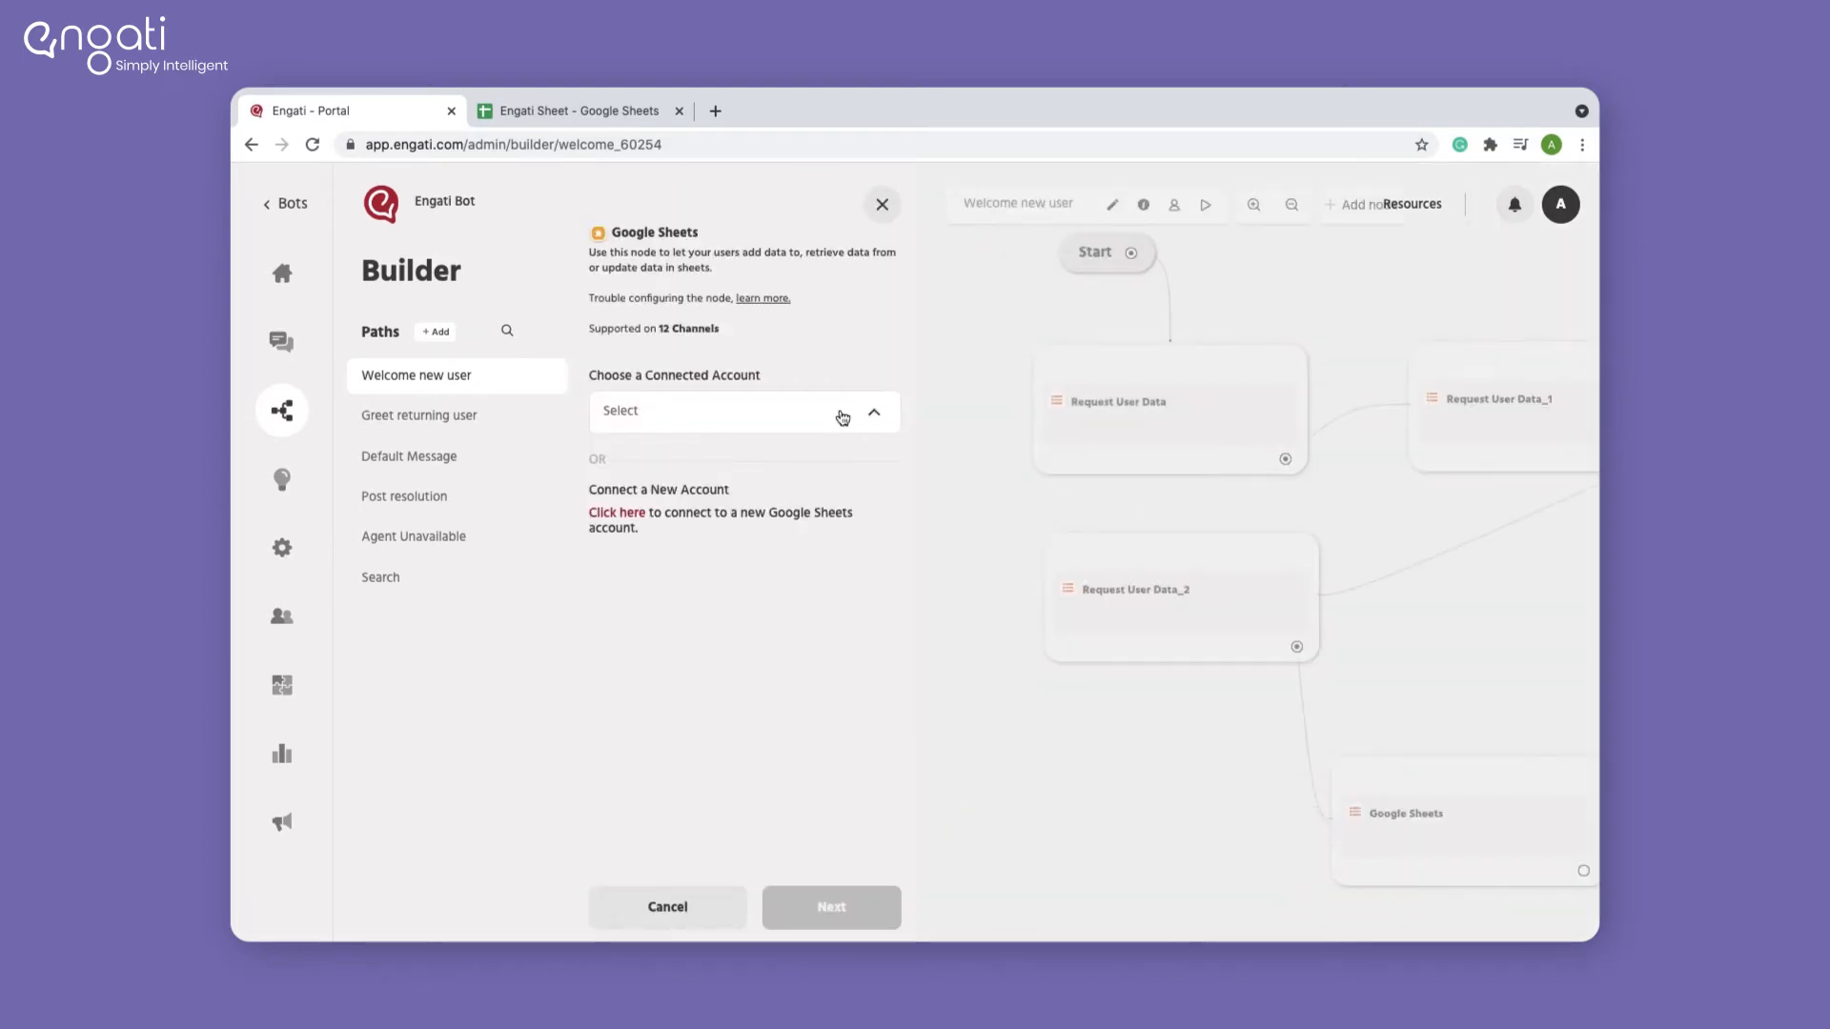
{"action": "left_click", "coordinate": [743, 411]}
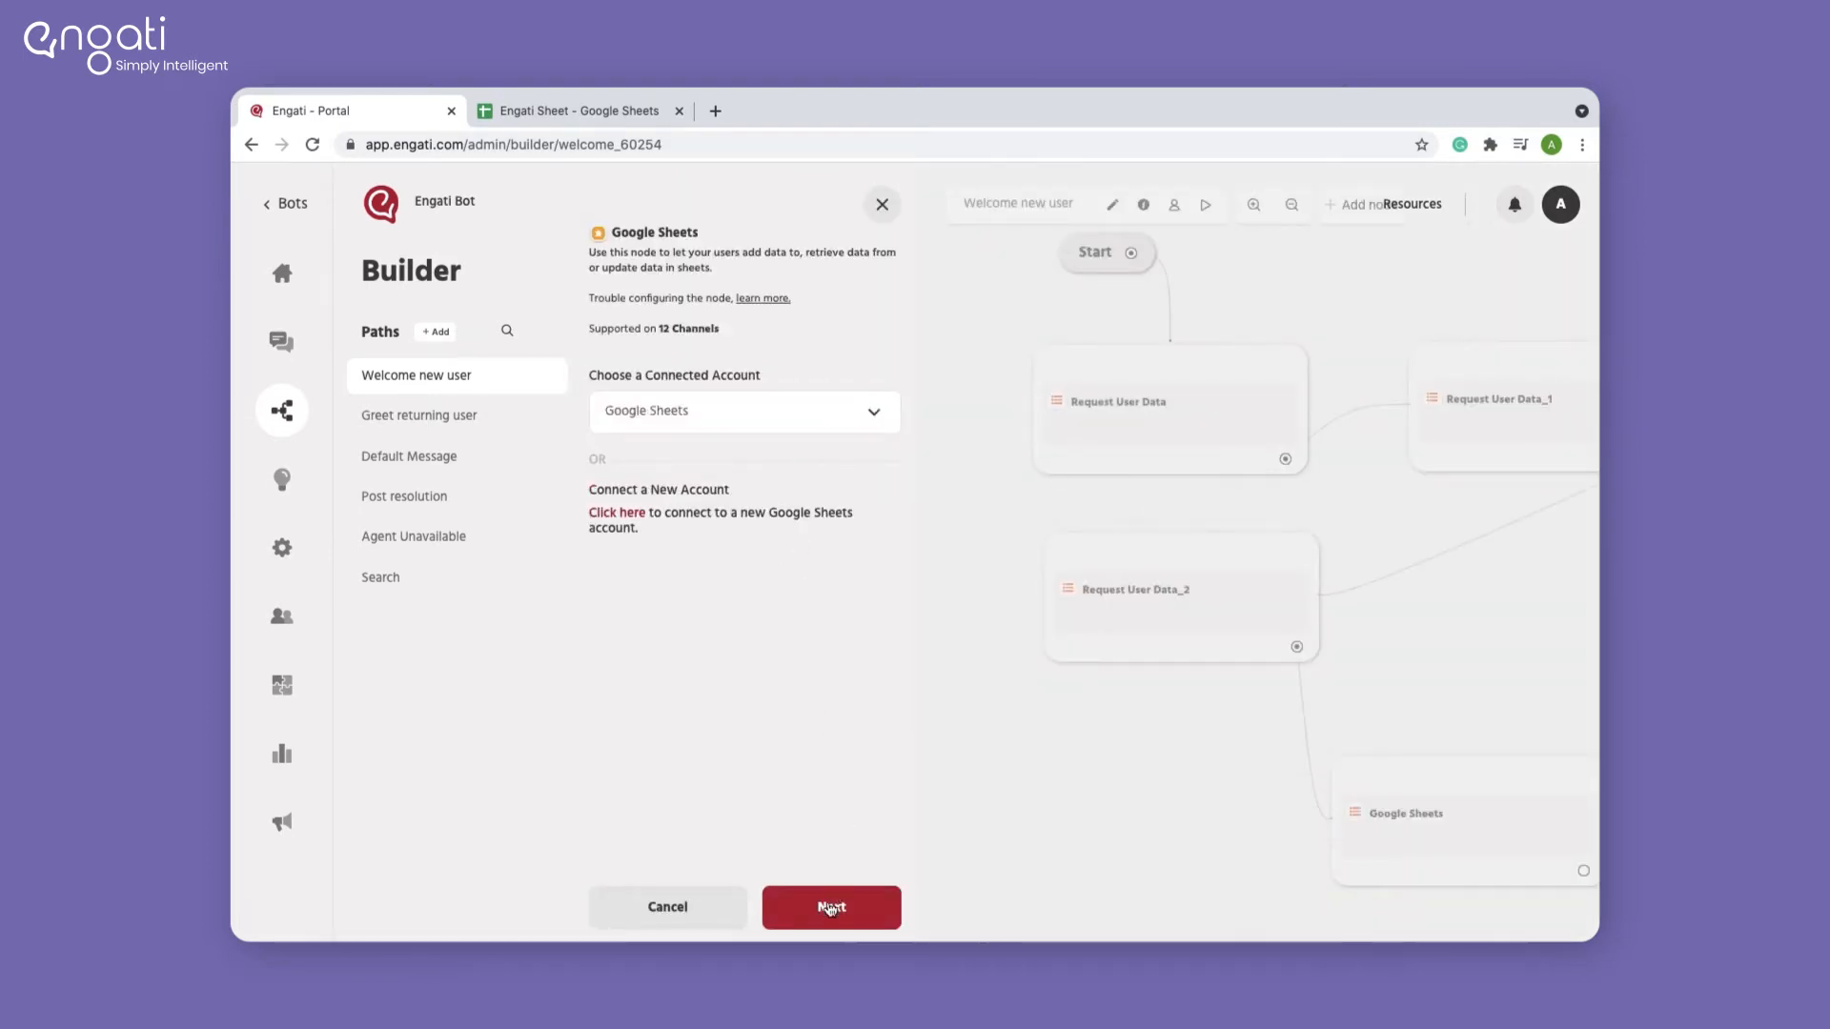
{"action": "left_click", "coordinate": [831, 908]}
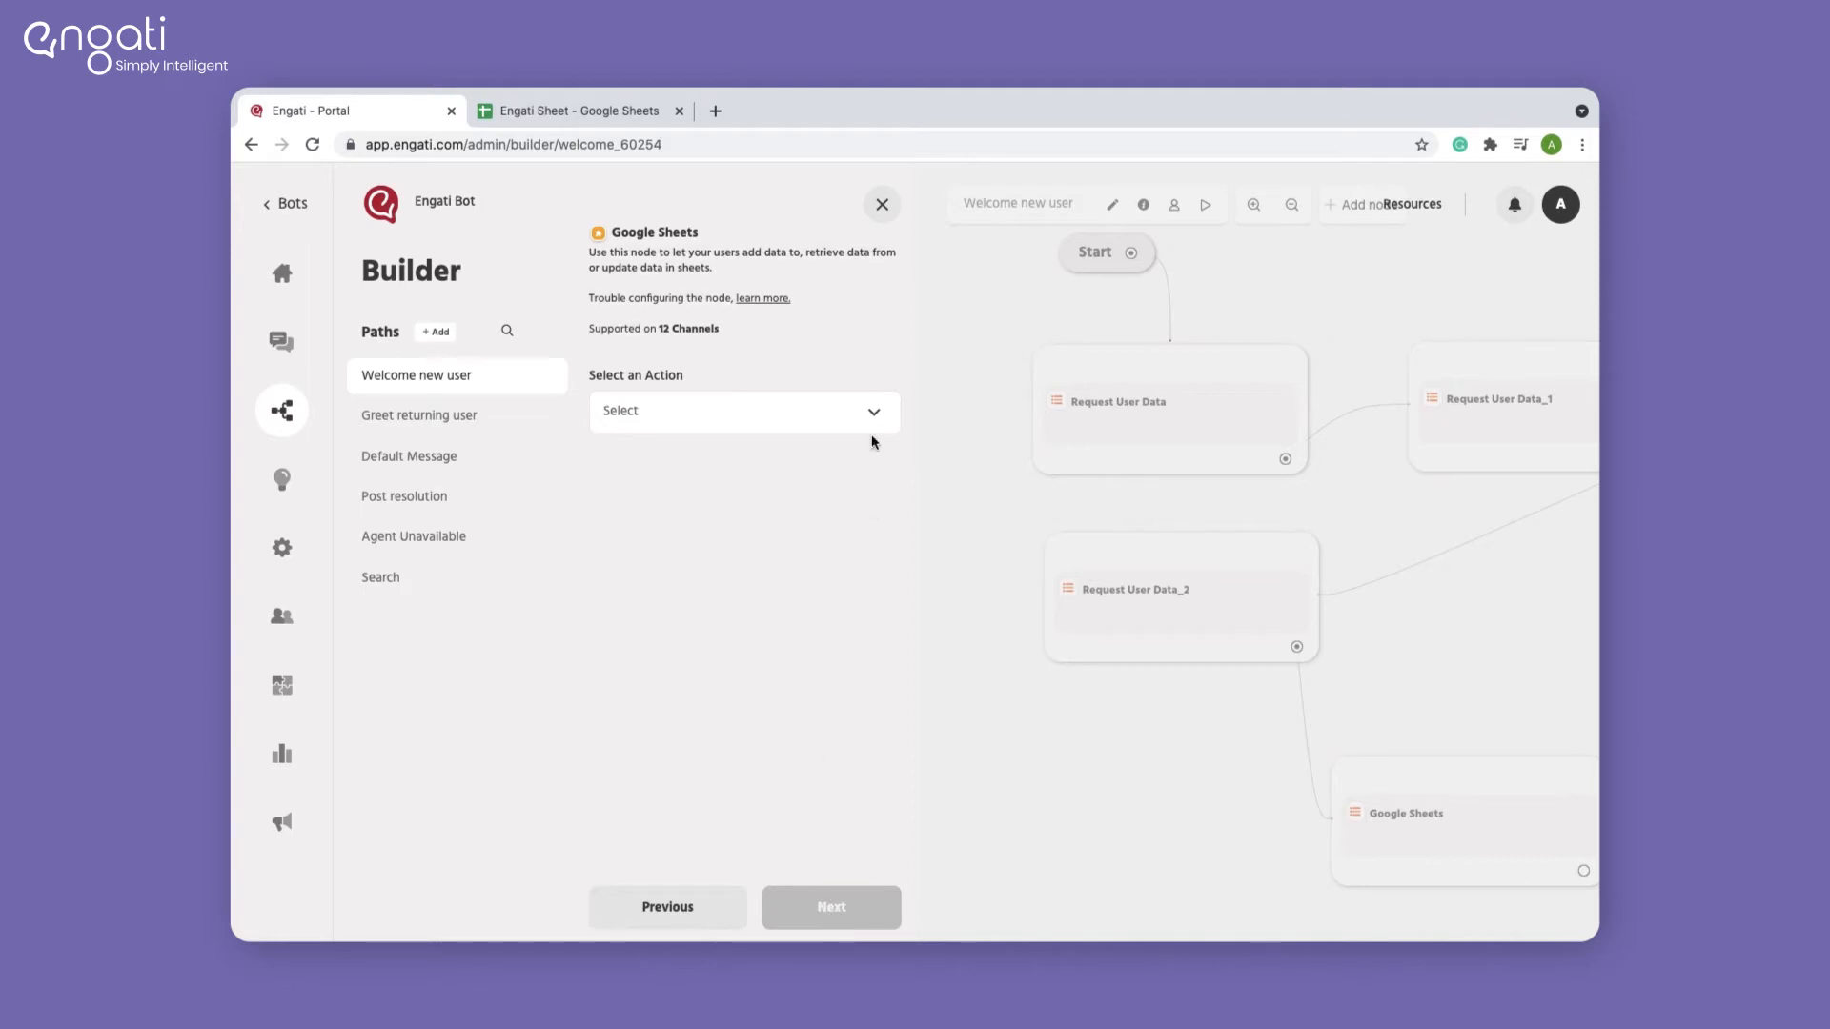
{"action": "left_click", "coordinate": [744, 411]}
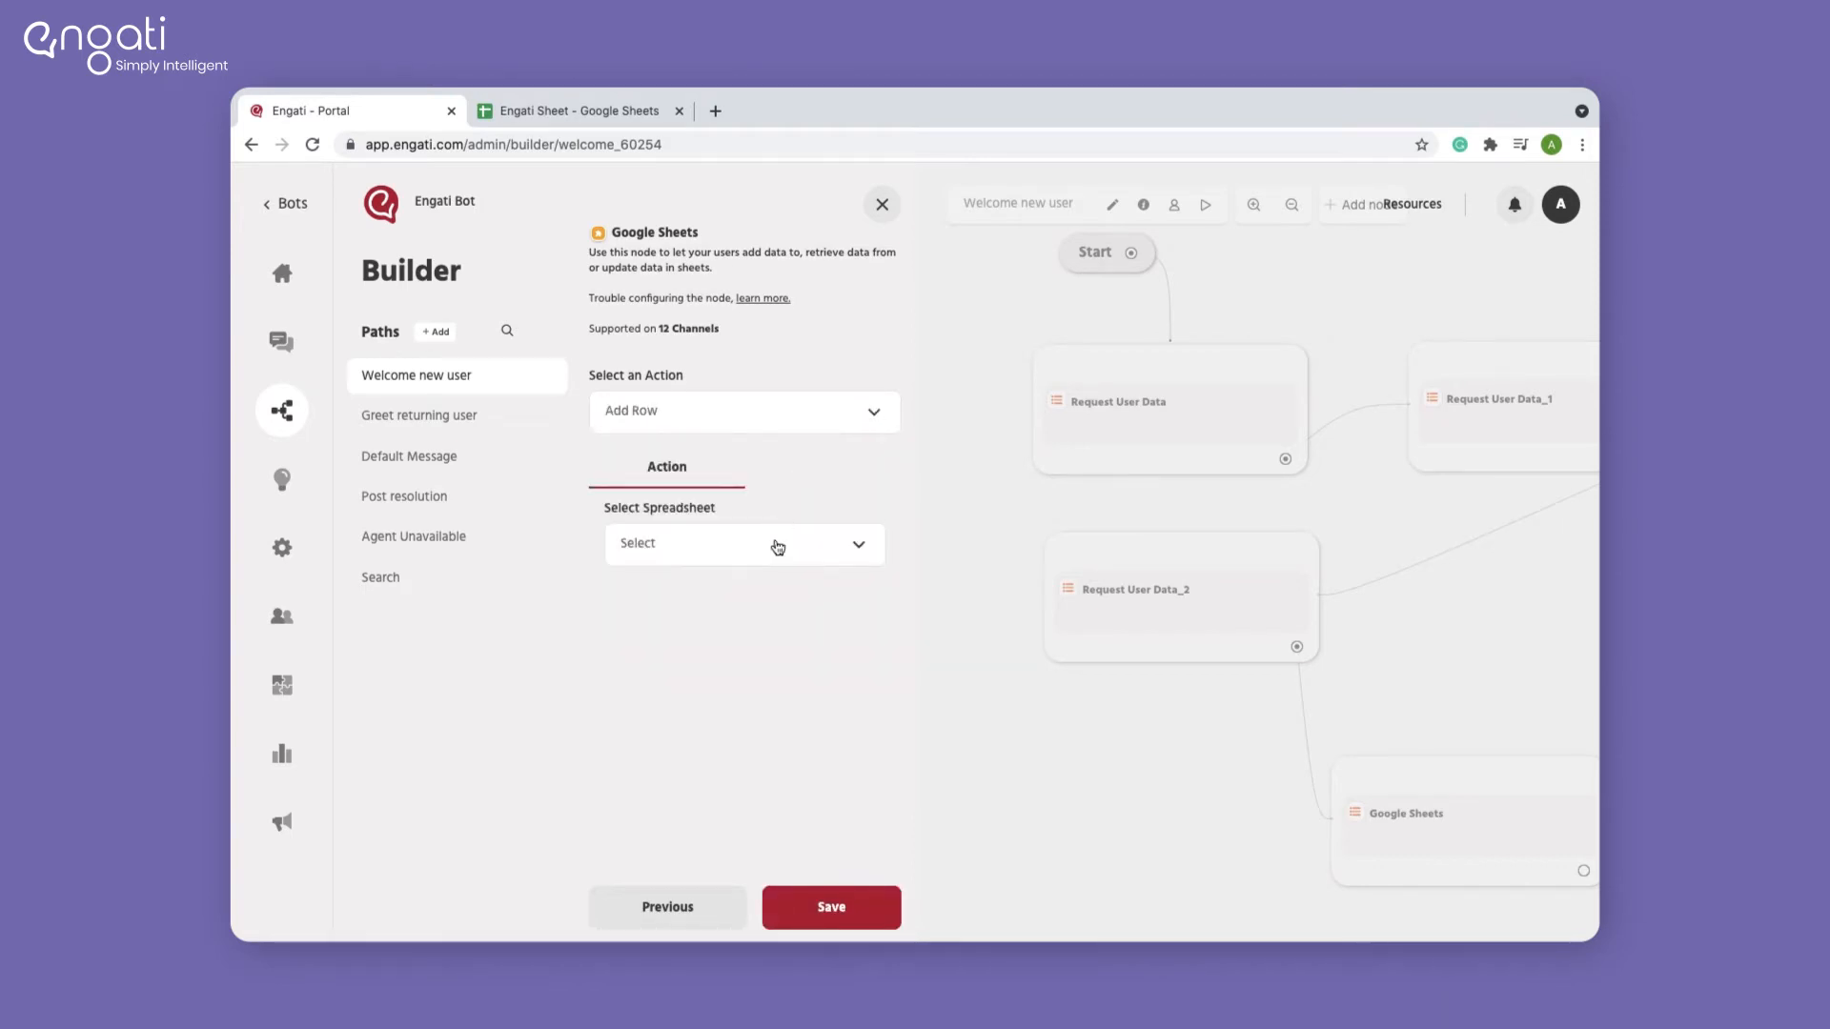
Target the Engati Sheet spreadsheet and its Sheet1 worksheet
{"action": "left_click", "coordinate": [744, 545]}
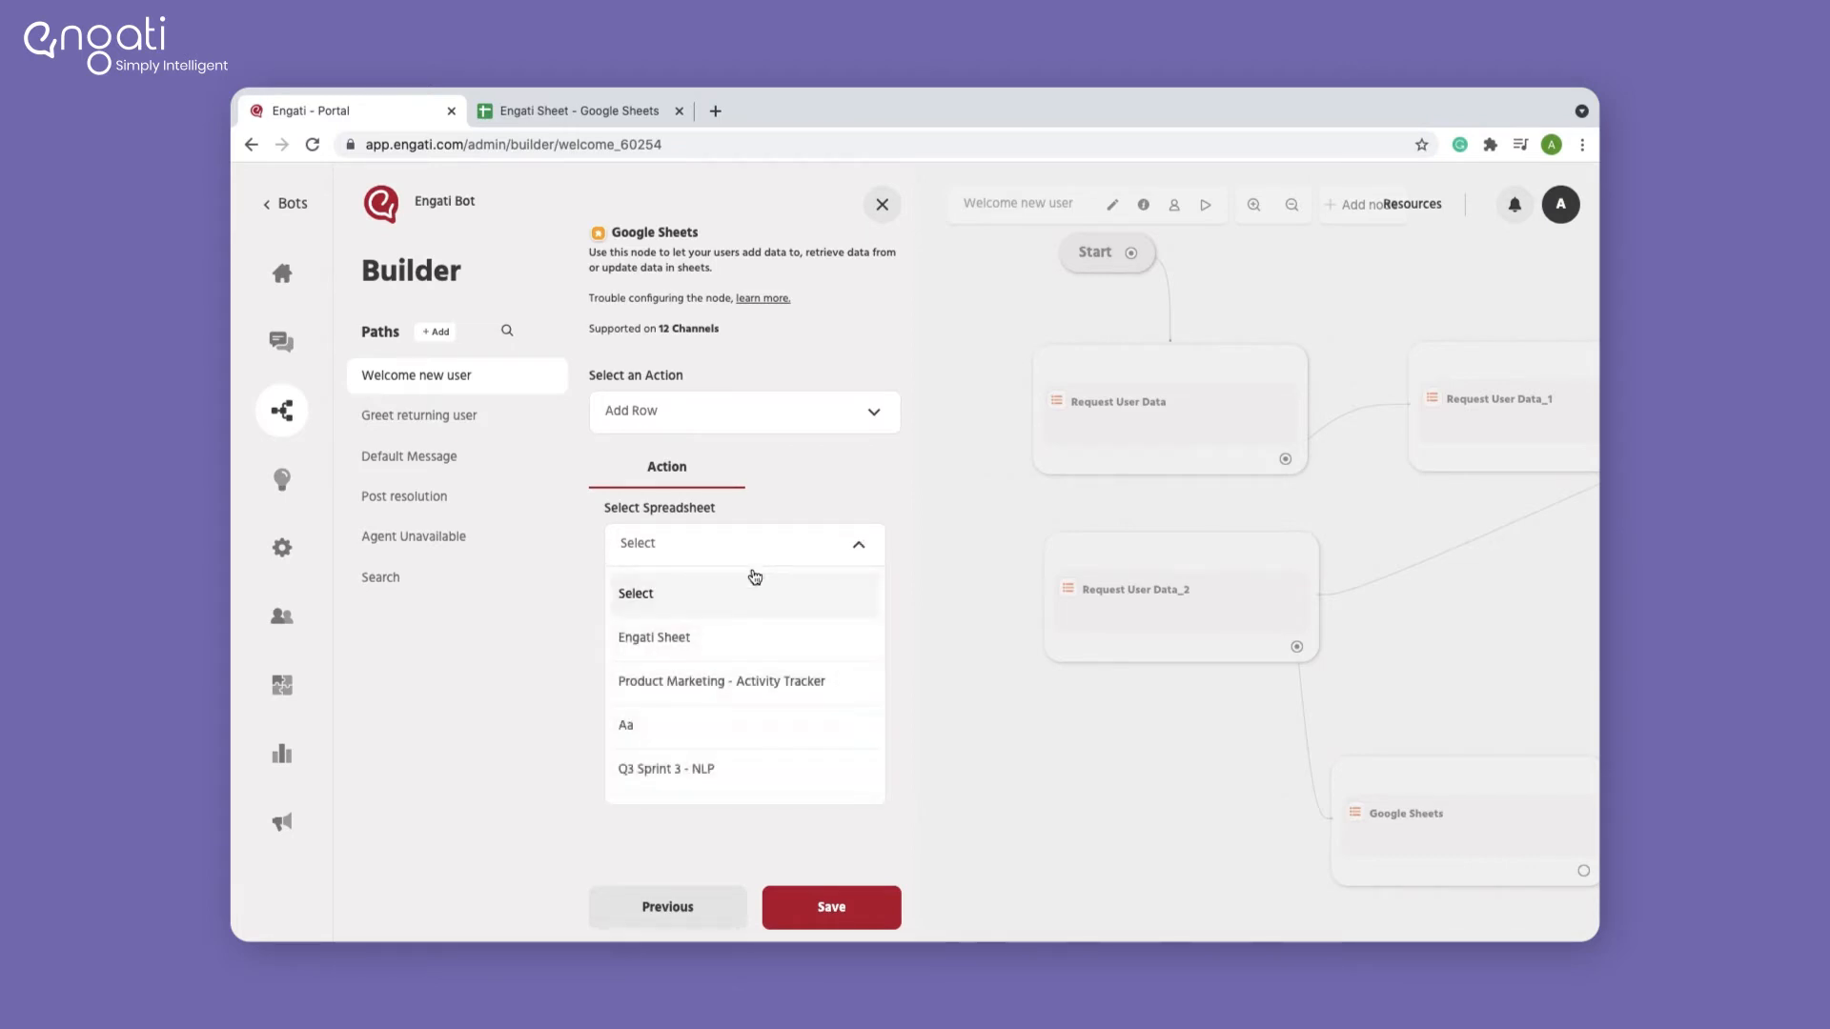
{"action": "left_click", "coordinate": [654, 637]}
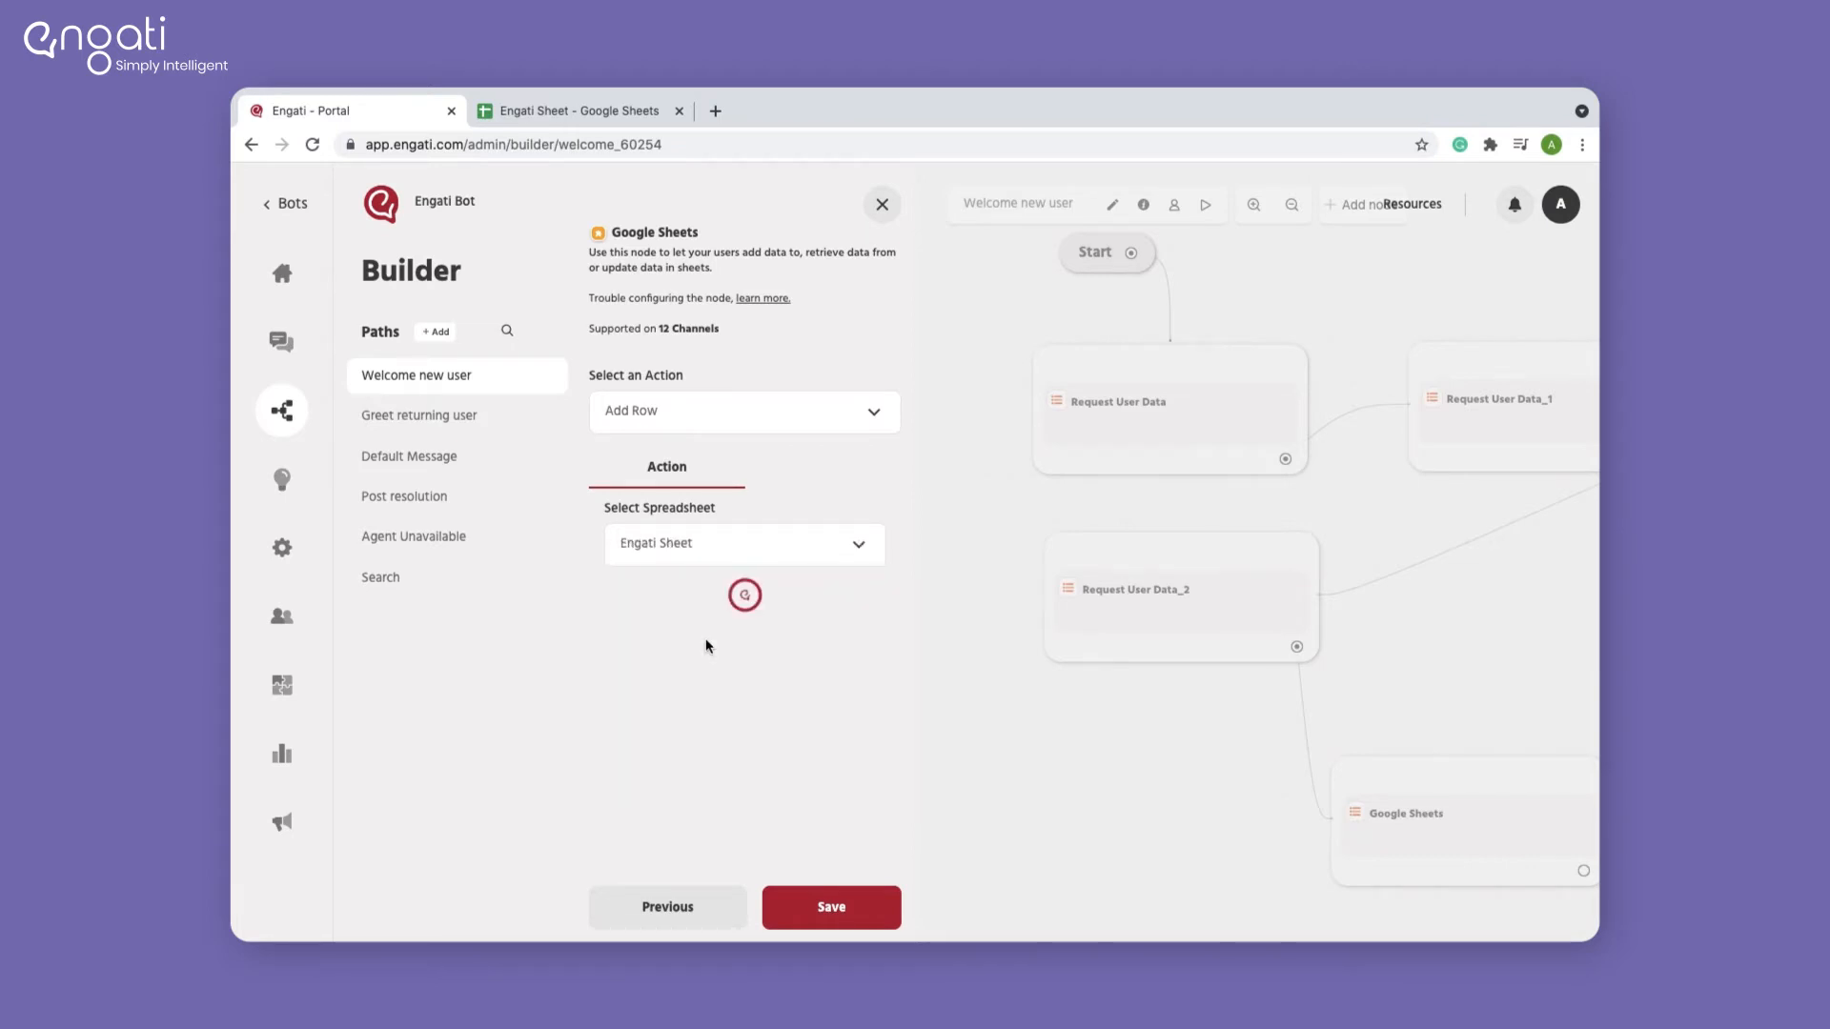
{"action": "left_click", "coordinate": [744, 617]}
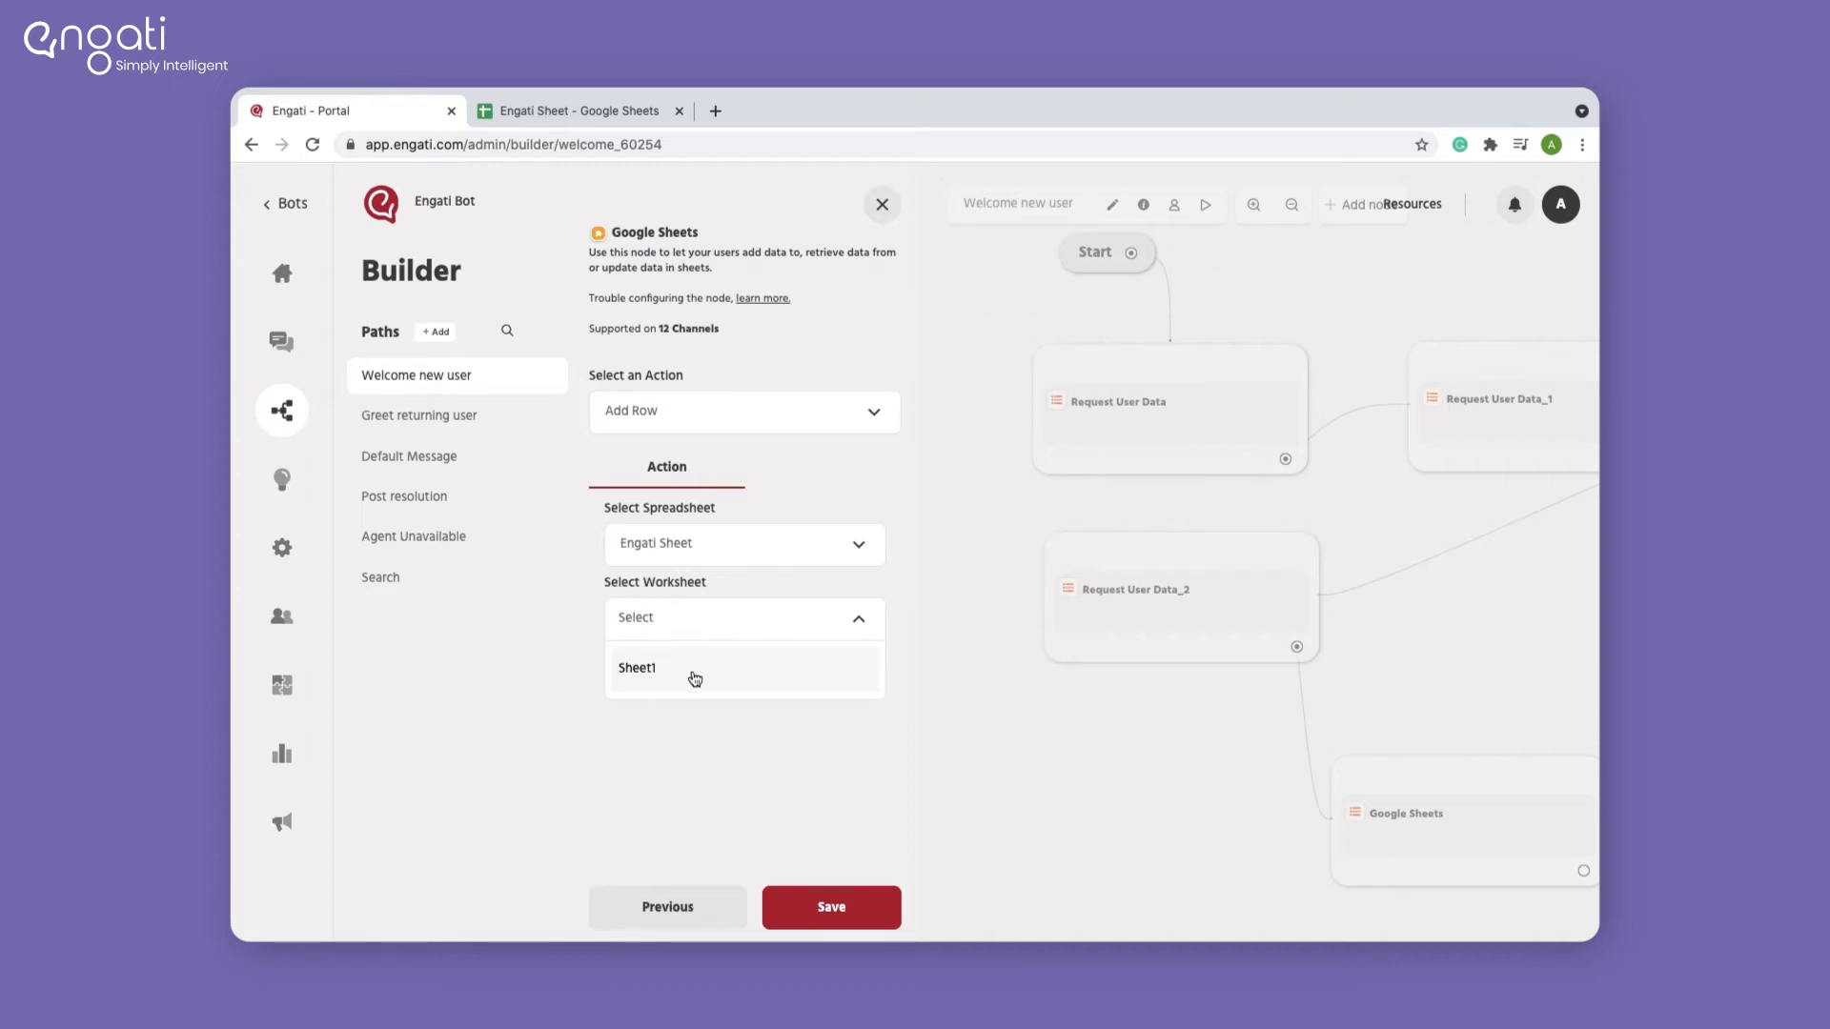
{"action": "left_click", "coordinate": [636, 670]}
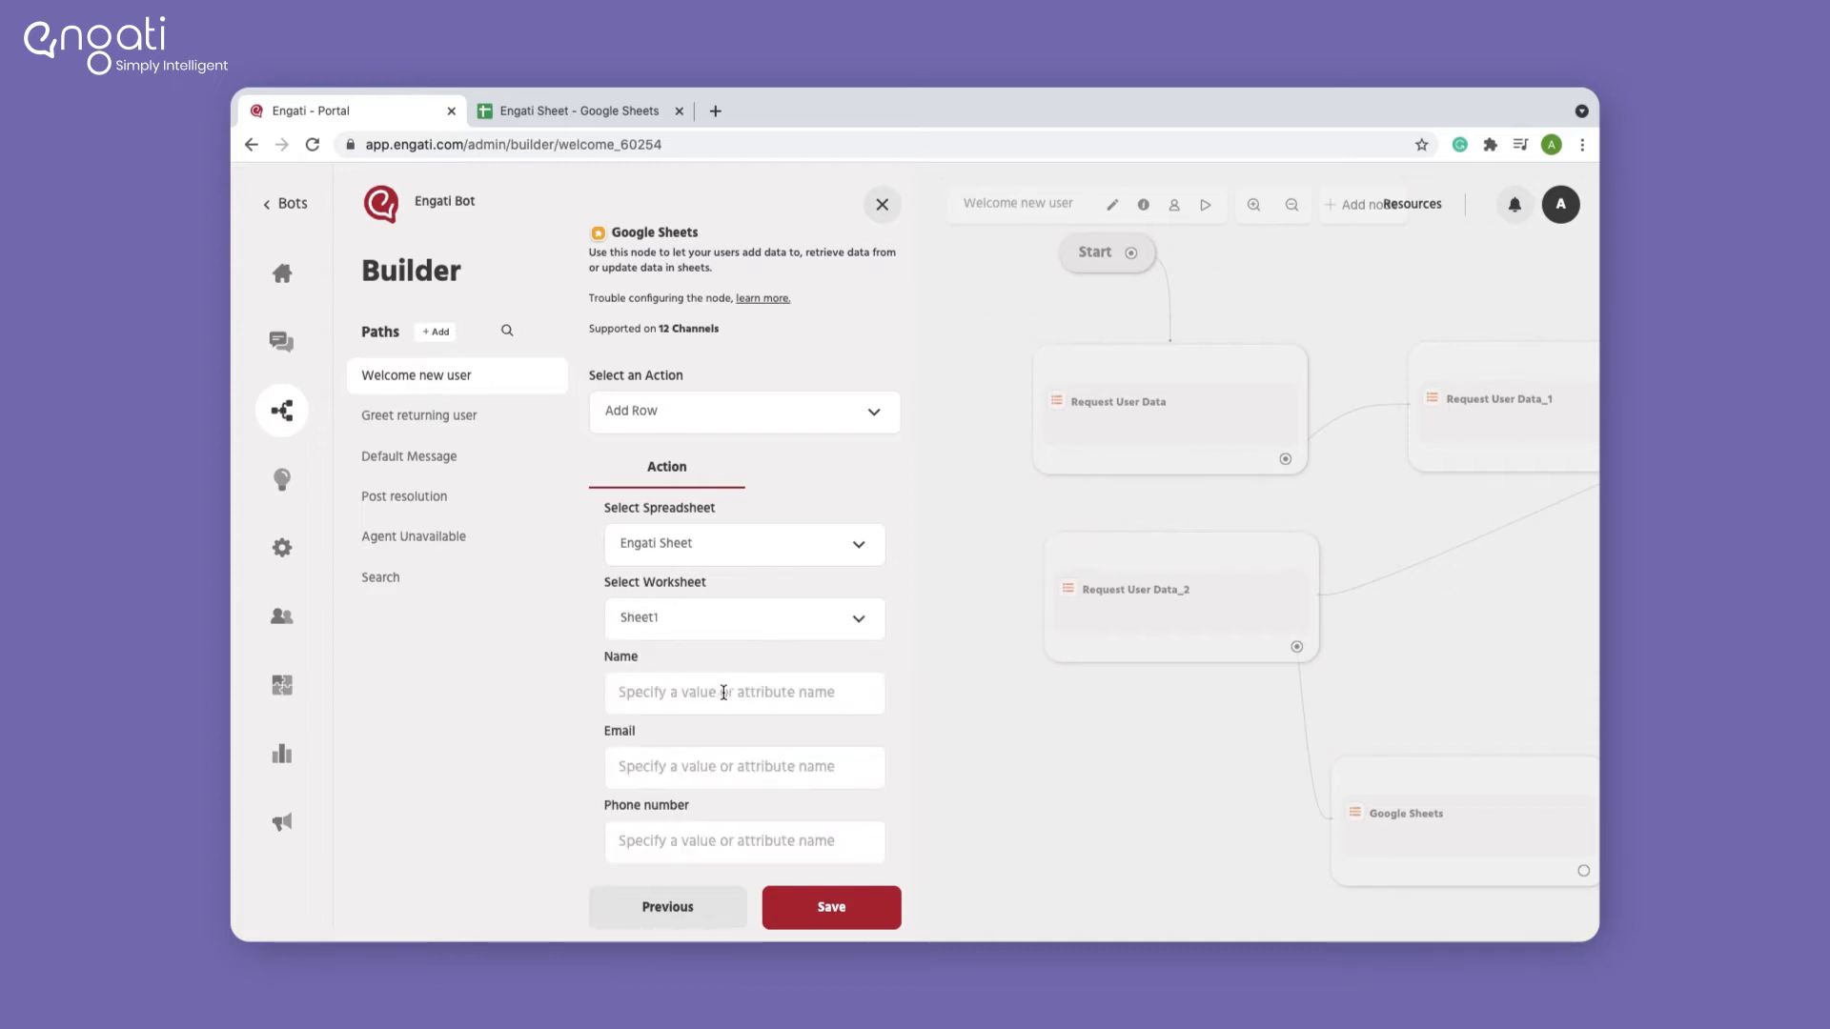
Map the Name, Email and Phone number columns to the name, email and number attributes and save
{"action": "left_click", "coordinate": [743, 694]}
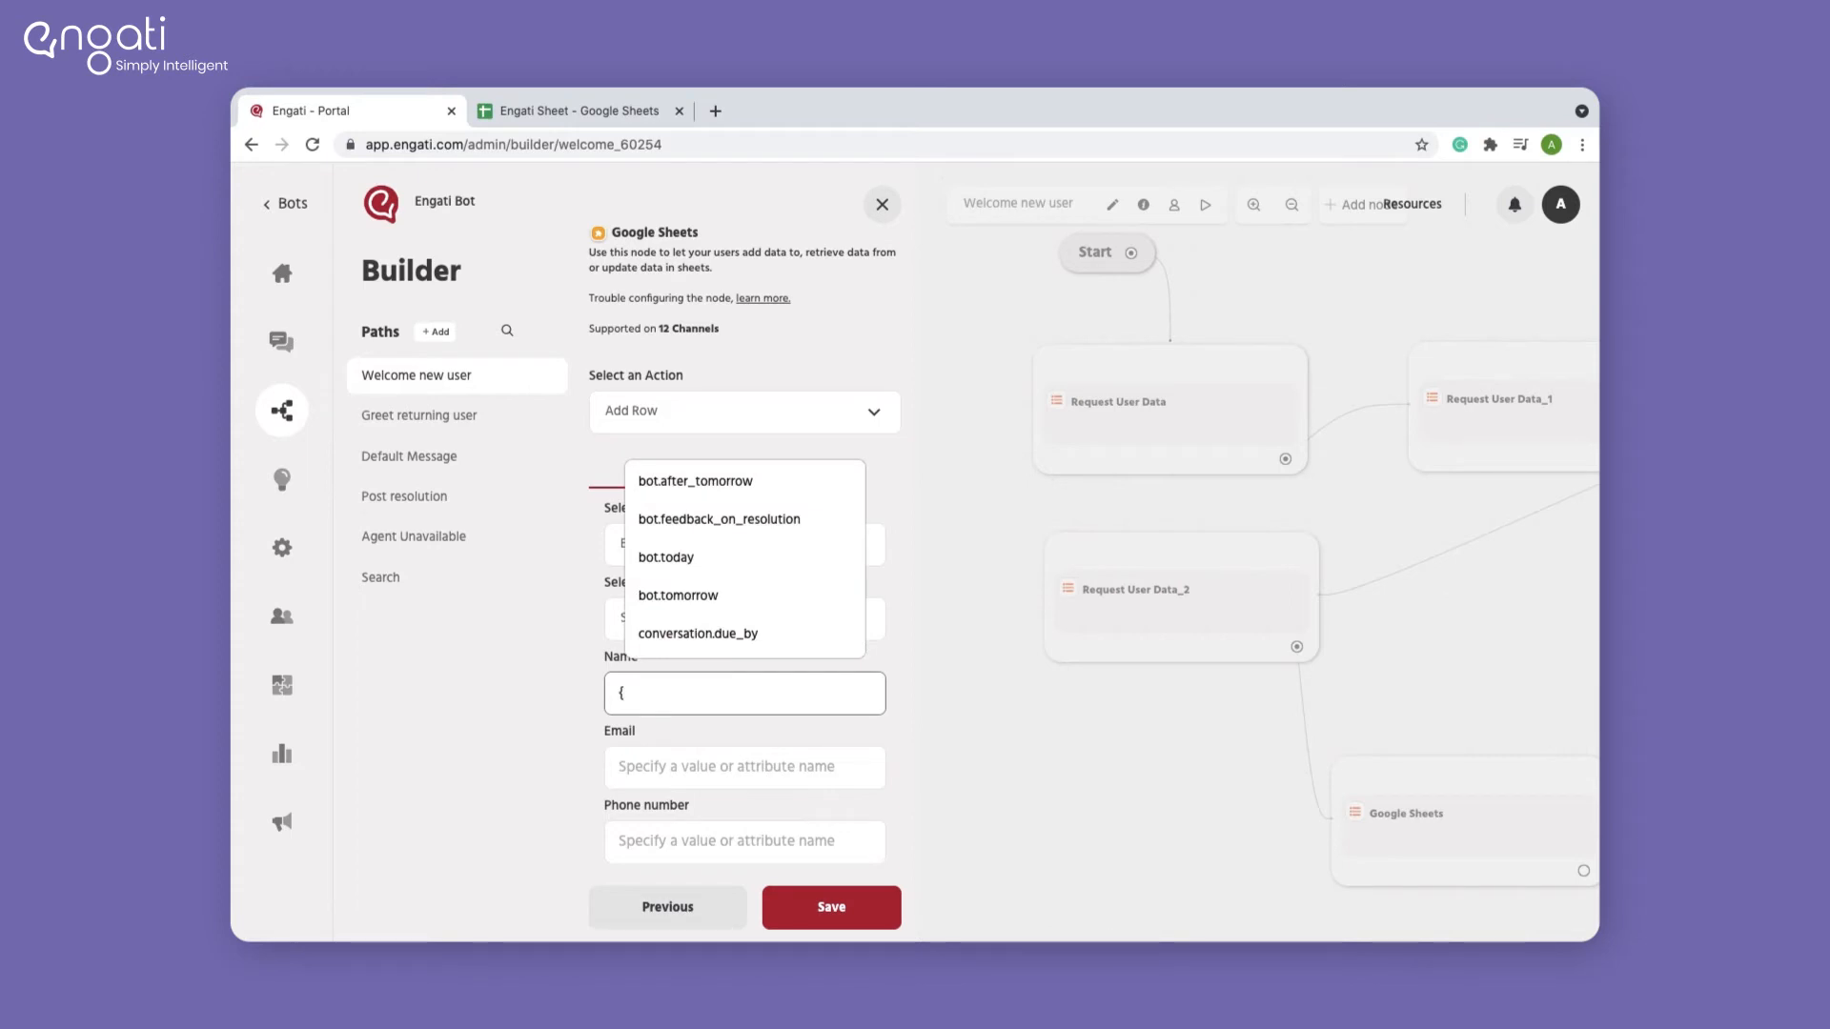
{"action": "type", "text": "name"}
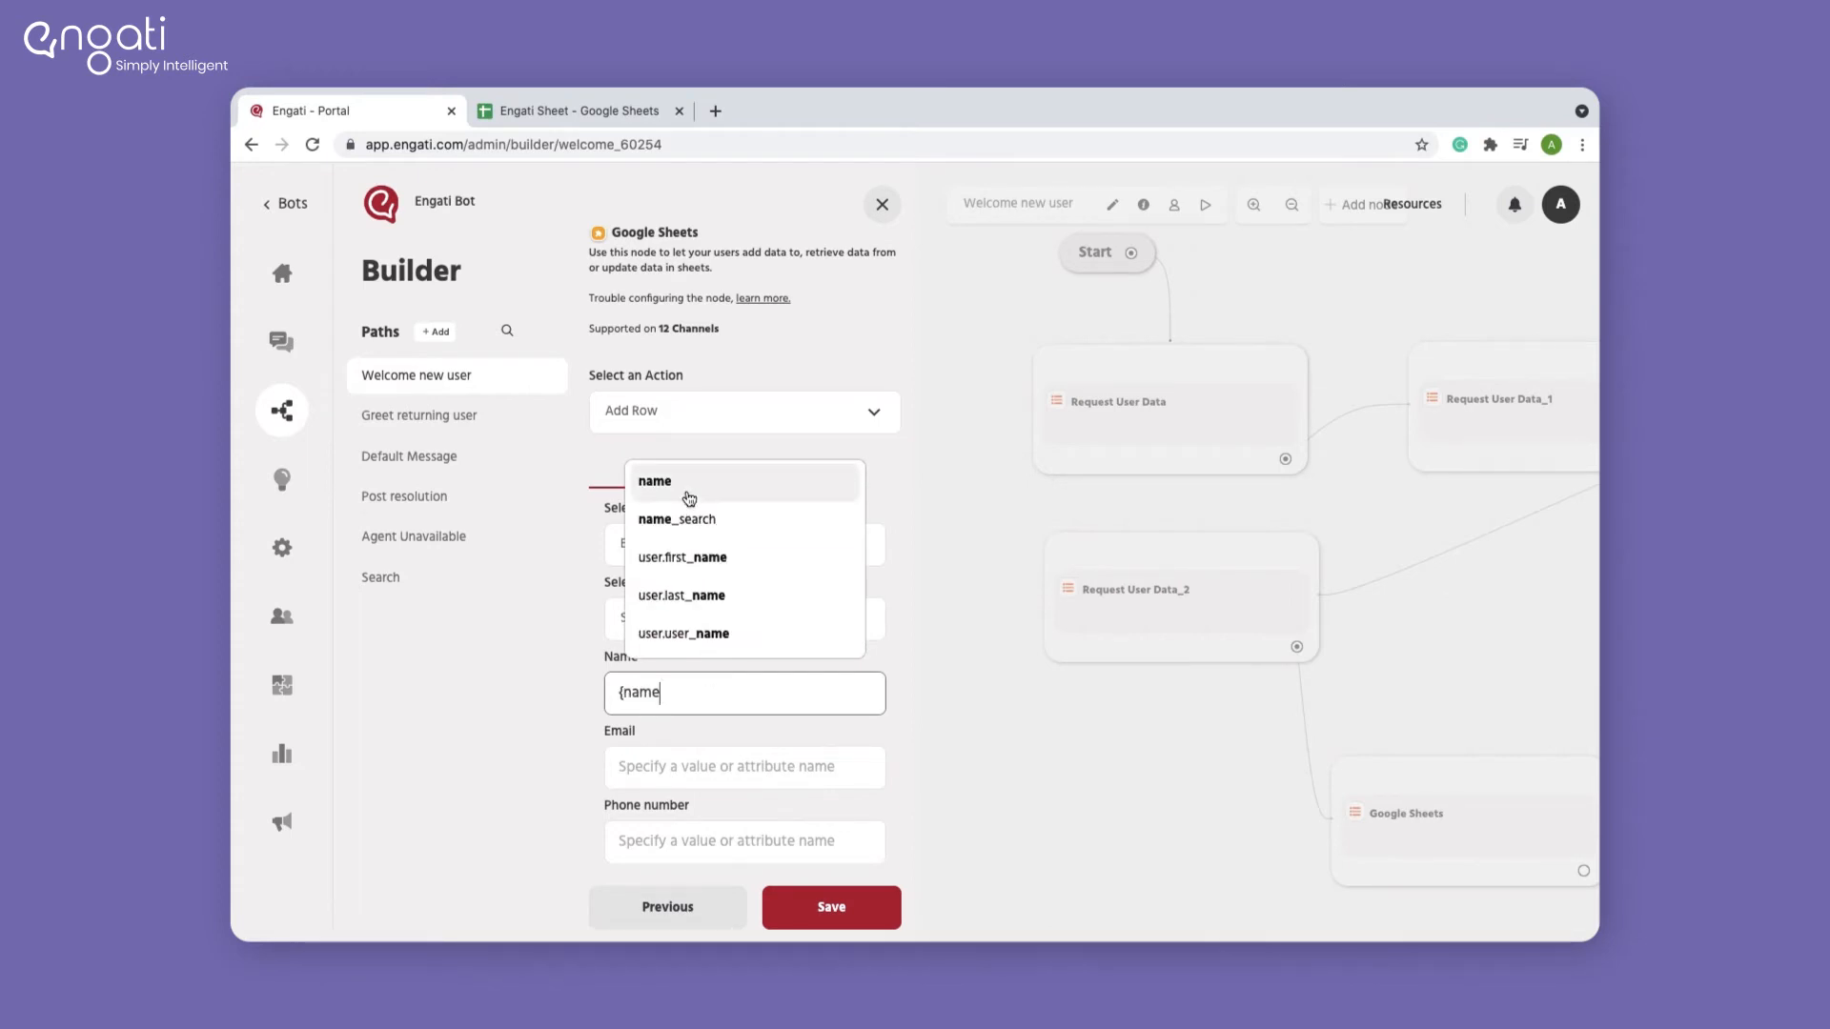
{"action": "left_click", "coordinate": [656, 481]}
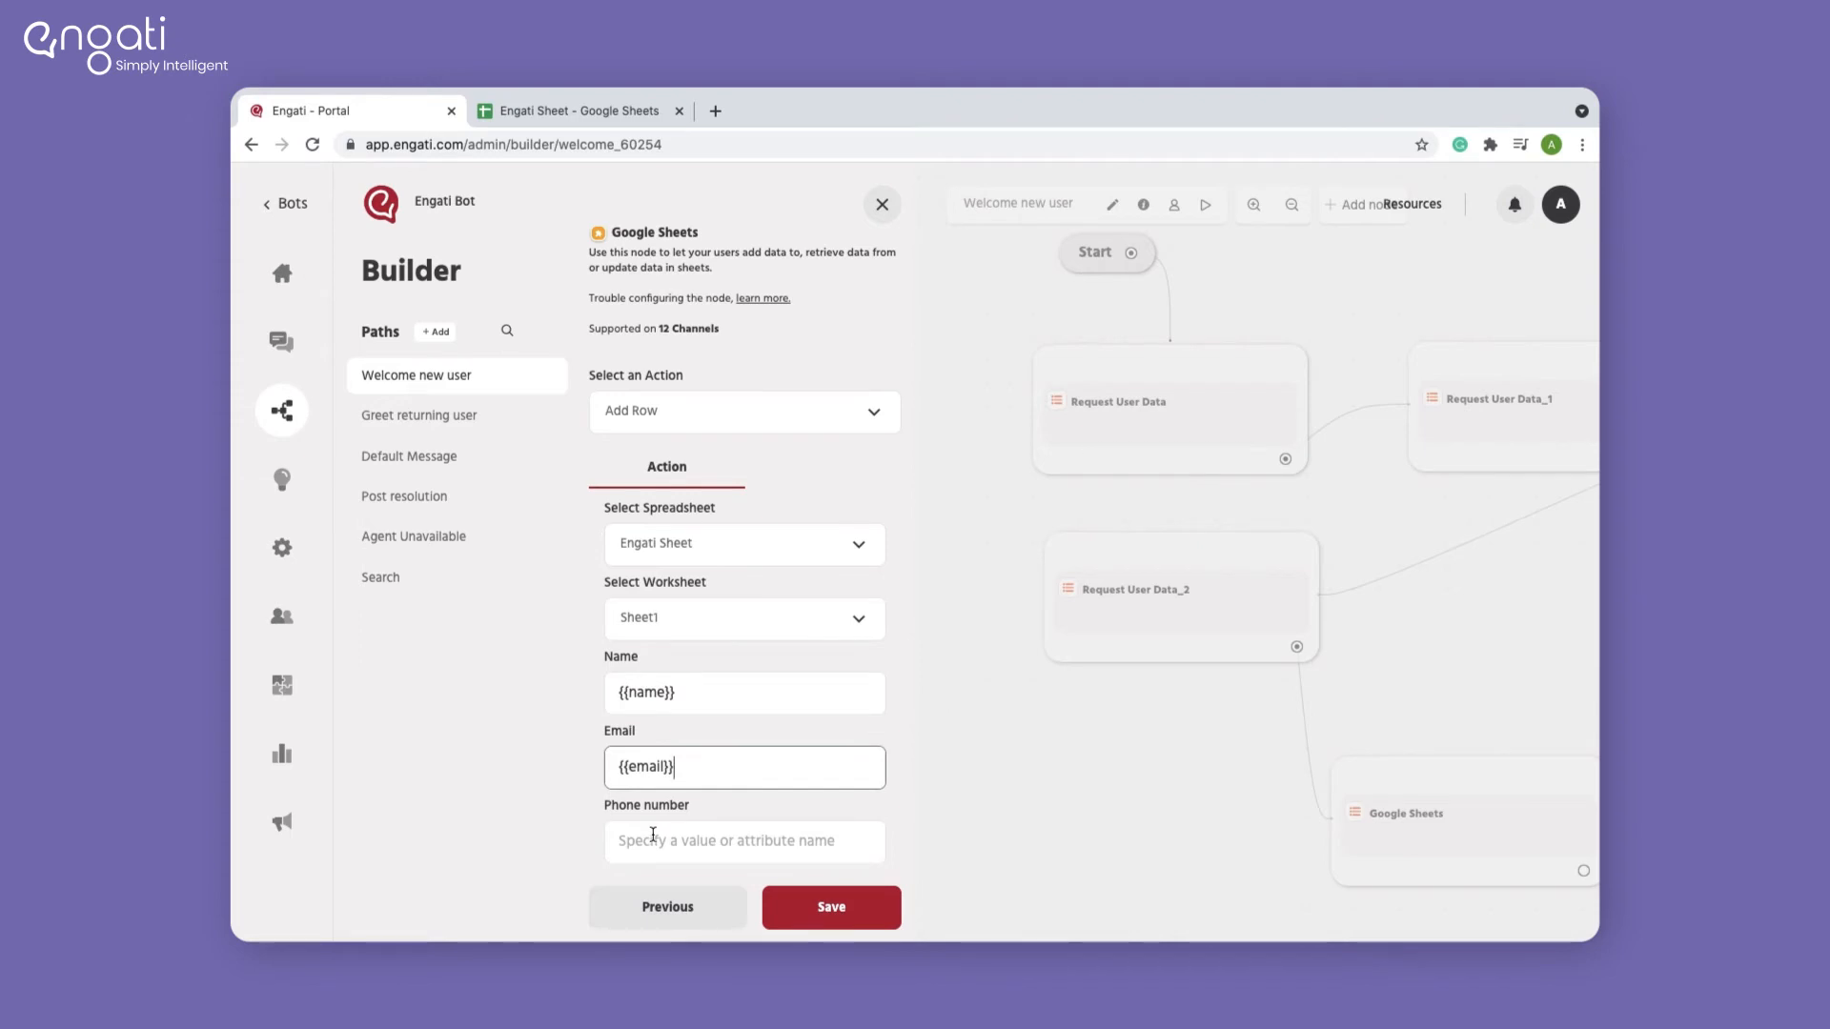
{"action": "type", "text": "{{number"}
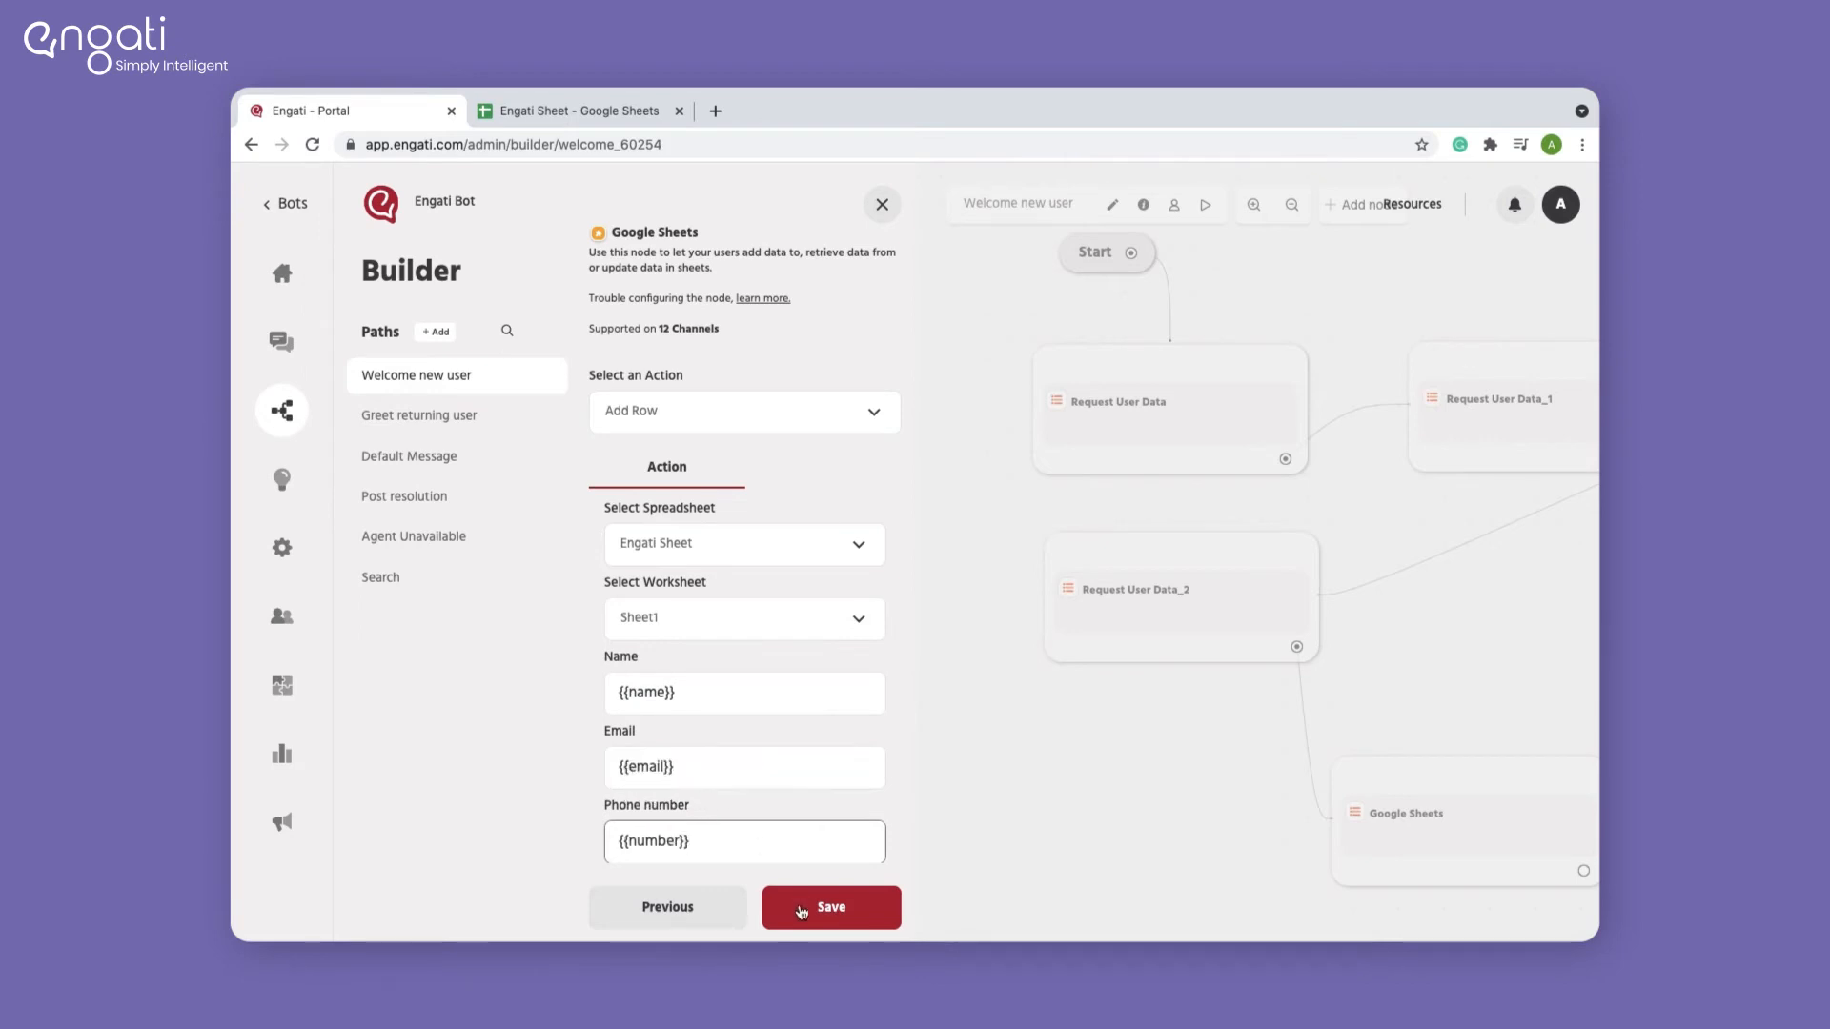
{"action": "left_click", "coordinate": [832, 907]}
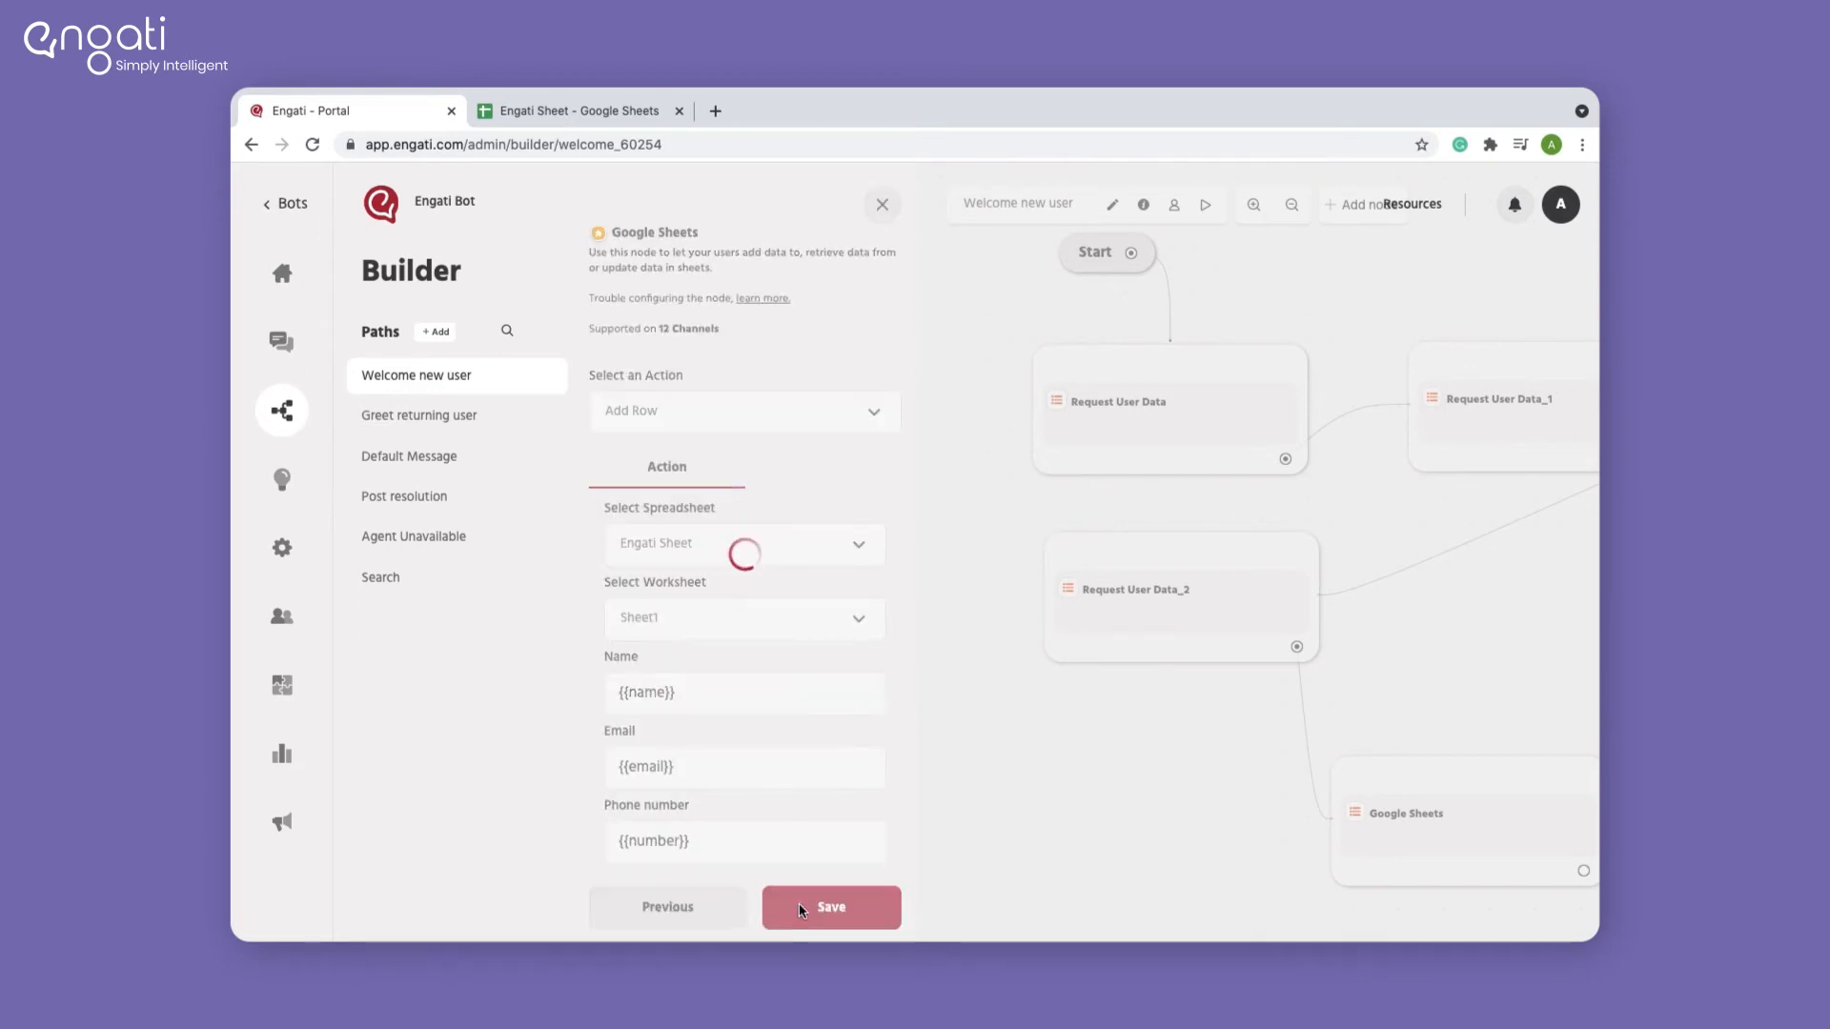
Link the add-row node's output to the Send Message node, checking the Engati Sheet tab in passing
{"action": "left_click", "coordinate": [831, 908]}
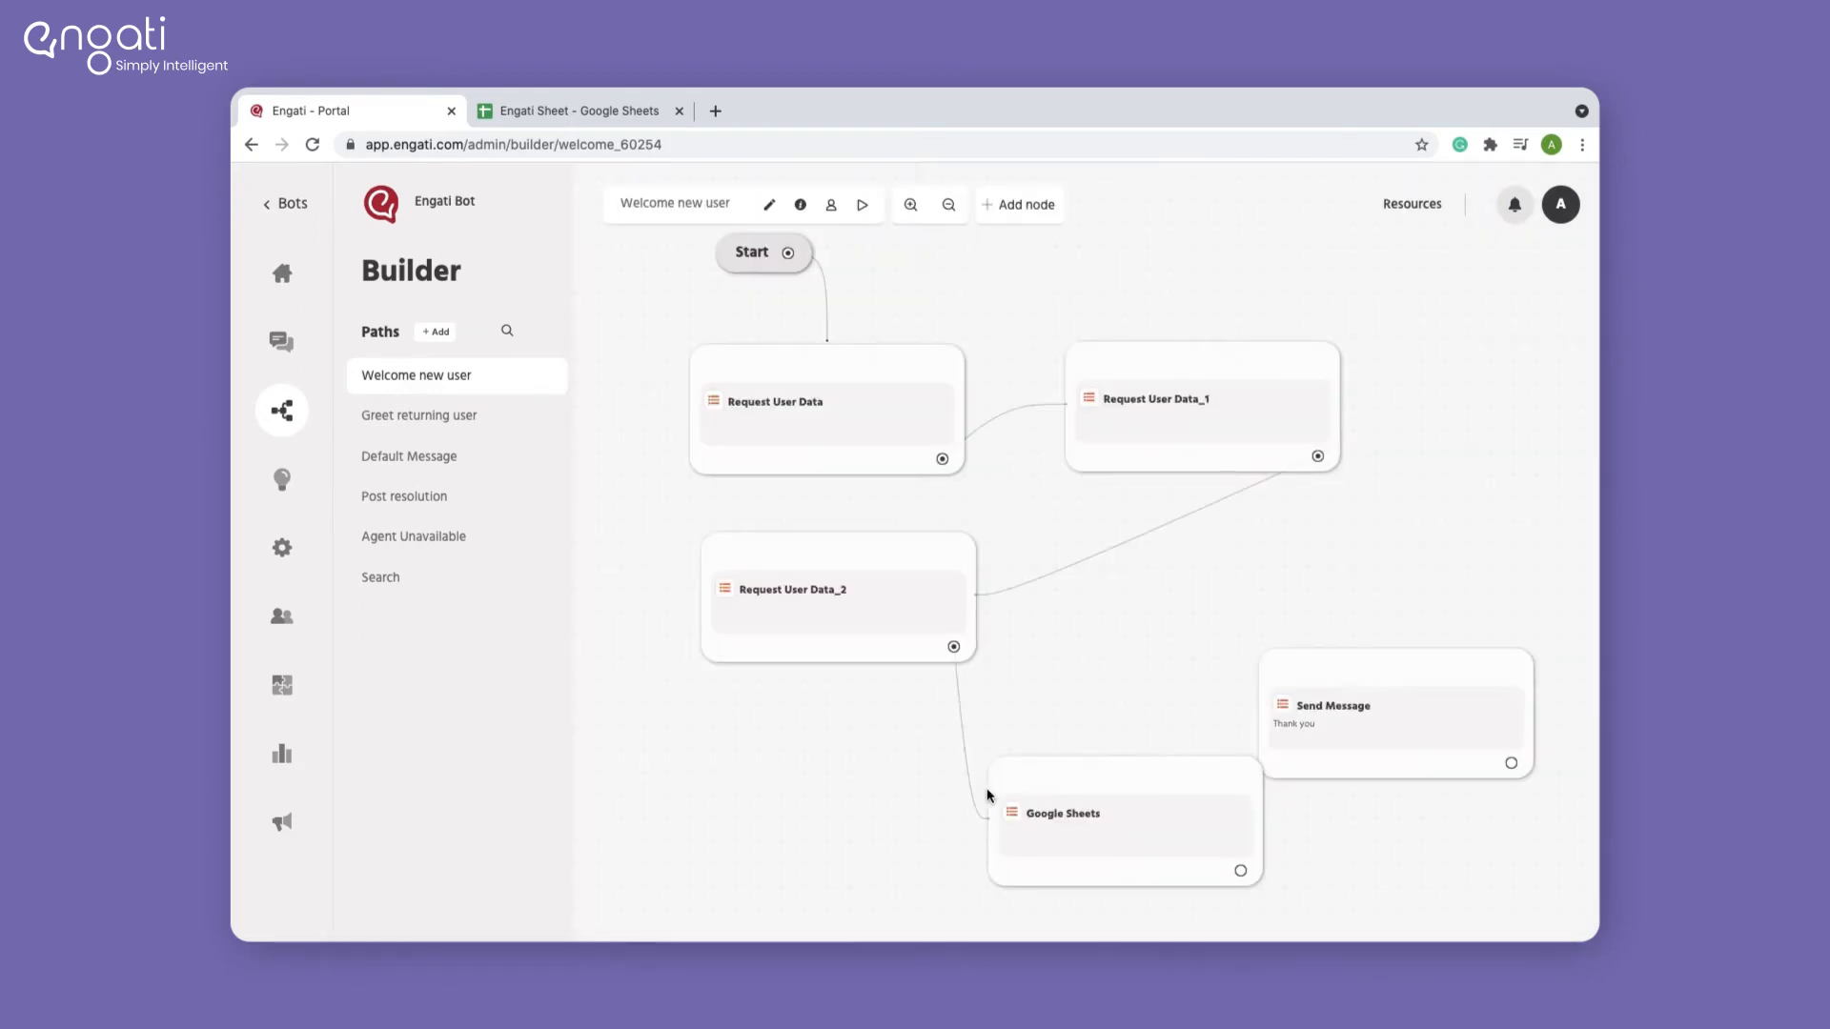
{"action": "mouse_move", "coordinate": [1056, 789]}
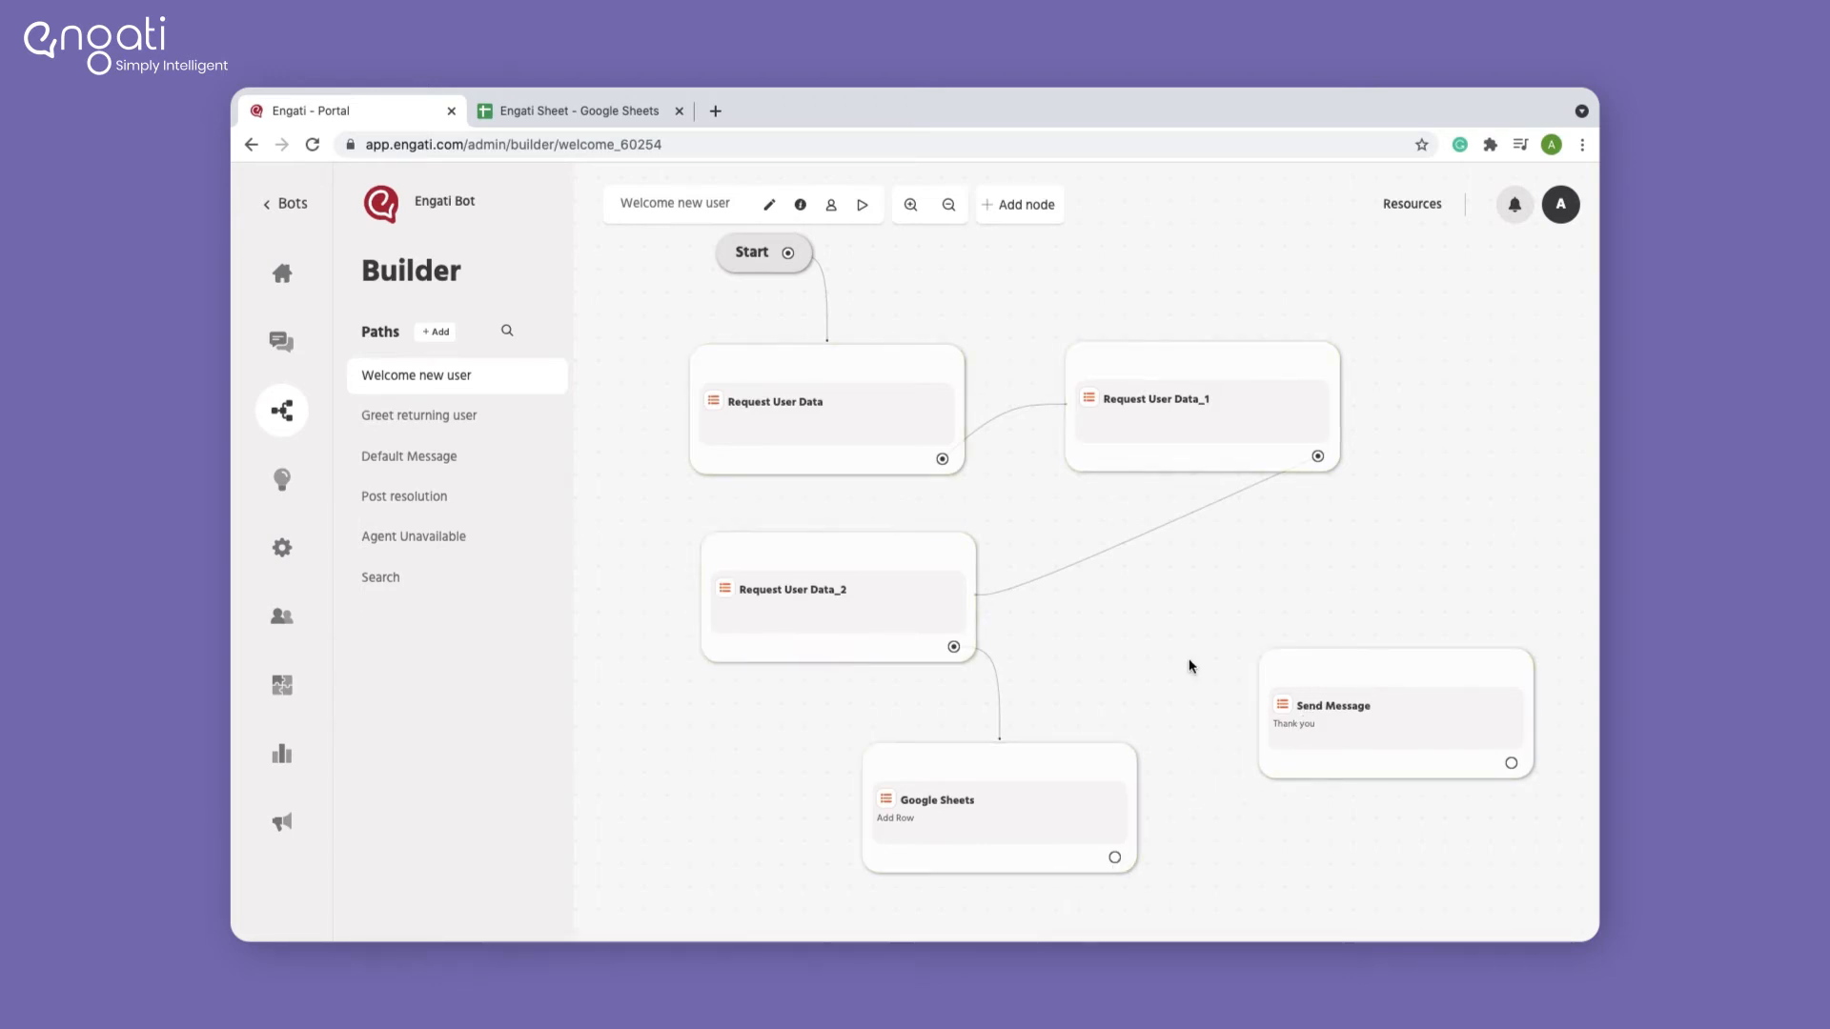
{"action": "left_click_drag", "start_coordinate": [997, 805], "coordinate": [1125, 820]}
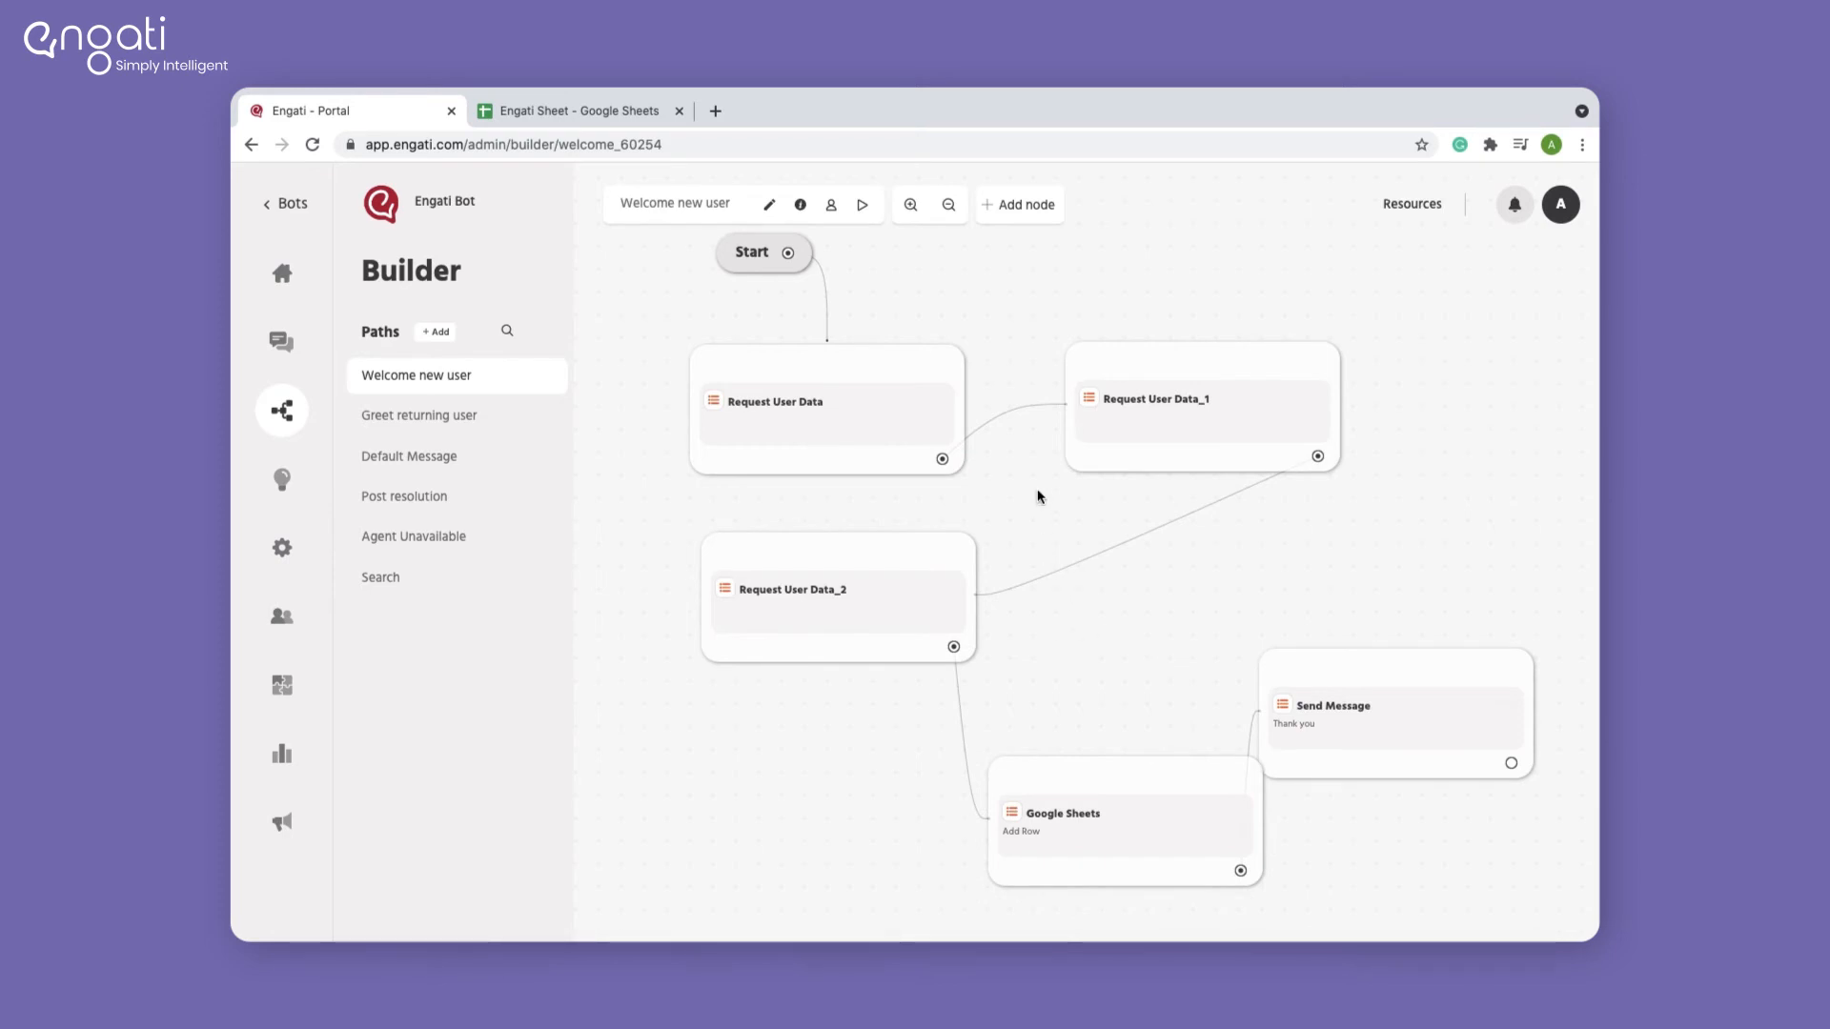
{"action": "left_click", "coordinate": [574, 110]}
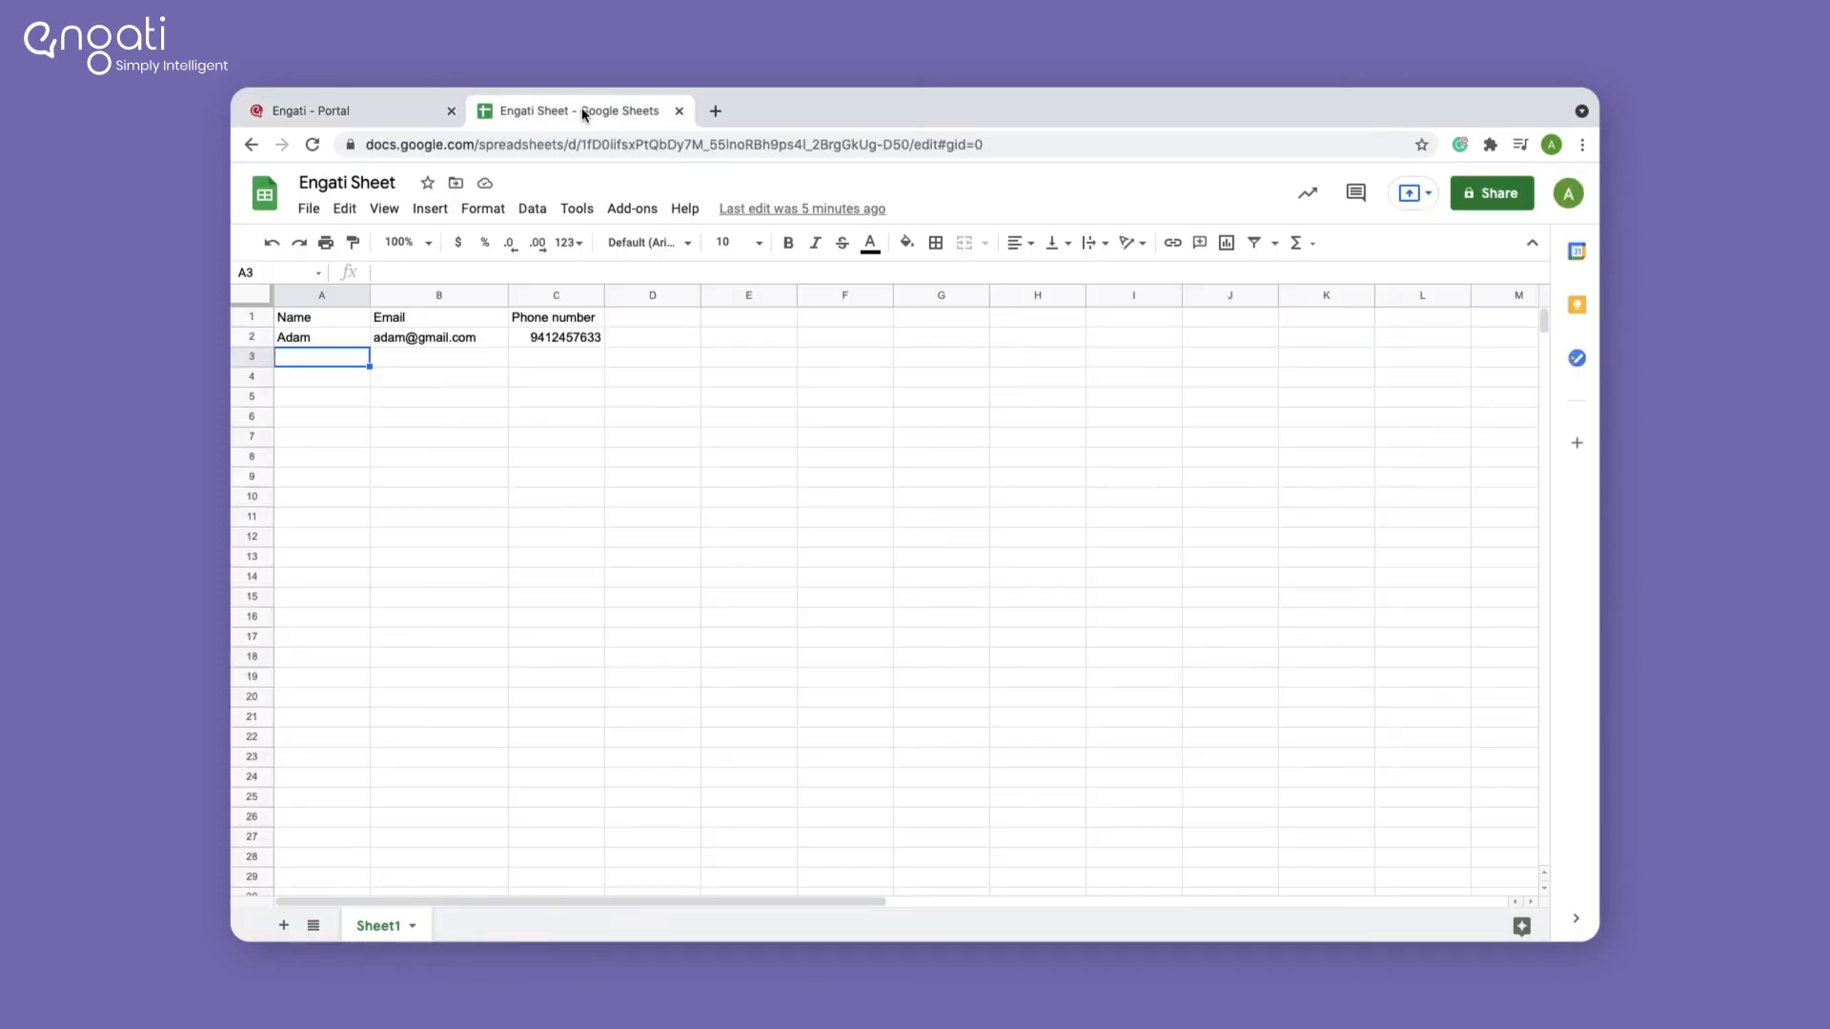
{"action": "mouse_move", "coordinate": [453, 368]}
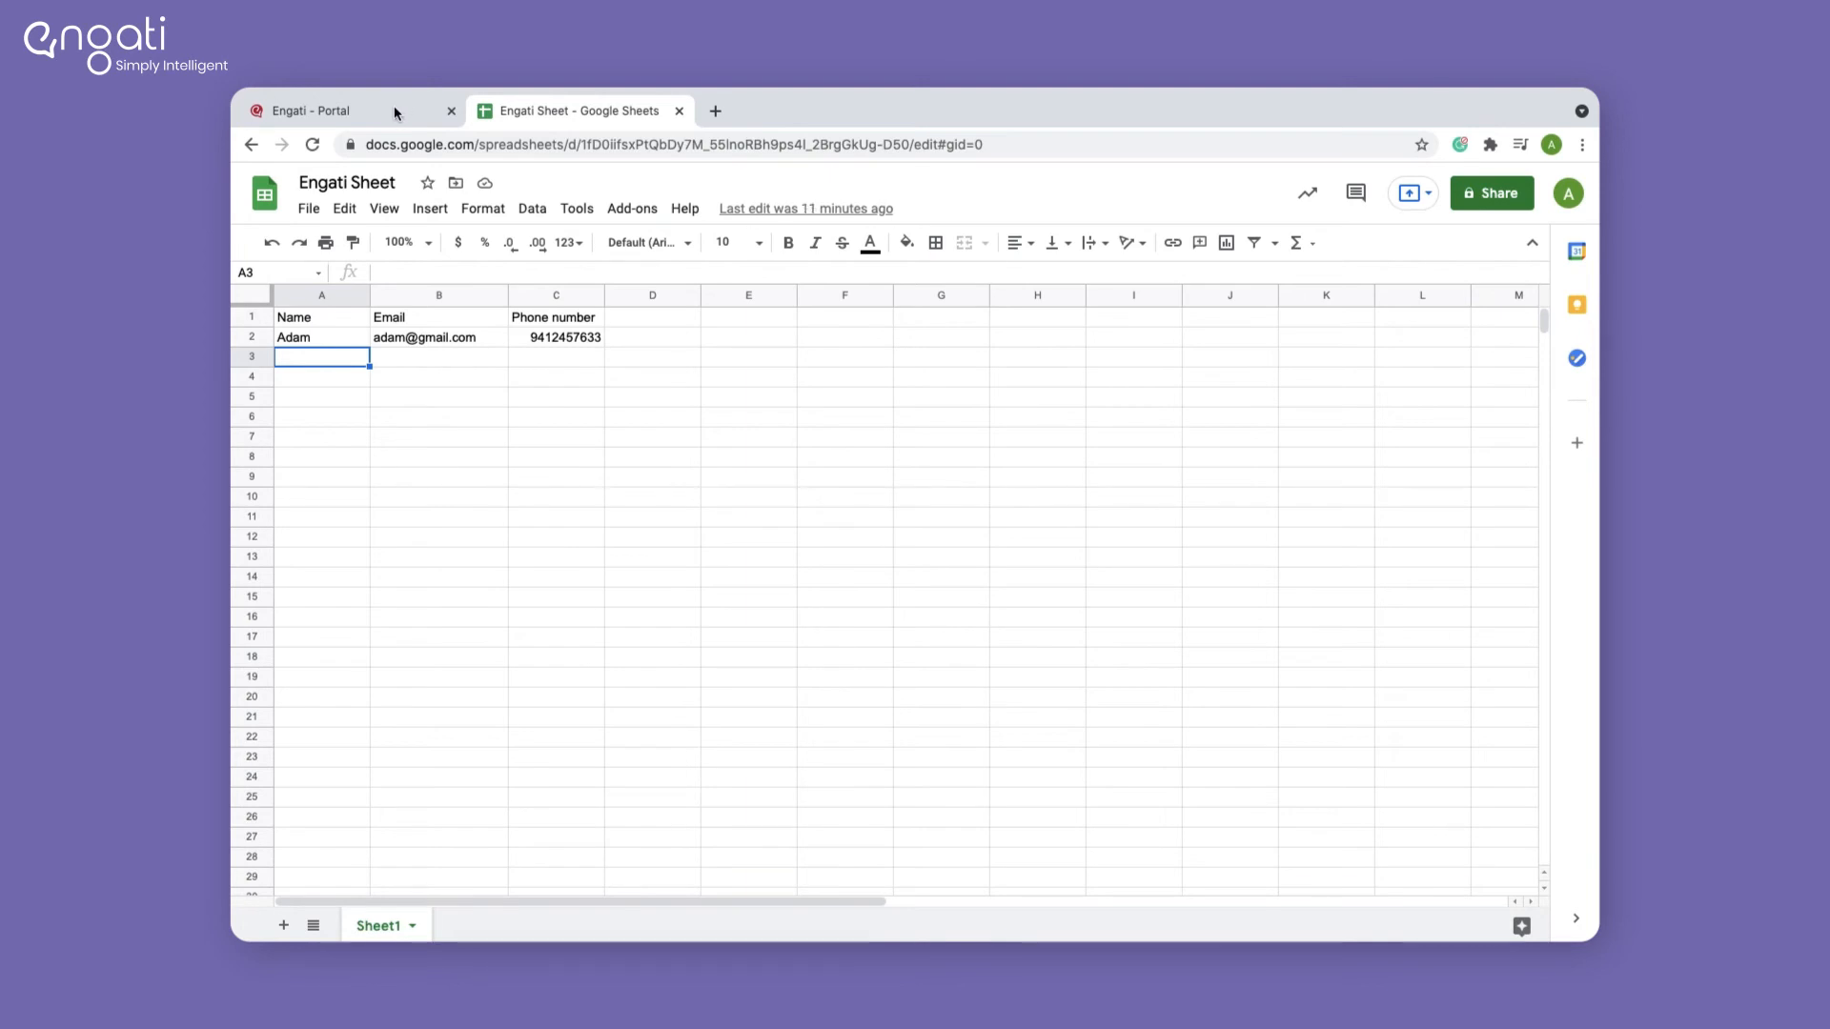
{"action": "left_click", "coordinate": [324, 110]}
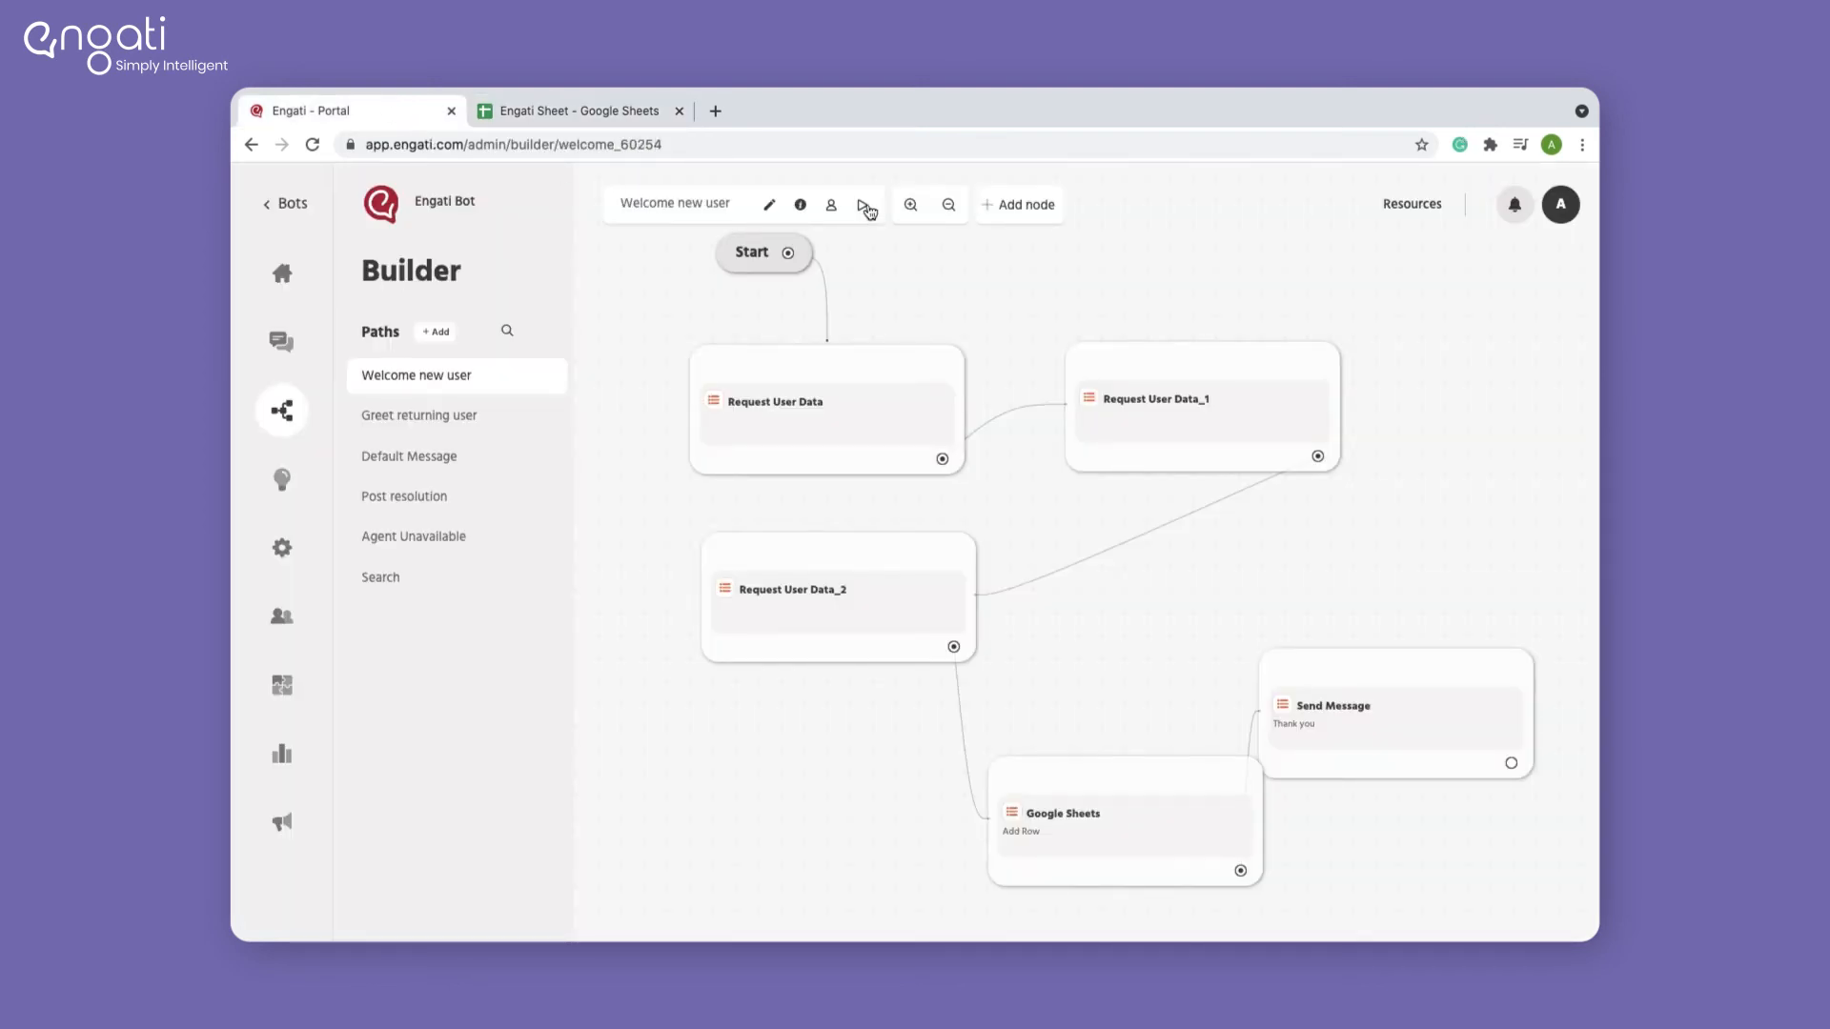
Launch a test chat and answer the name prompt with 'Arihant'
{"action": "left_click", "coordinate": [835, 205]}
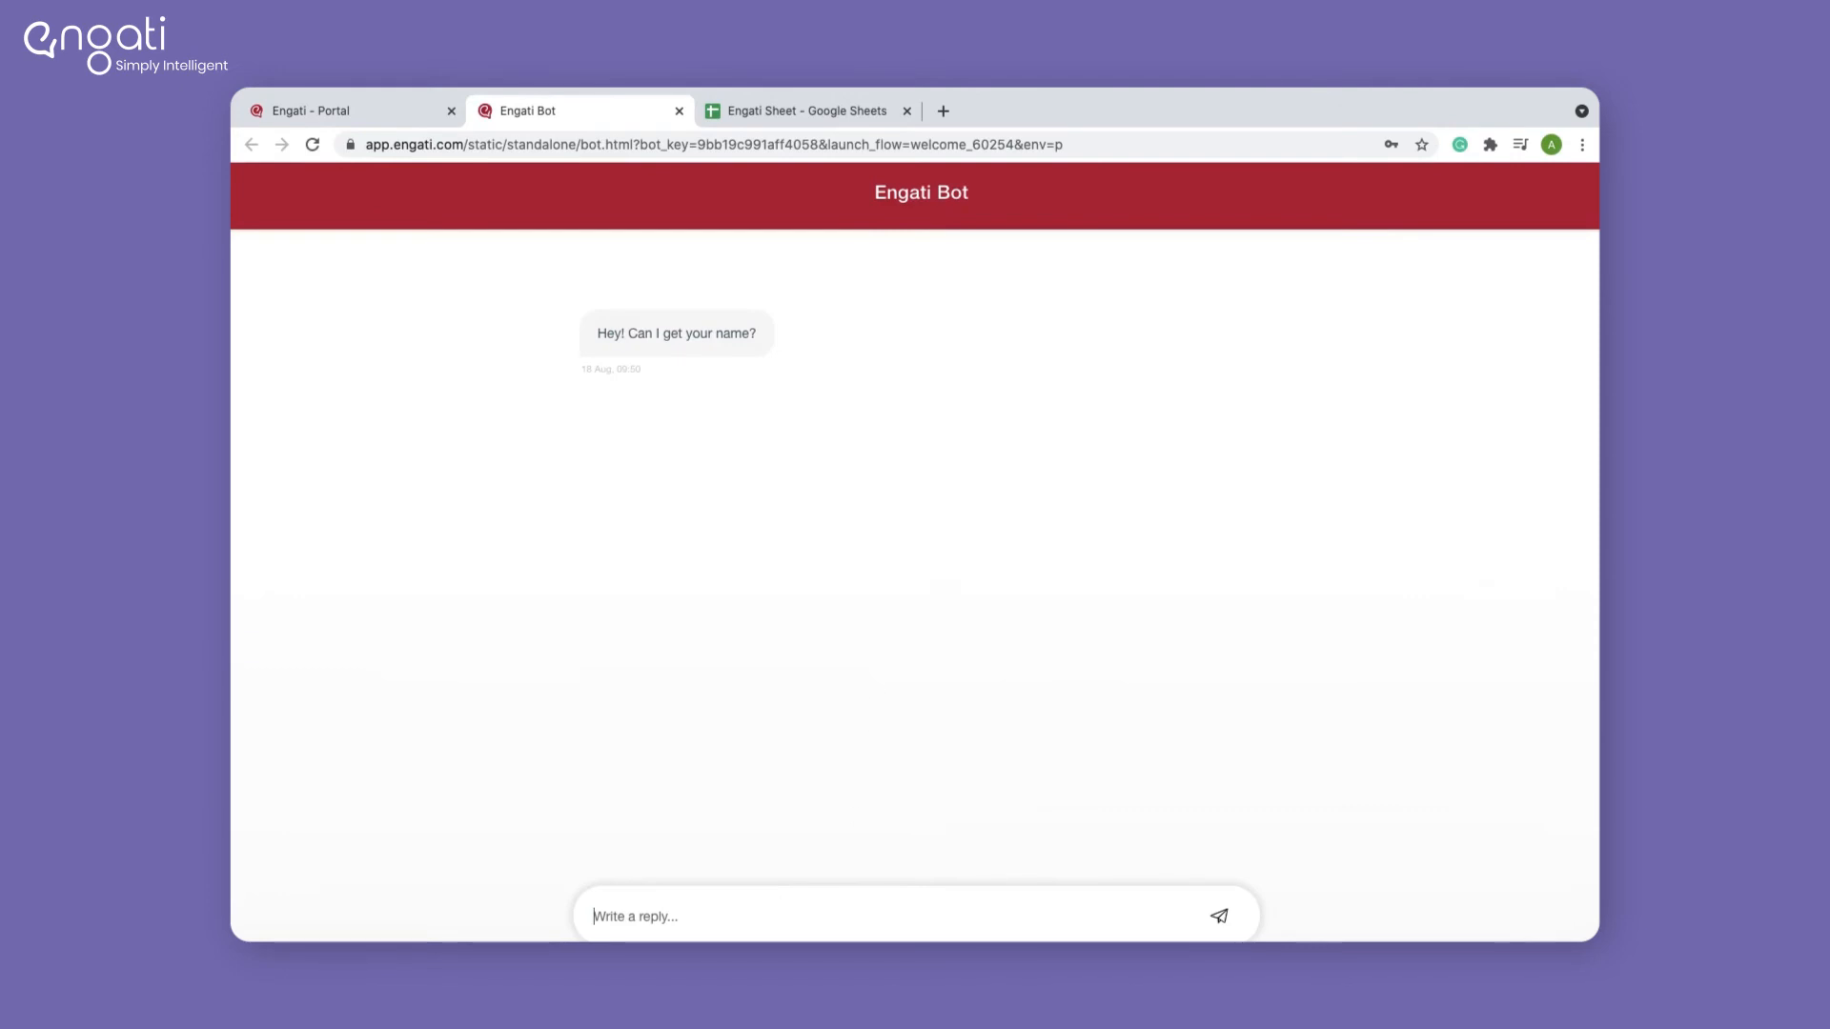
{"action": "type", "text": "A"}
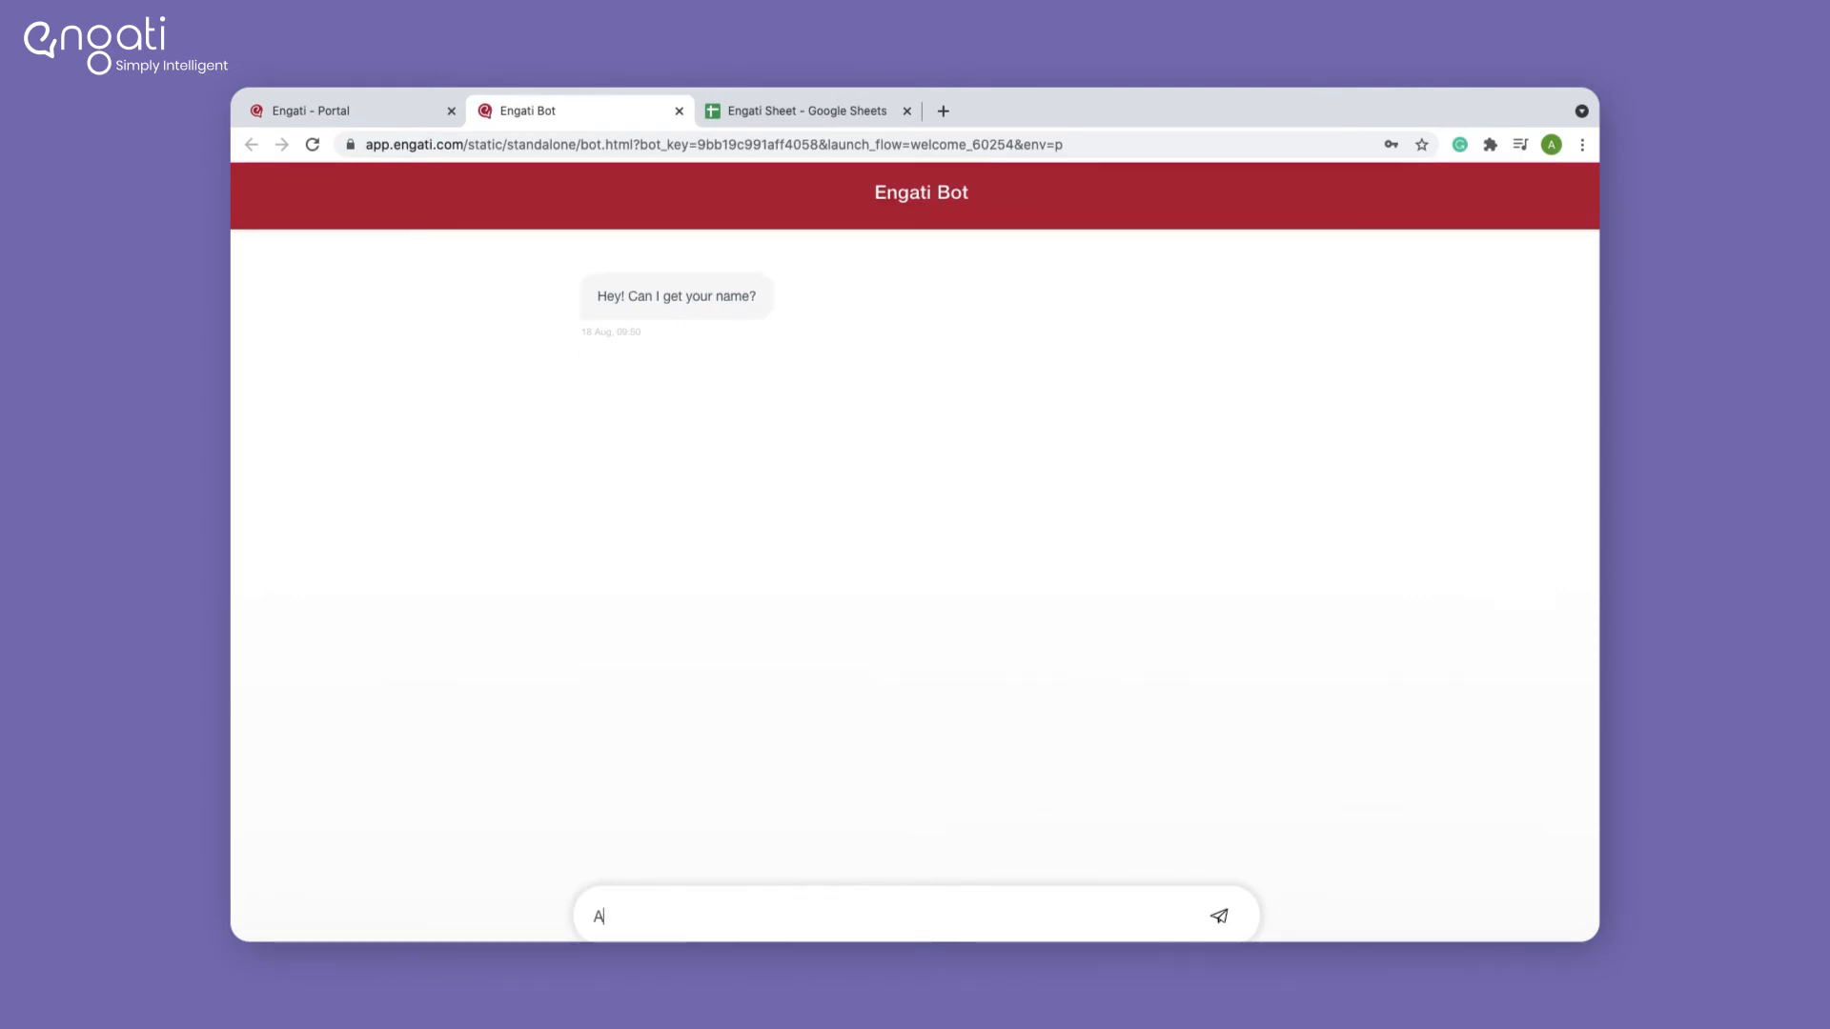
{"action": "type", "text": "rihant"}
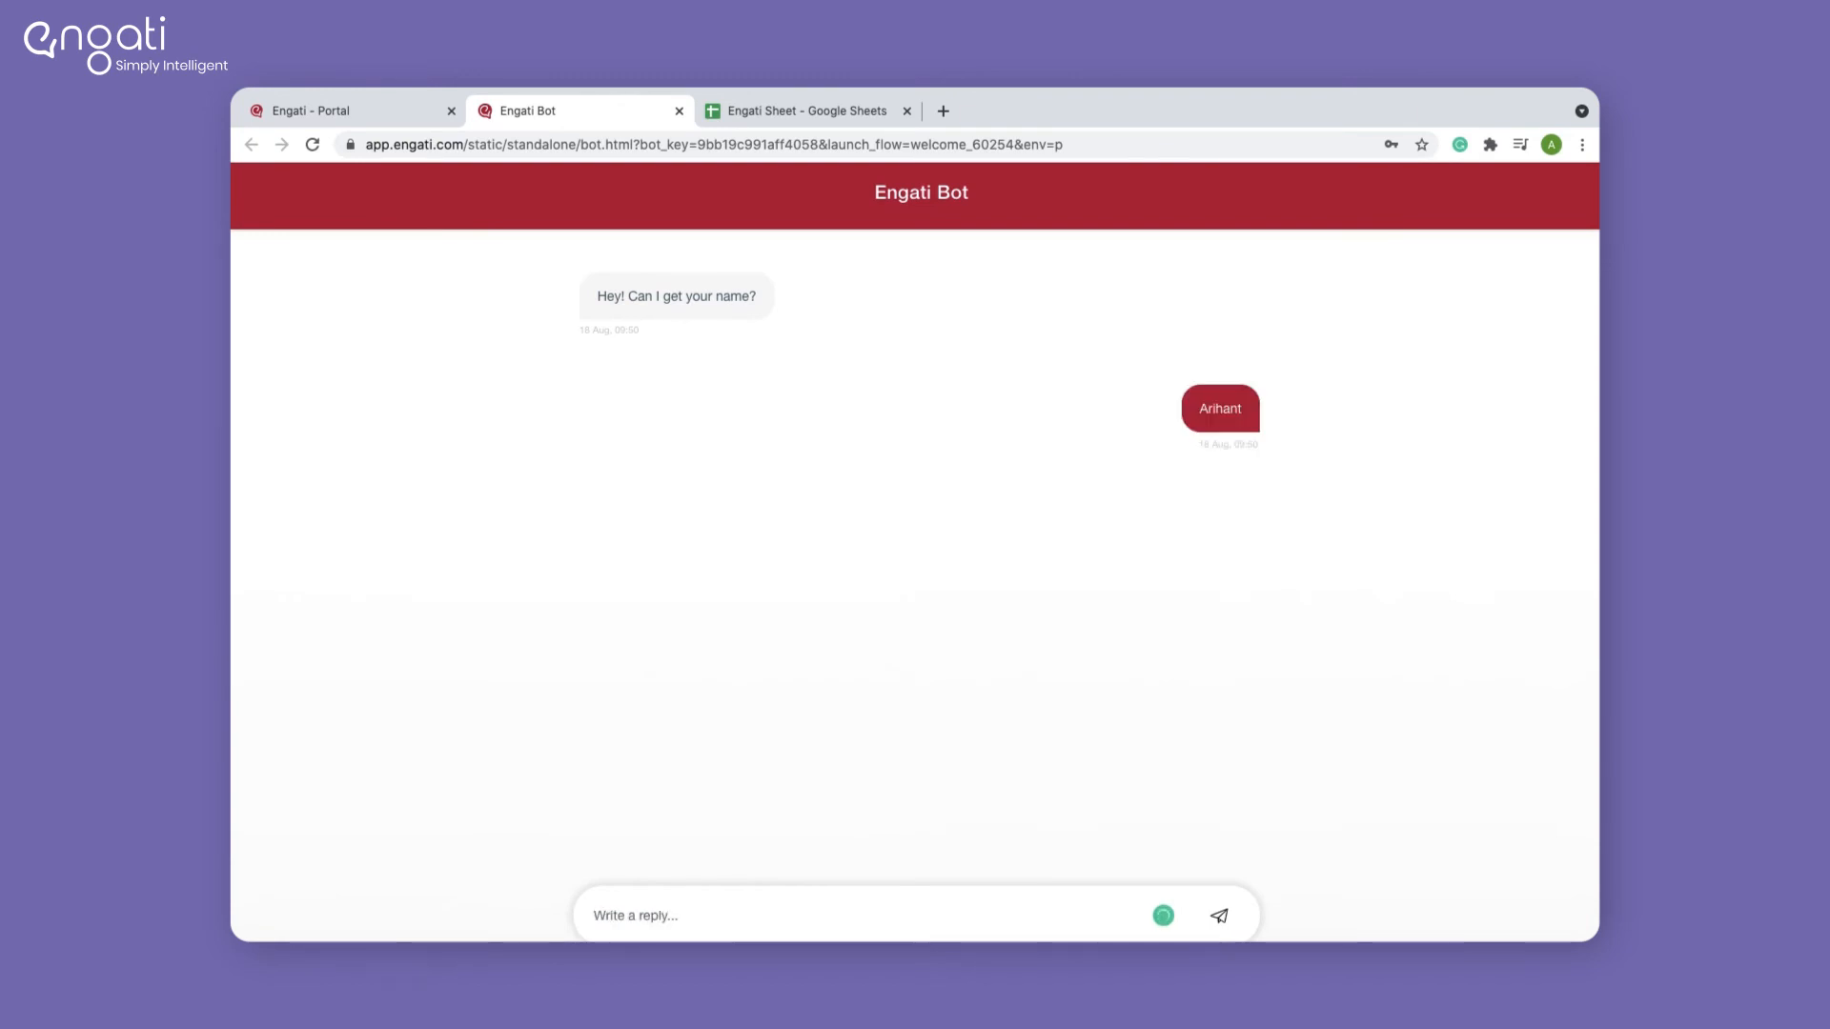
{"action": "left_click", "coordinate": [1216, 915]}
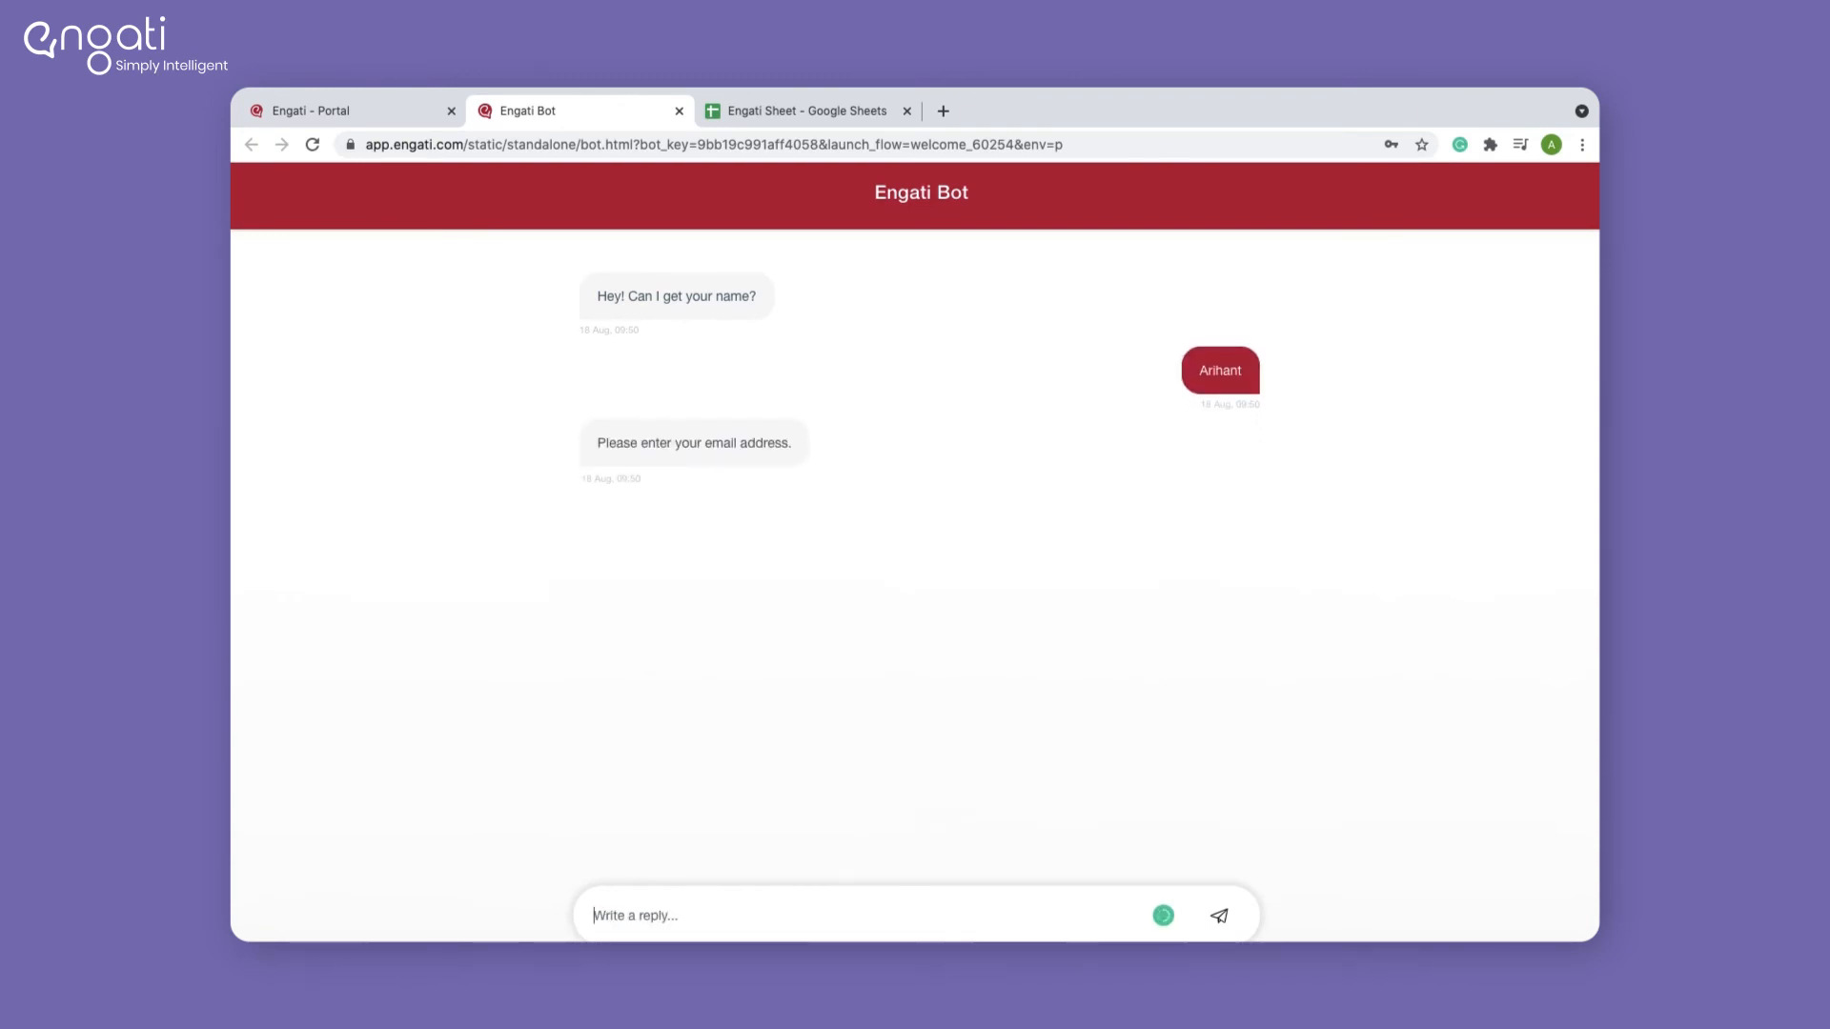
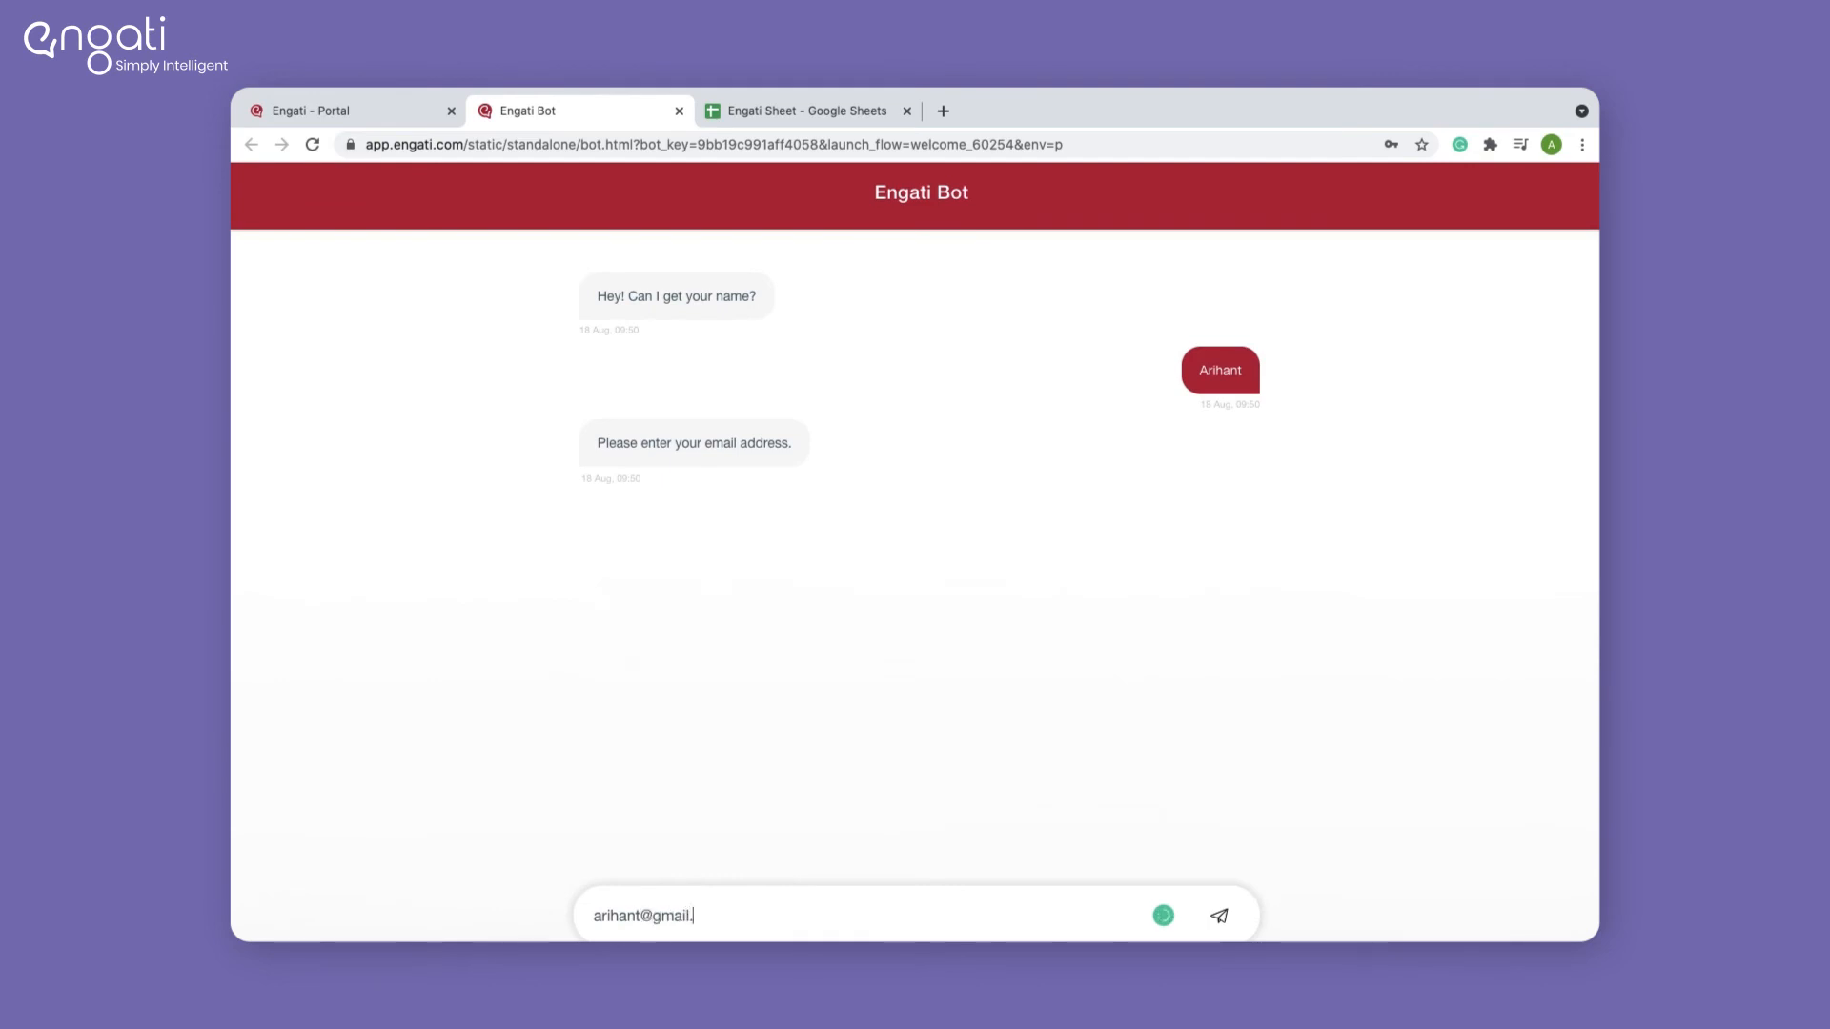
Reply with the arihant email and the 99606… phone number until the bot says Thank you
{"action": "left_click", "coordinate": [1216, 915]}
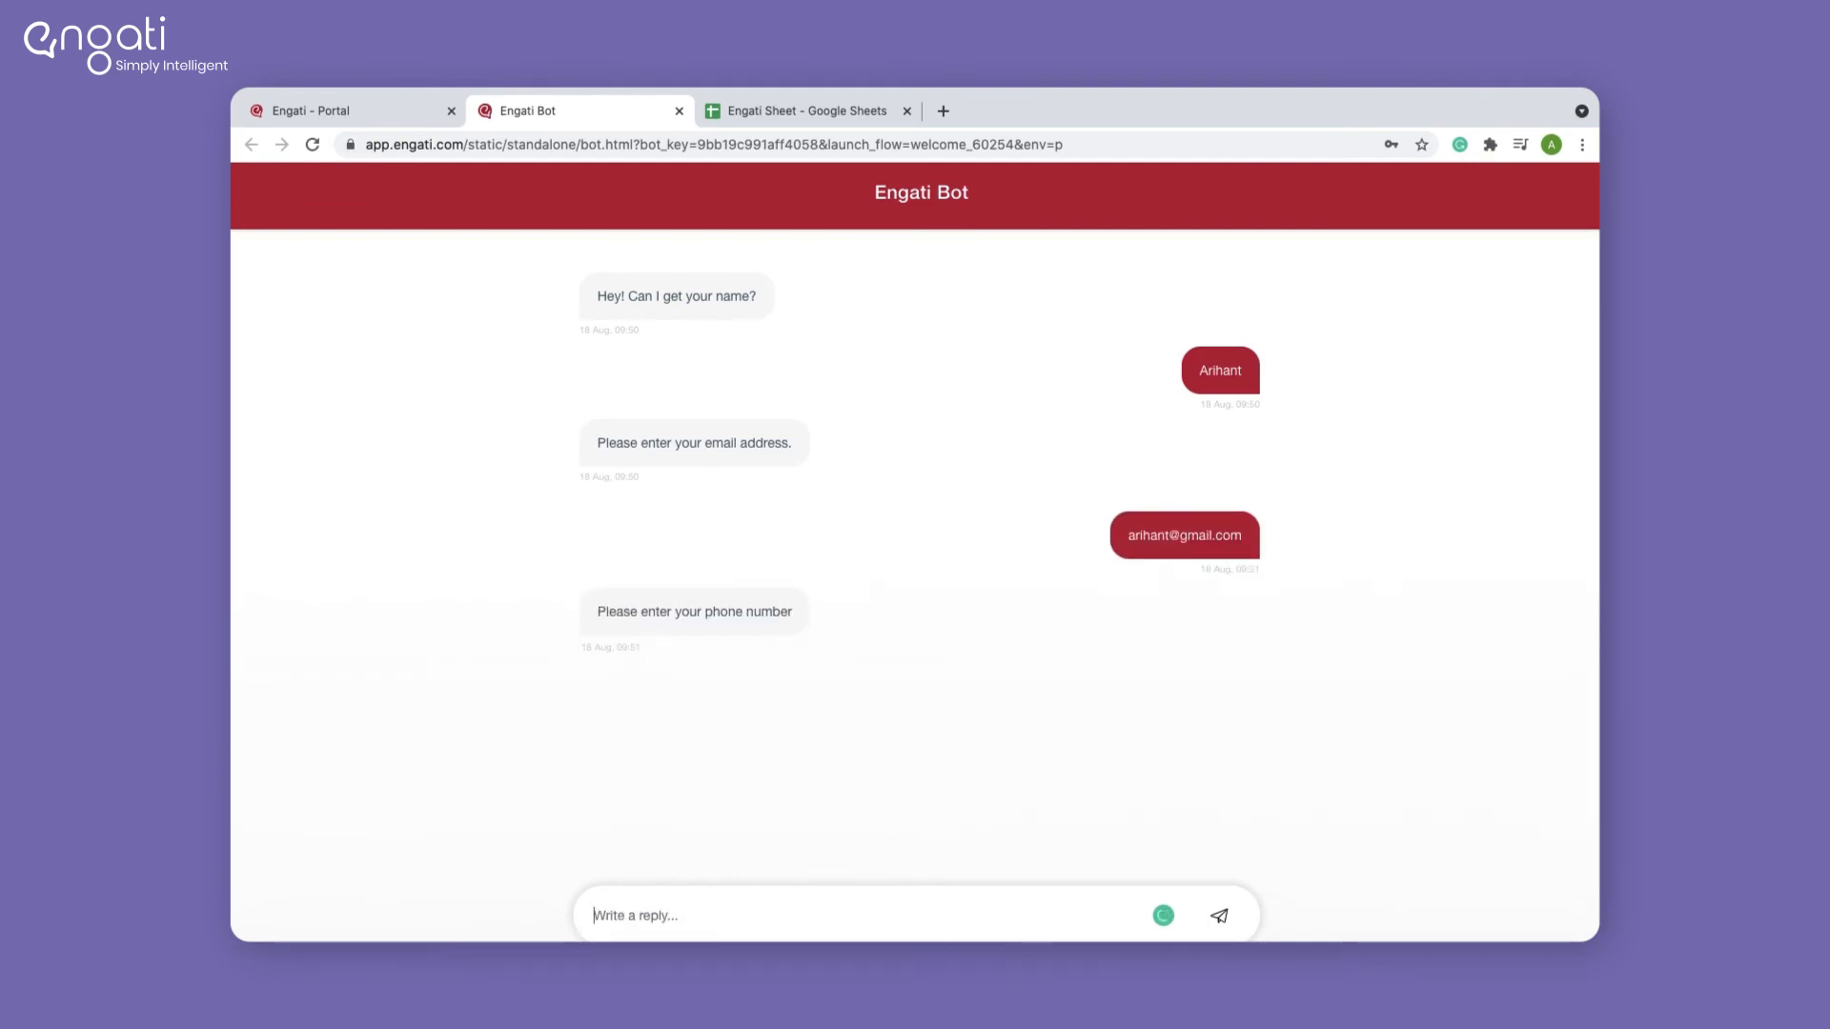
{"action": "type", "text": "9"}
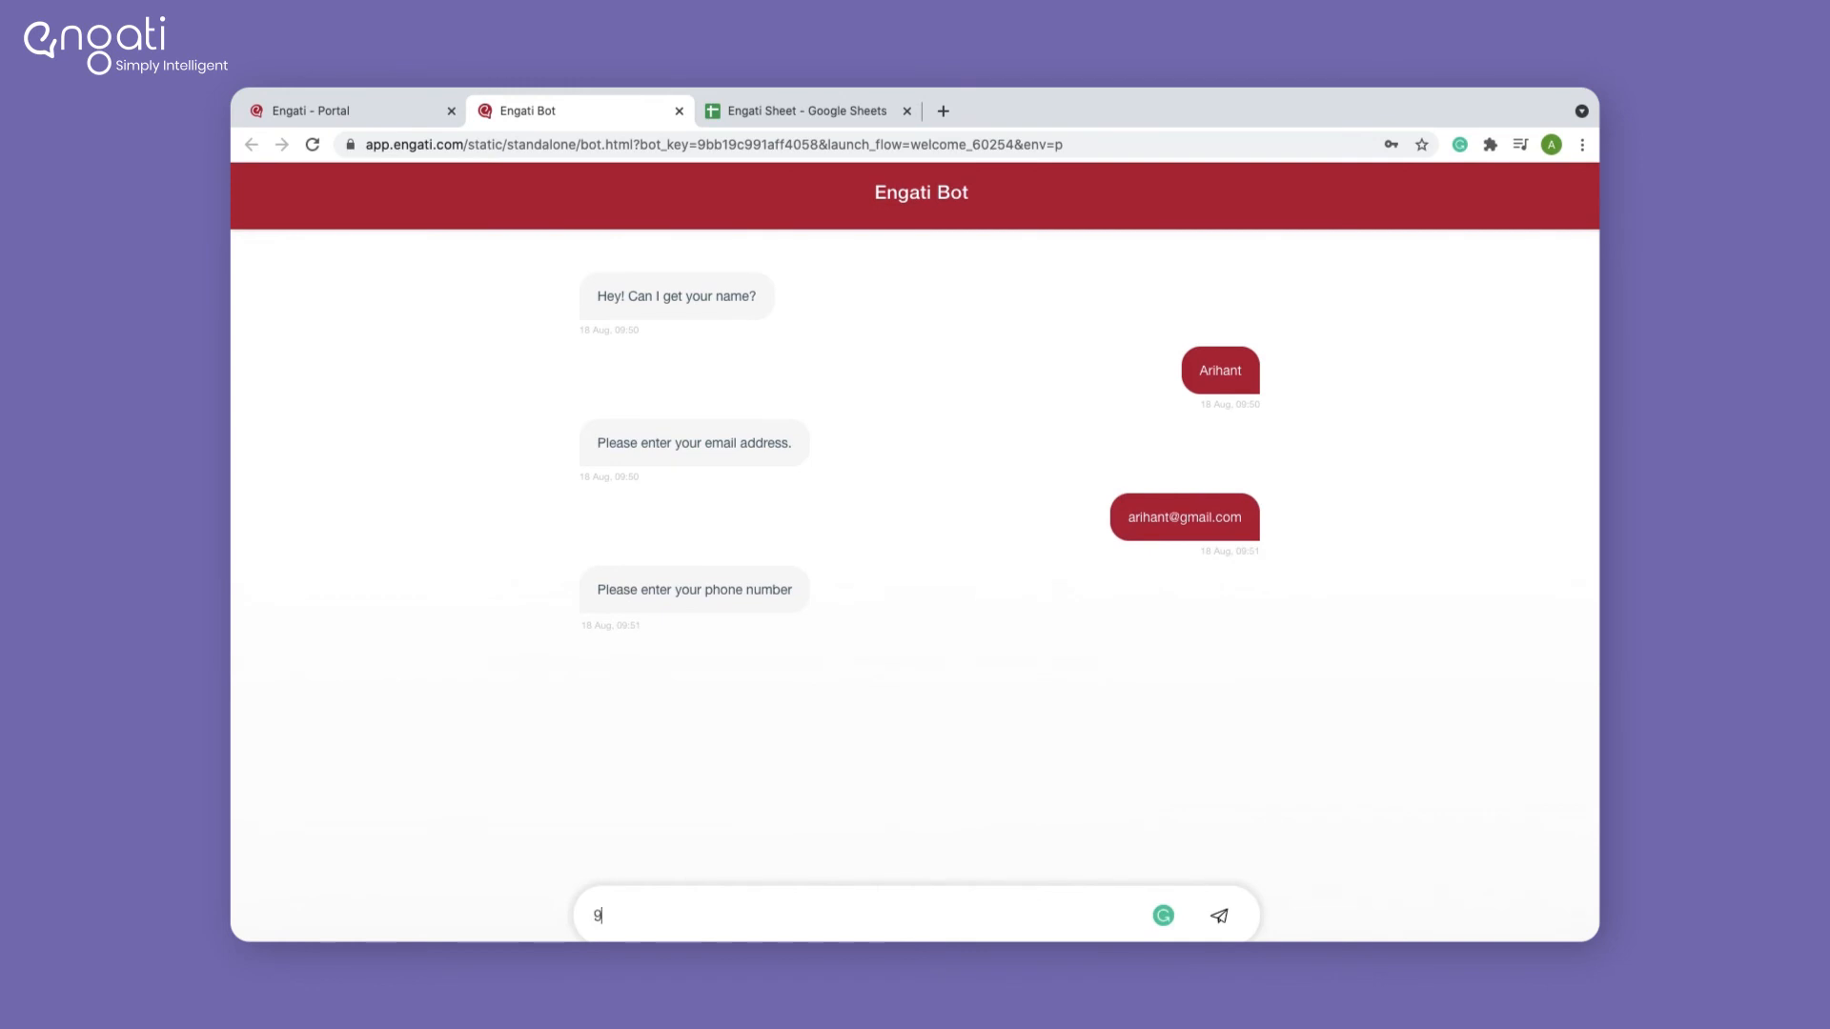
{"action": "type", "text": "9606"}
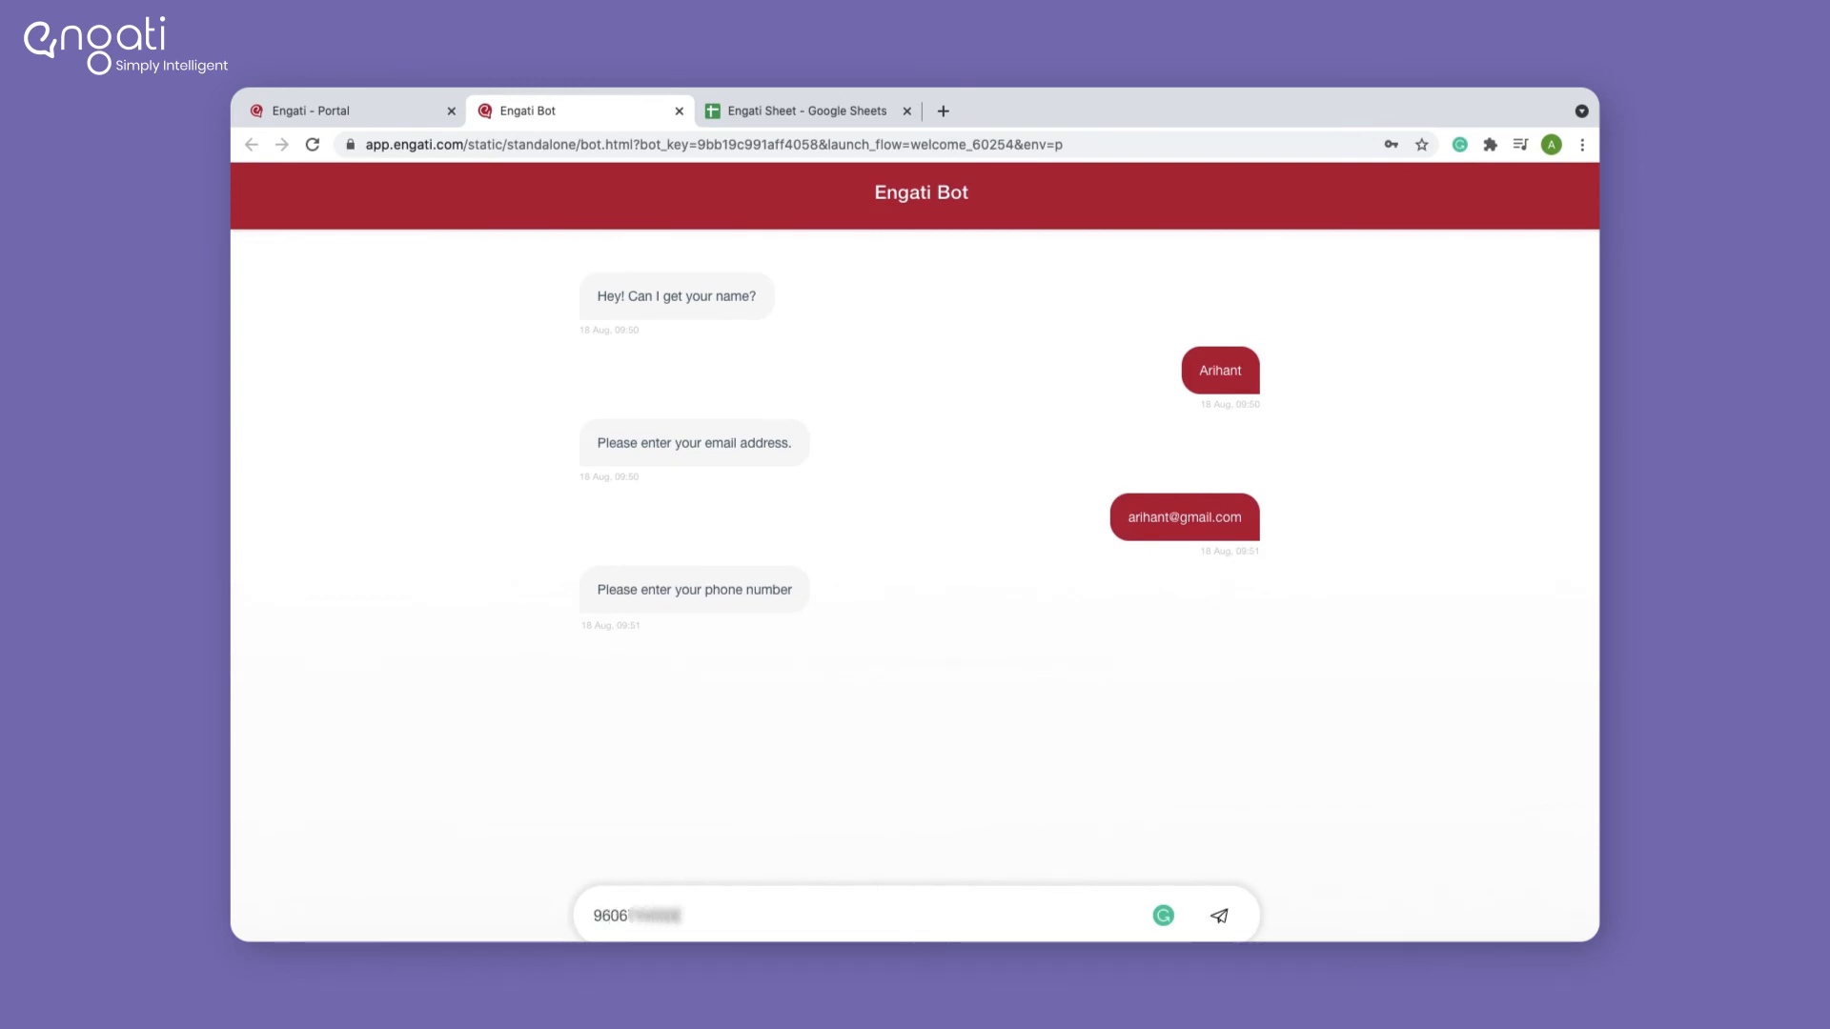
{"action": "left_click", "coordinate": [1218, 916]}
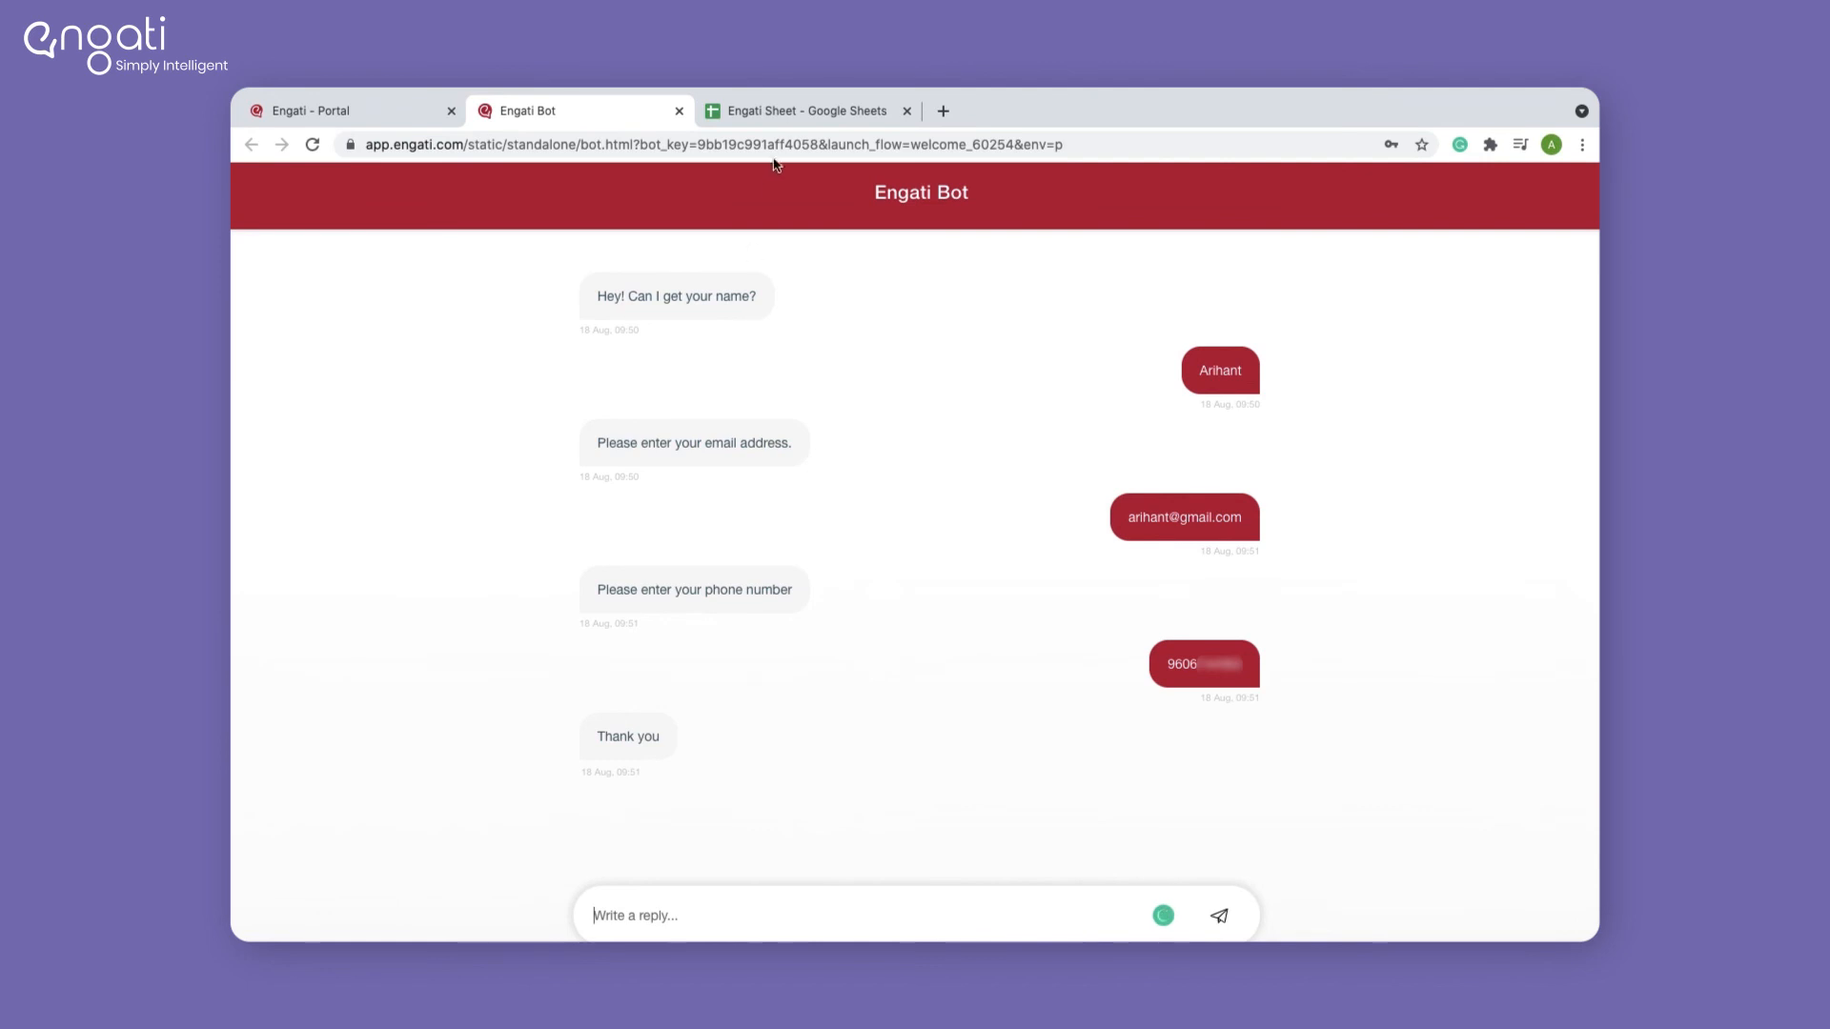
Switch to the Engati Sheet tab and see Arihant's name, email and phone appear in row 3
{"action": "left_click", "coordinate": [805, 111]}
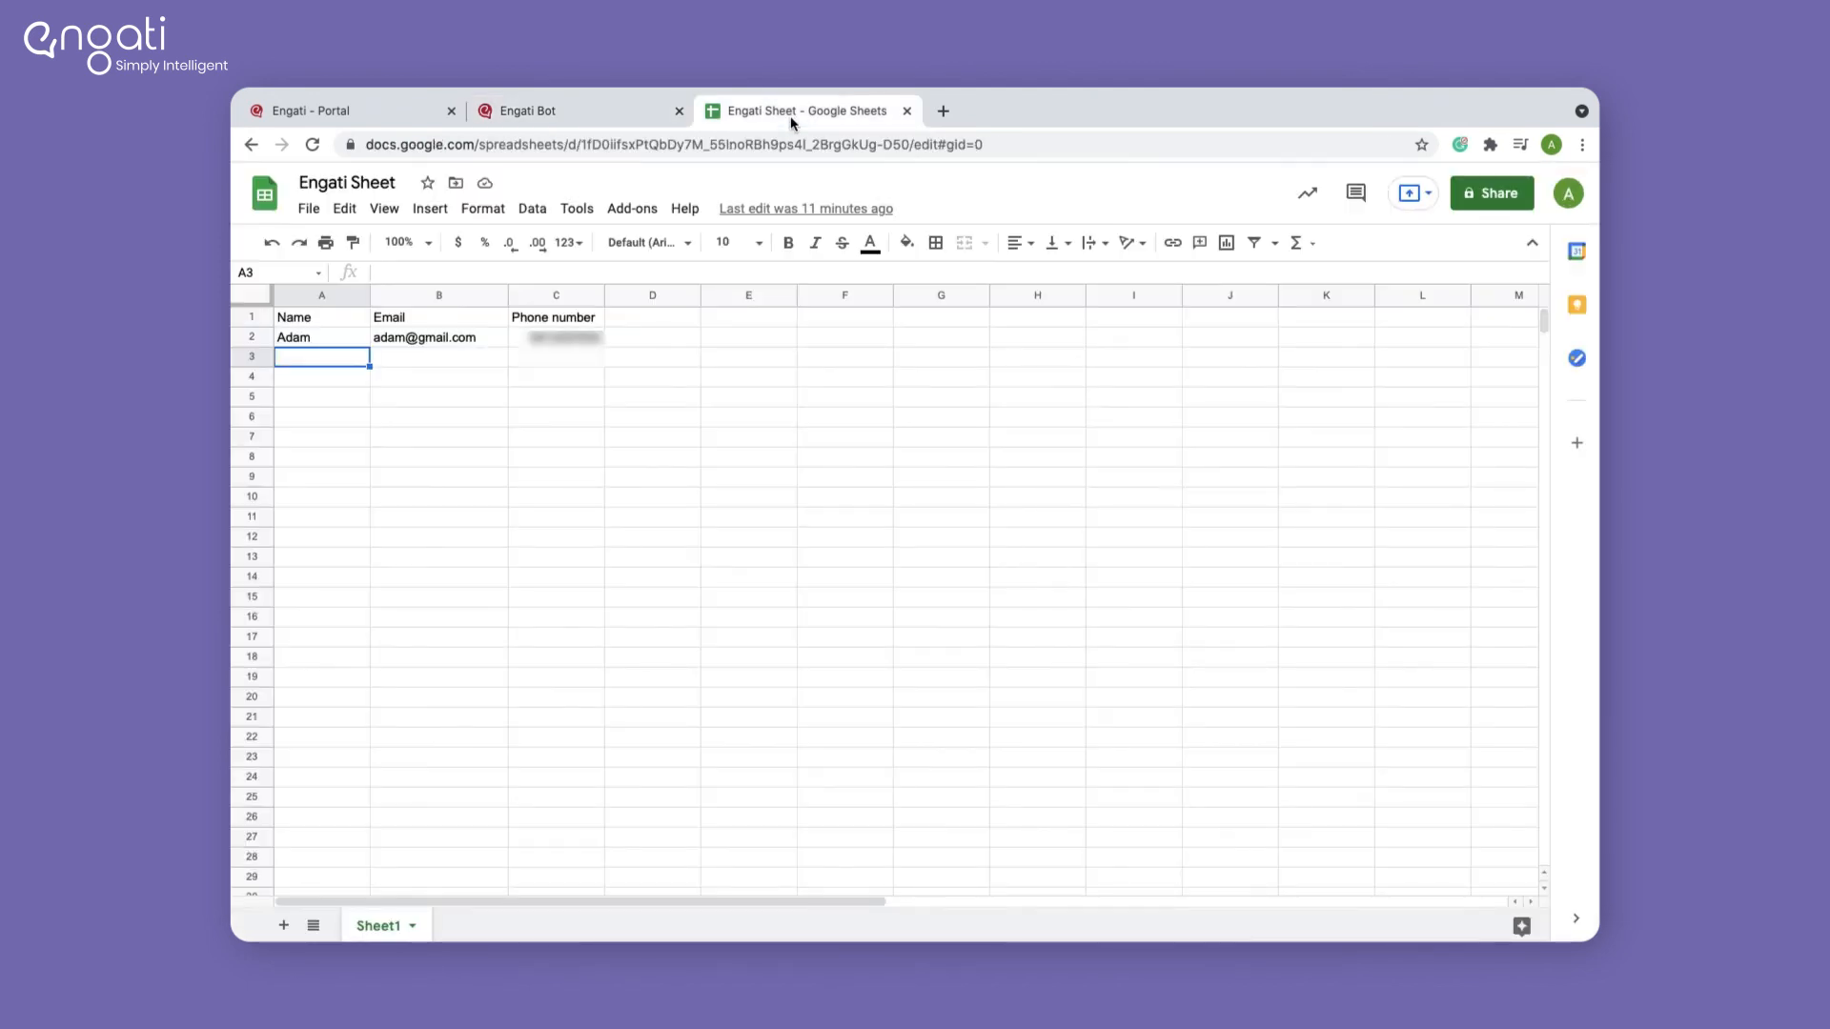
{"action": "mouse_move", "coordinate": [713, 303]}
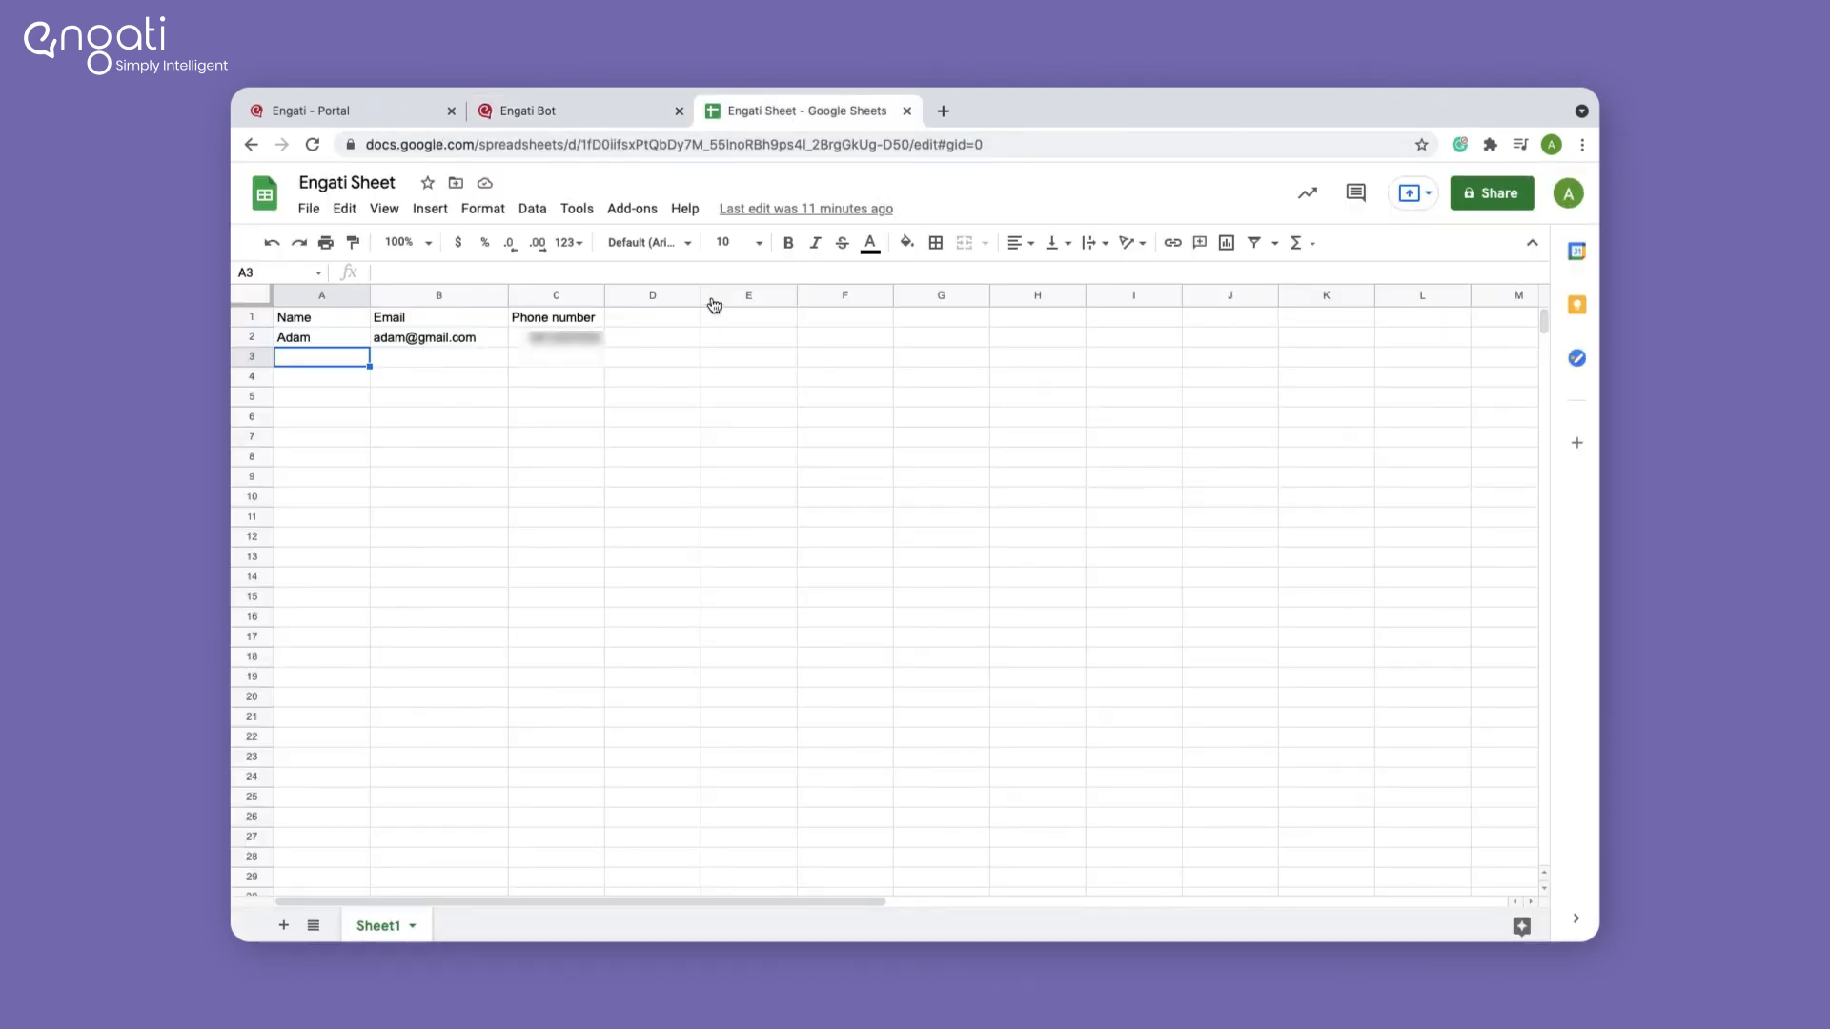
{"action": "type", "text": "Arihant"}
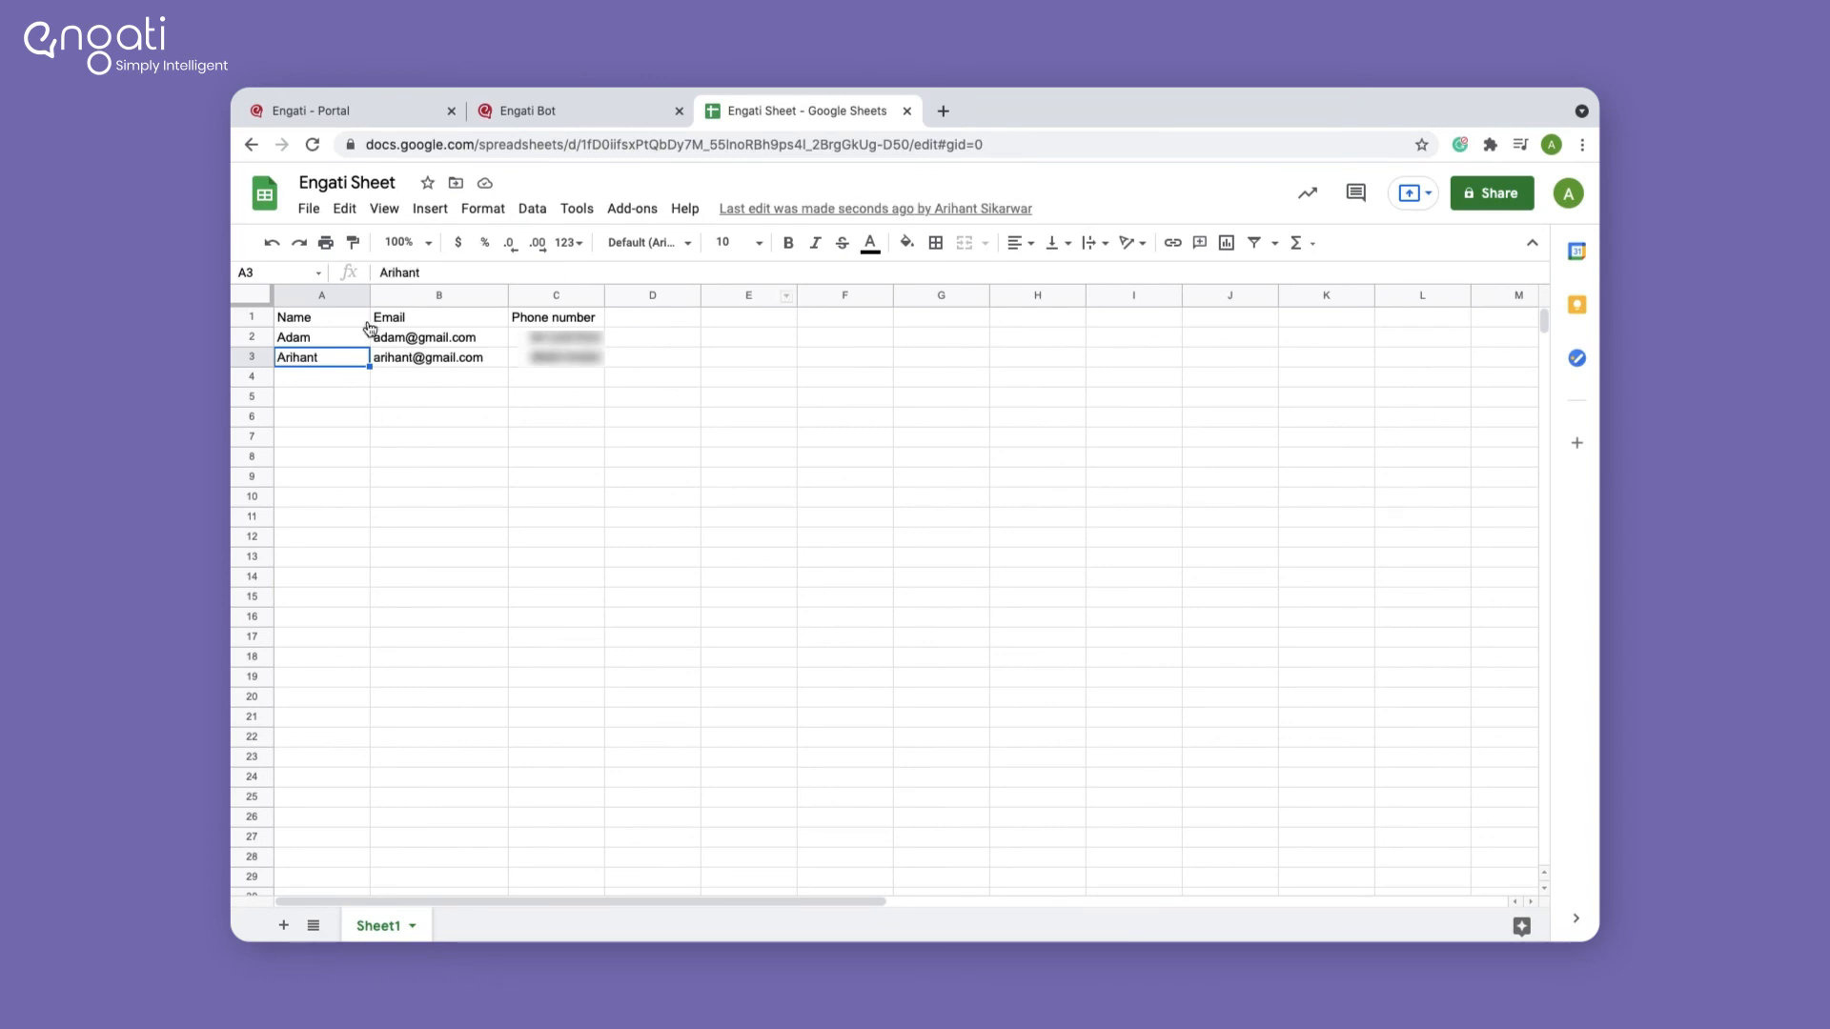
{"action": "mouse_move", "coordinate": [556, 406]}
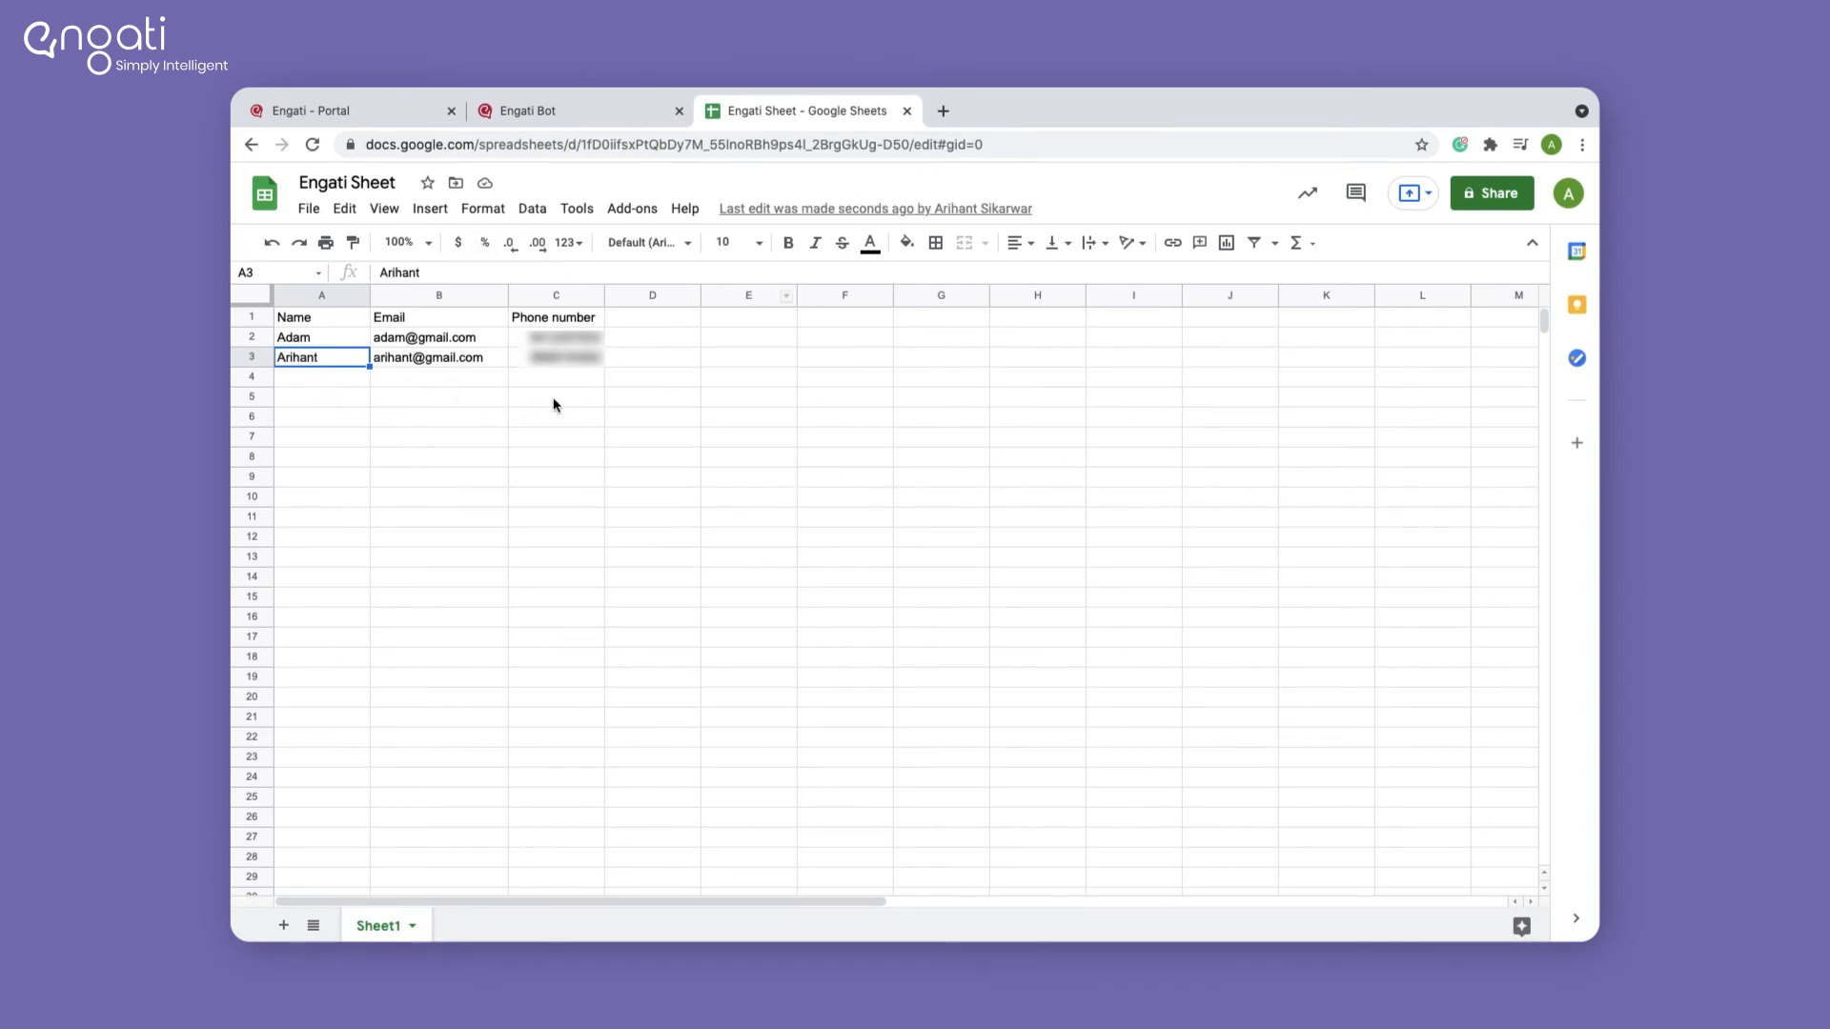